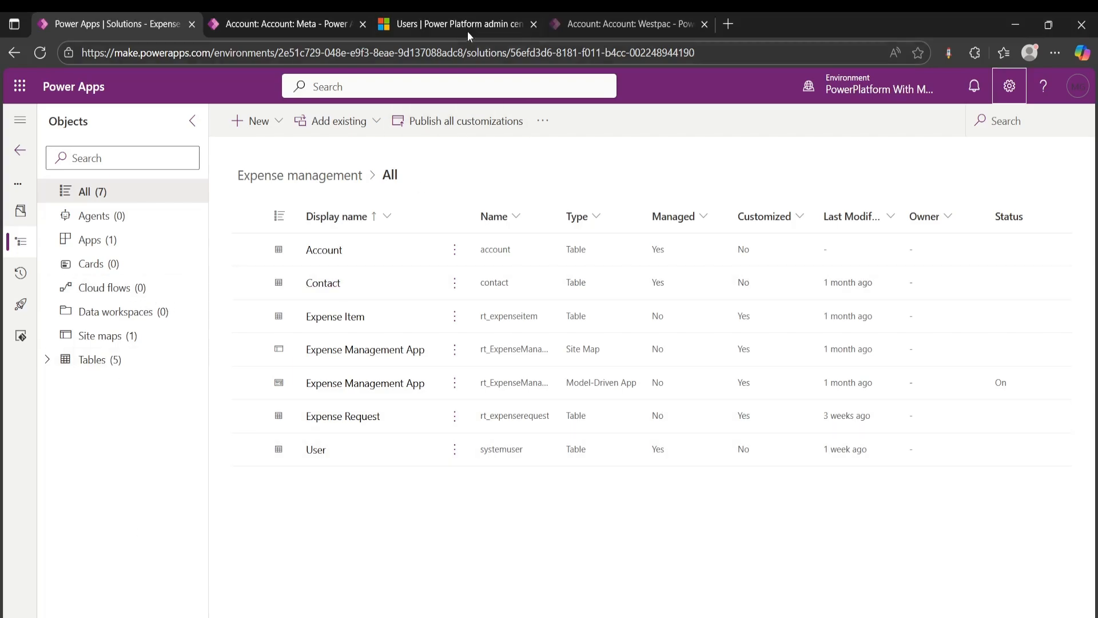
Step: Attempt reassigning the Meta account to a user matching 'ja', then cancel without assigning
{"action": "left_click", "coordinate": [287, 23]}
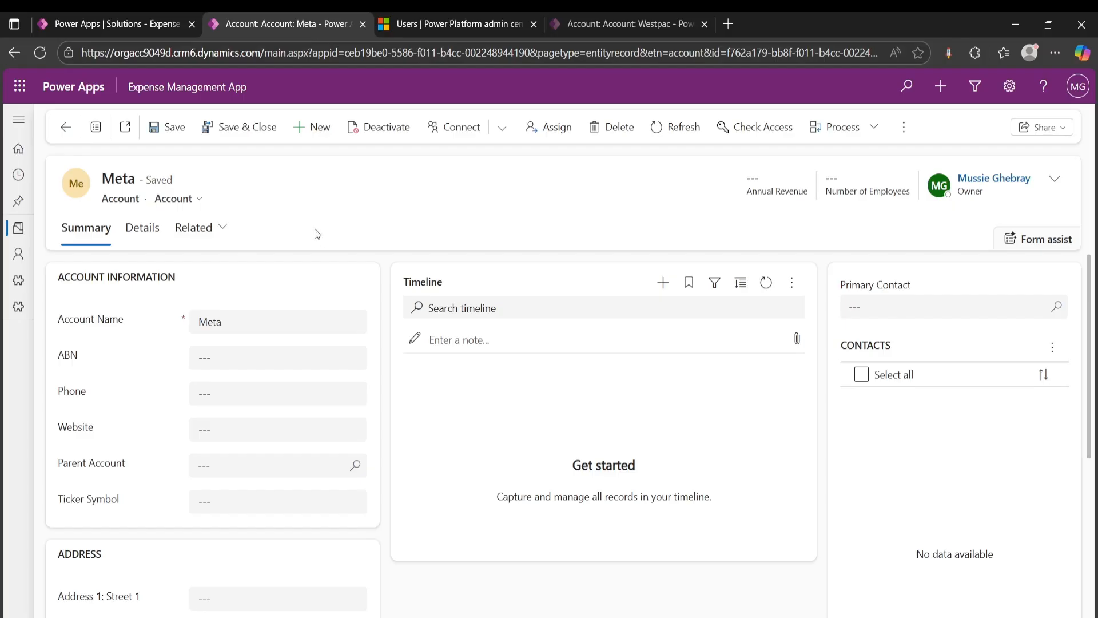
{"action": "mouse_move", "coordinate": [199, 263]}
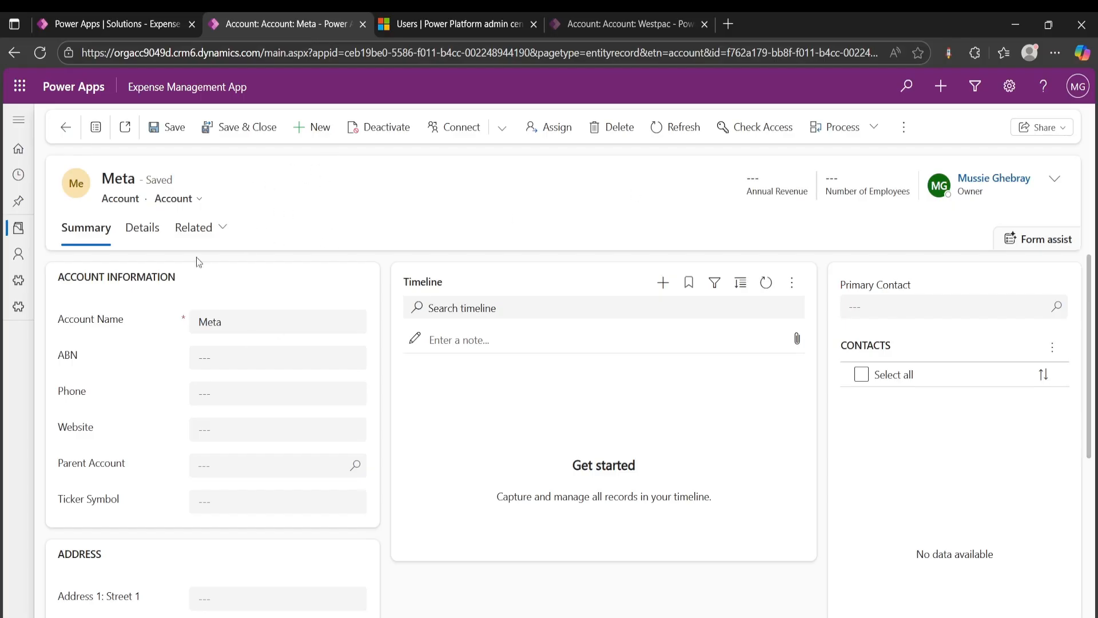
{"action": "mouse_move", "coordinate": [934, 196]}
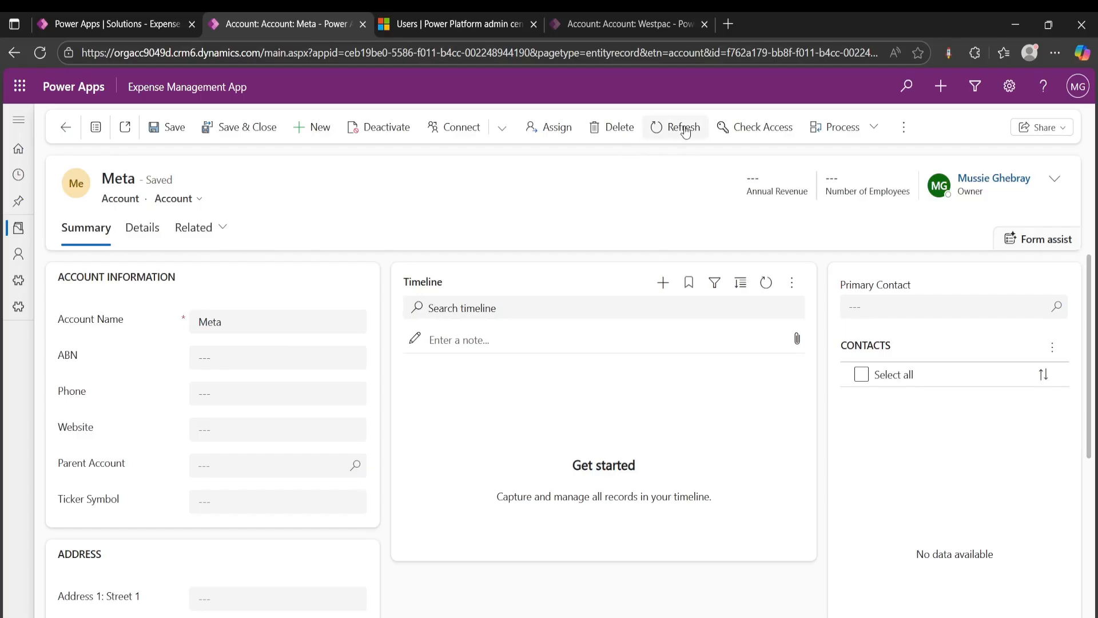
{"action": "mouse_move", "coordinate": [557, 127]}
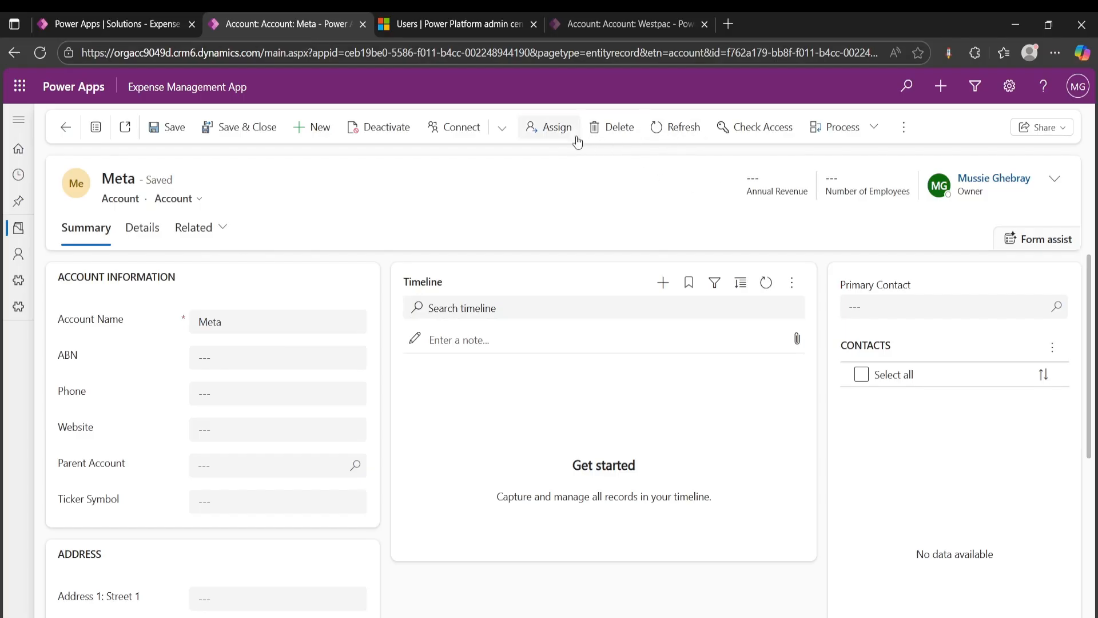
{"action": "left_click", "coordinate": [551, 127]}
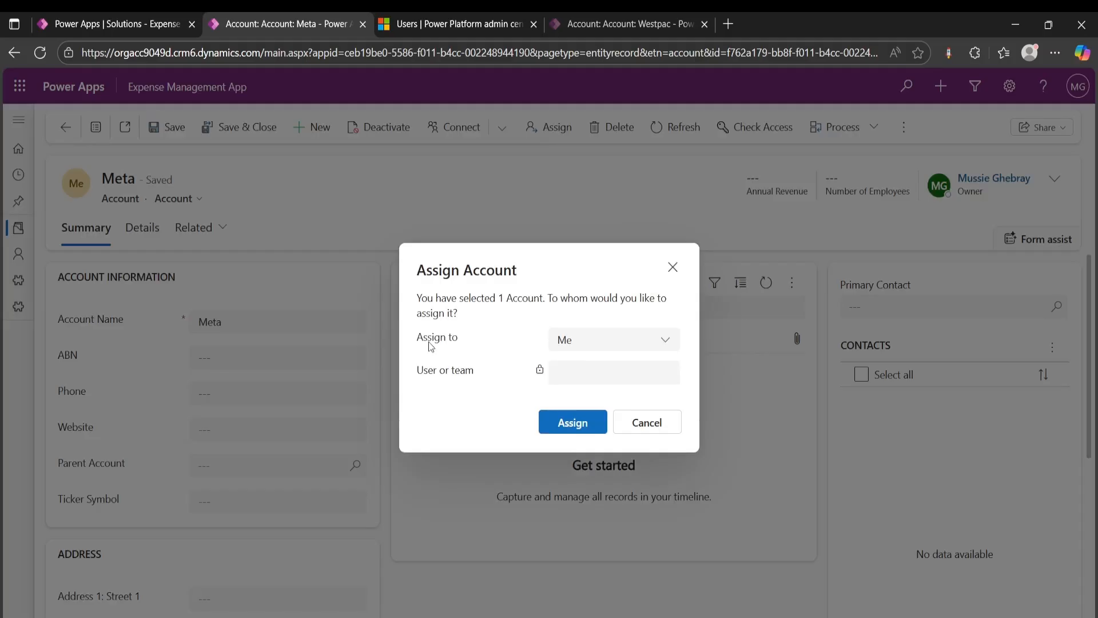
{"action": "left_click", "coordinate": [611, 339]}
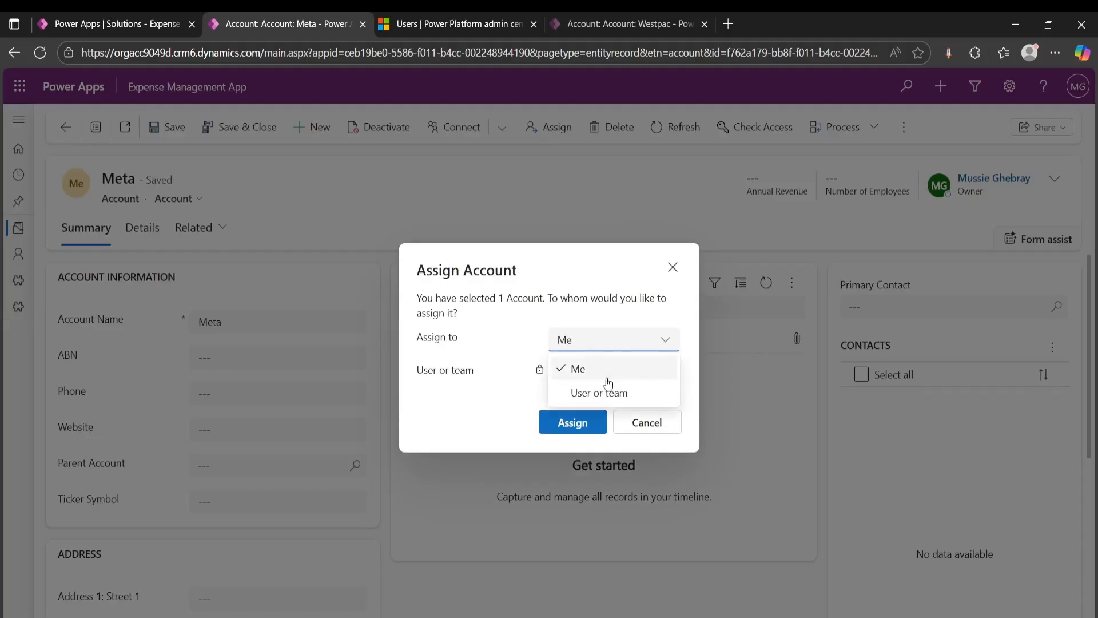
{"action": "mouse_move", "coordinate": [648, 398]}
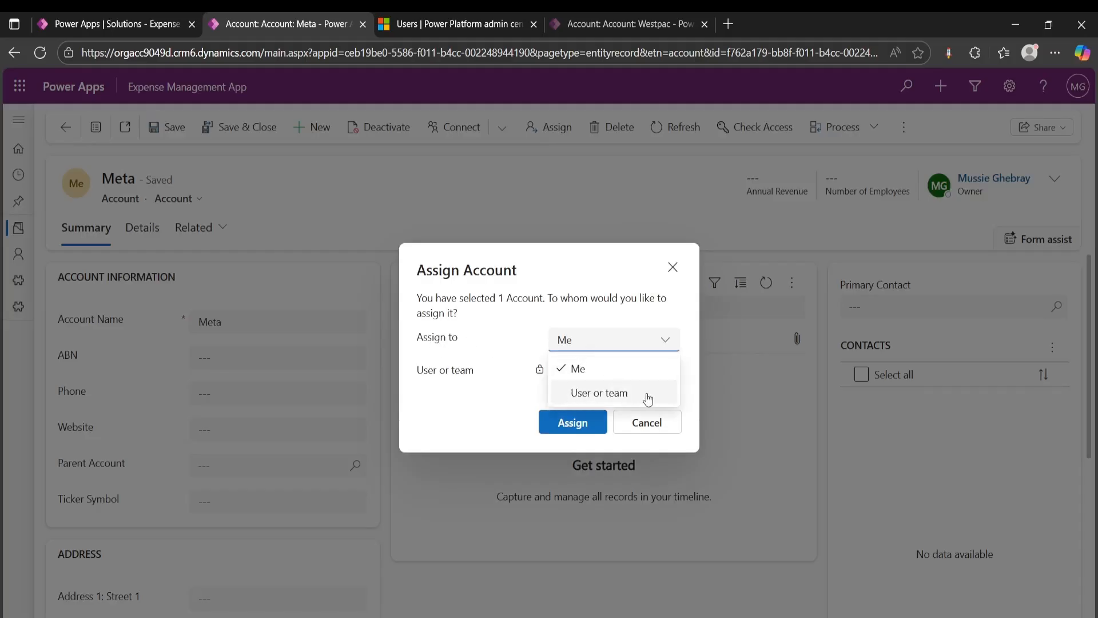
{"action": "left_click", "coordinate": [599, 393]}
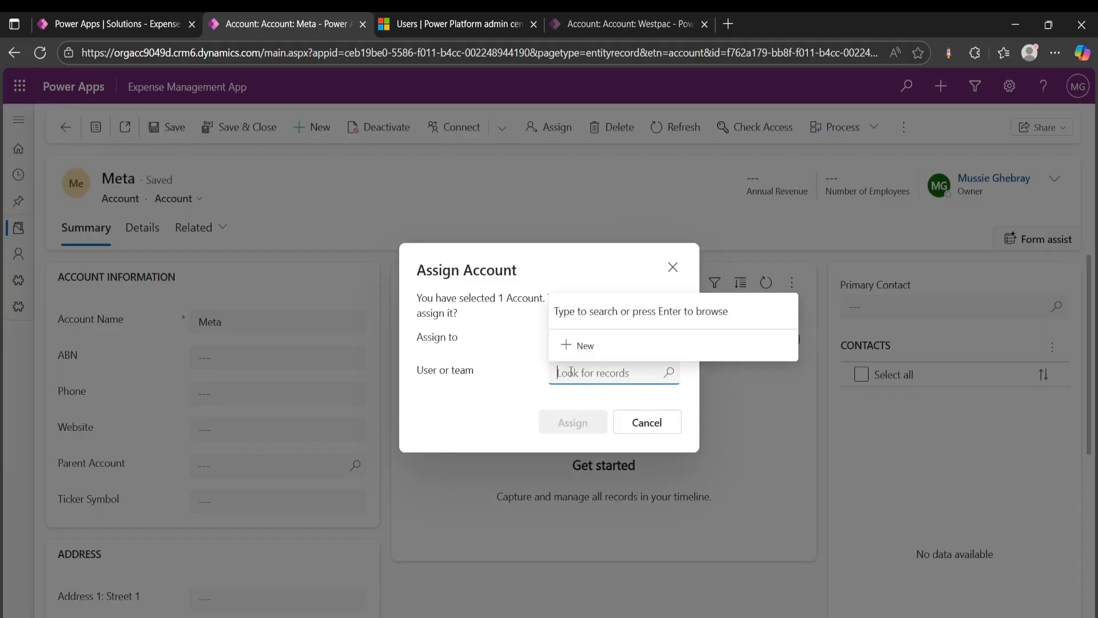
{"action": "type", "text": "ja"}
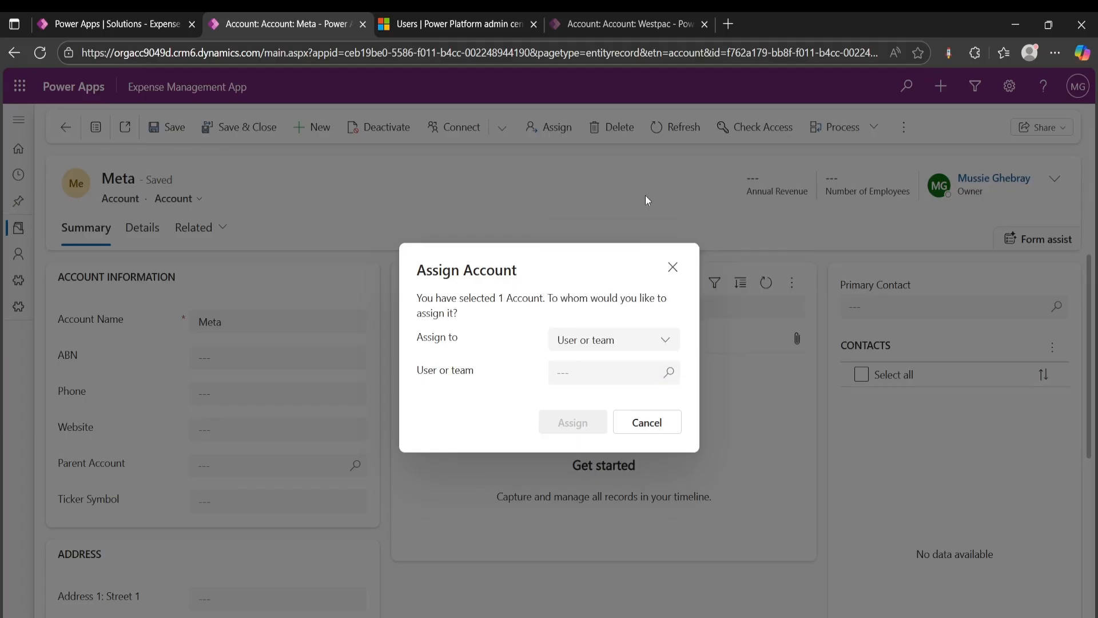
{"action": "left_click", "coordinate": [611, 340]}
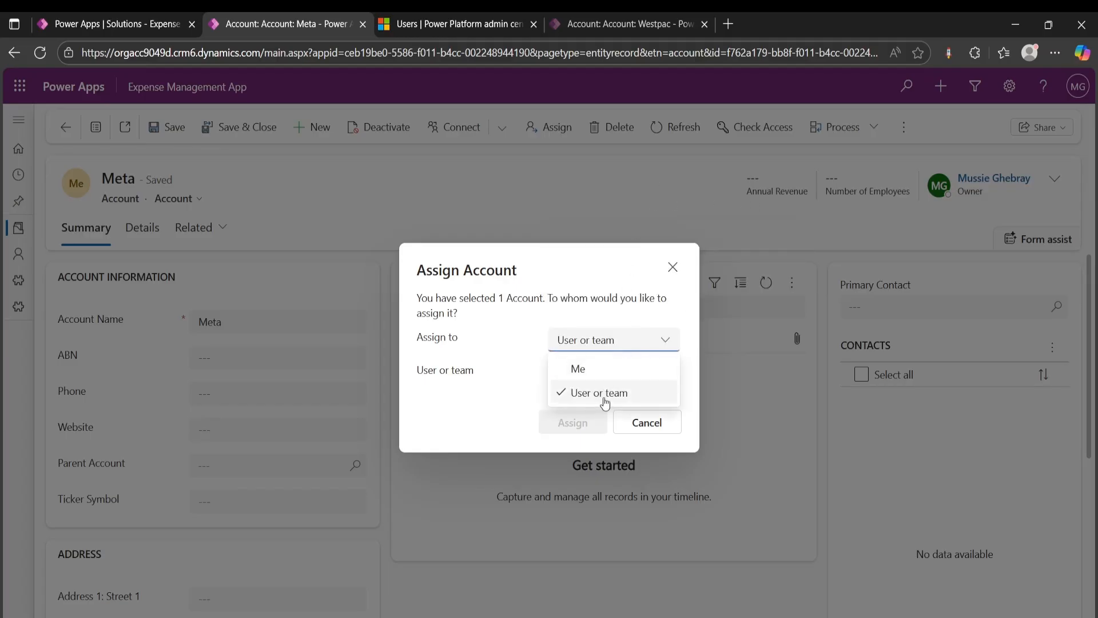
{"action": "mouse_move", "coordinate": [647, 289]}
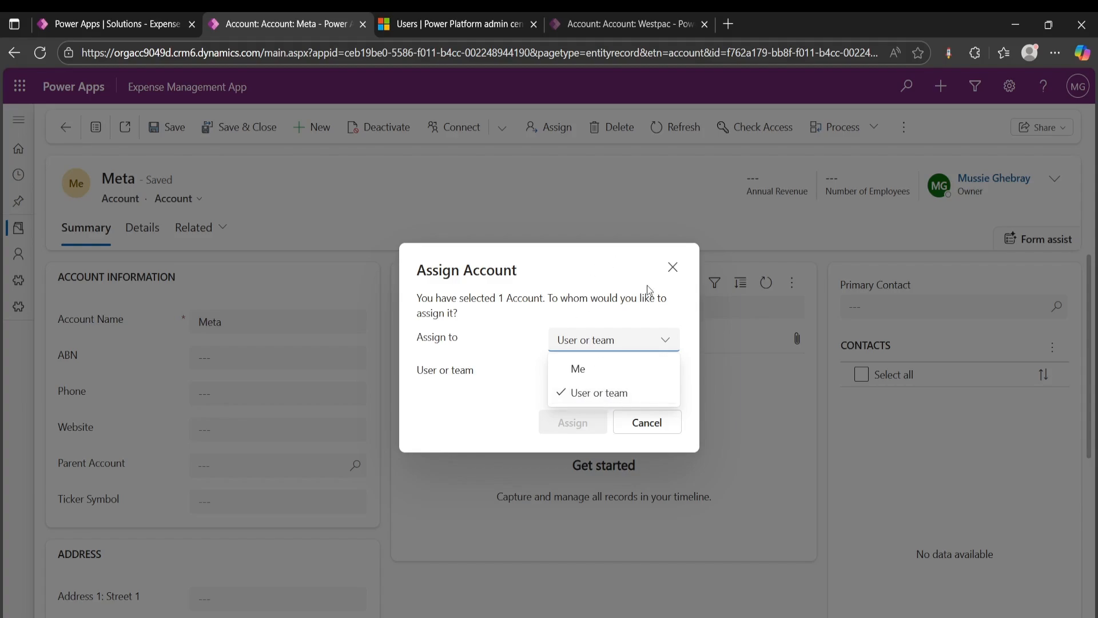
{"action": "left_click", "coordinate": [645, 422]}
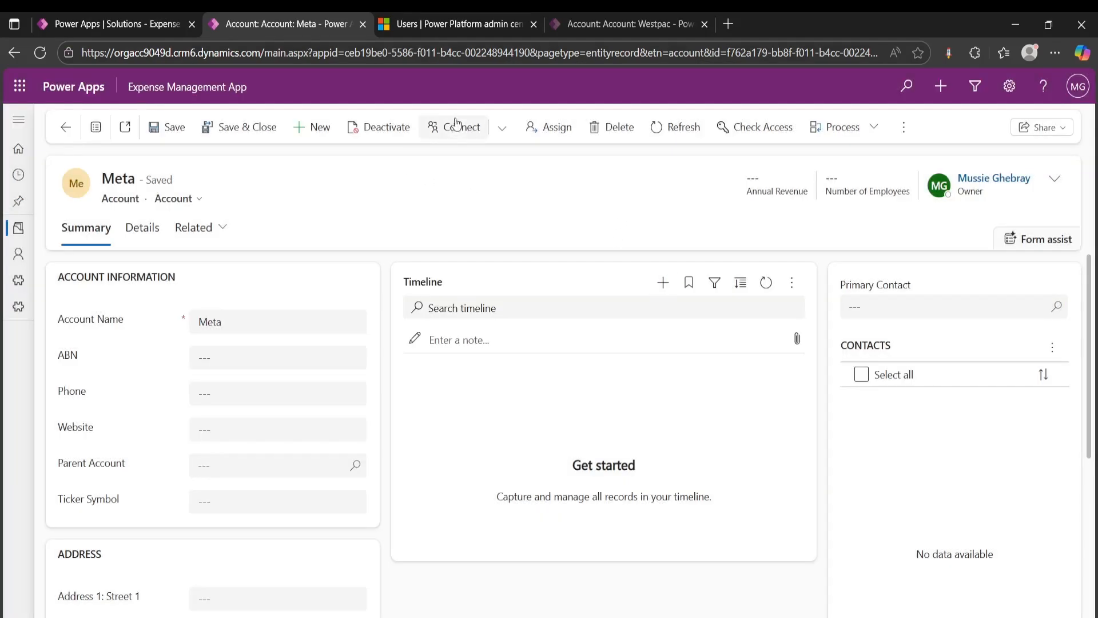
Step: Start a new table in the Expense management solution and review the Record ownership choices under Advanced options
{"action": "left_click", "coordinate": [116, 23]}
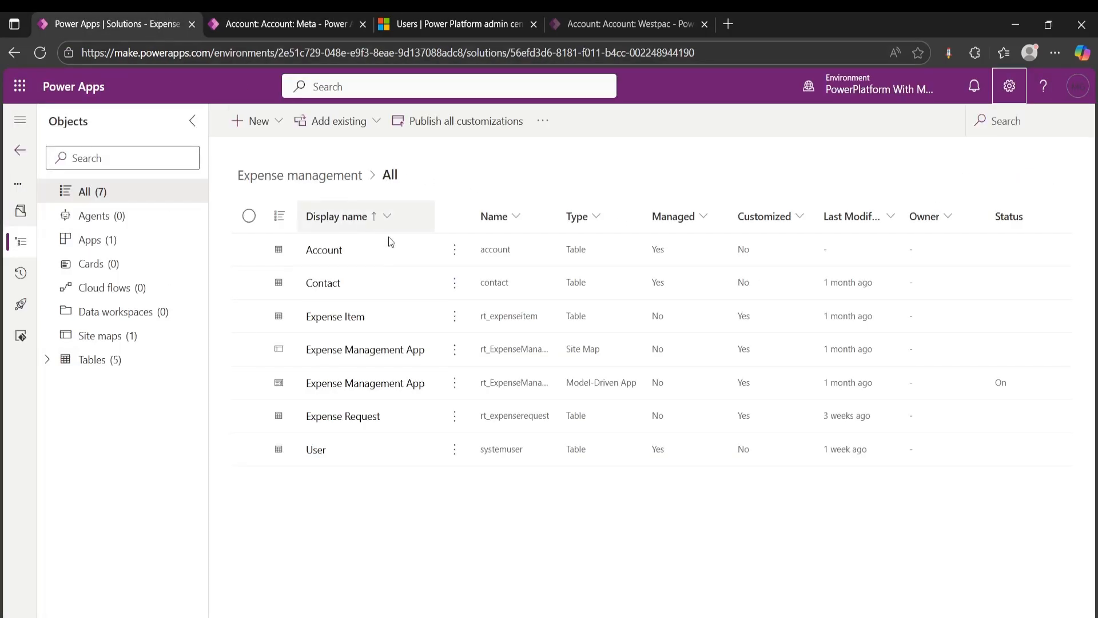
{"action": "mouse_move", "coordinate": [494, 282]}
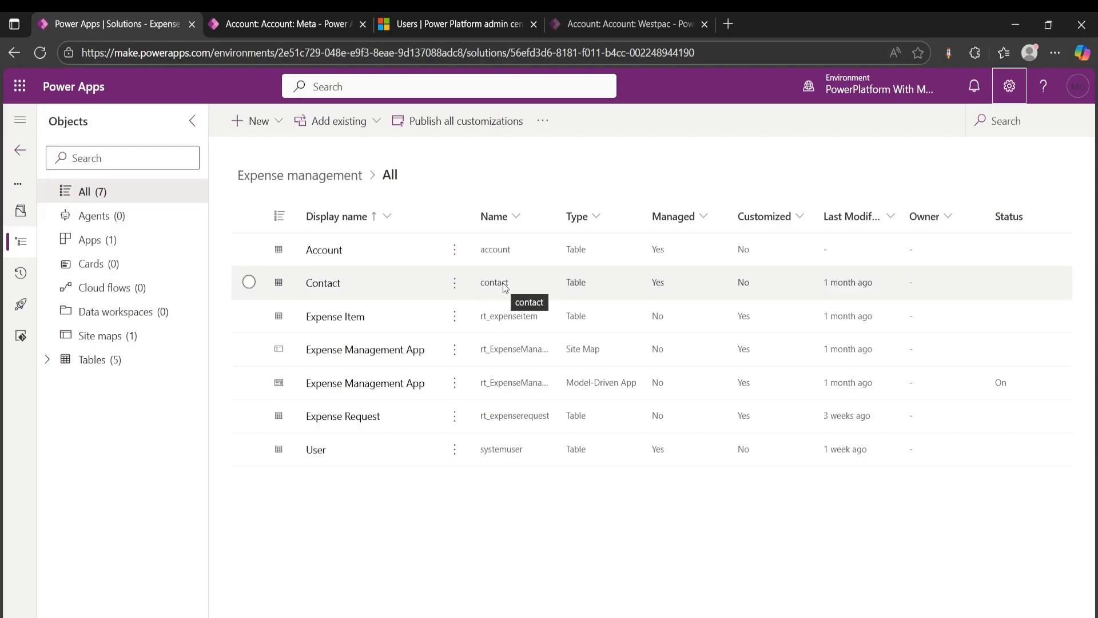
{"action": "mouse_move", "coordinate": [609, 193]}
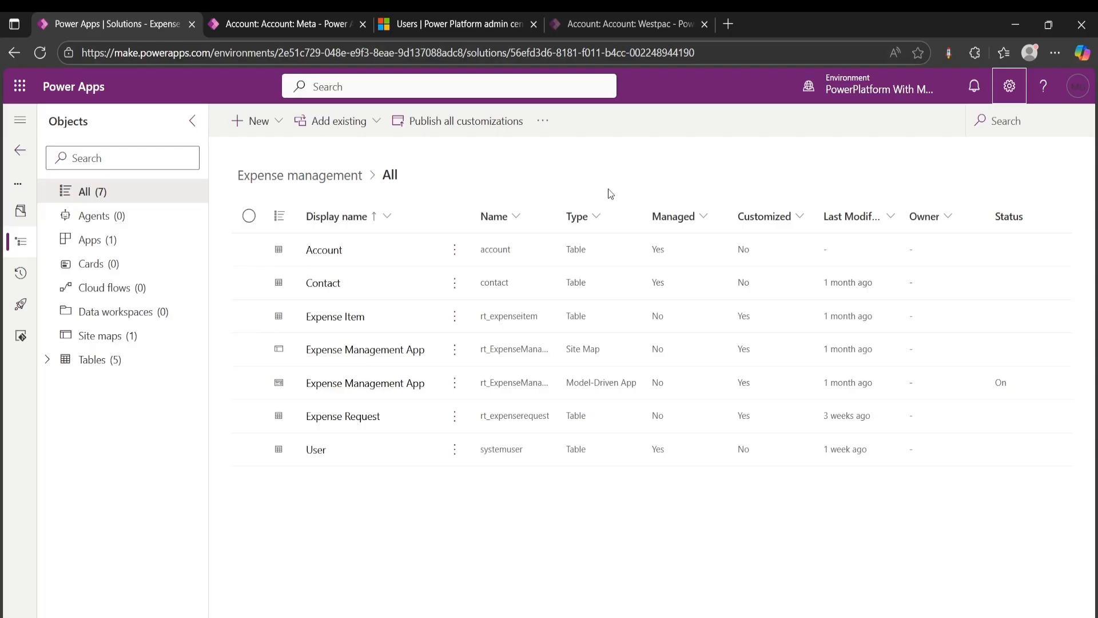
{"action": "mouse_move", "coordinate": [264, 120]}
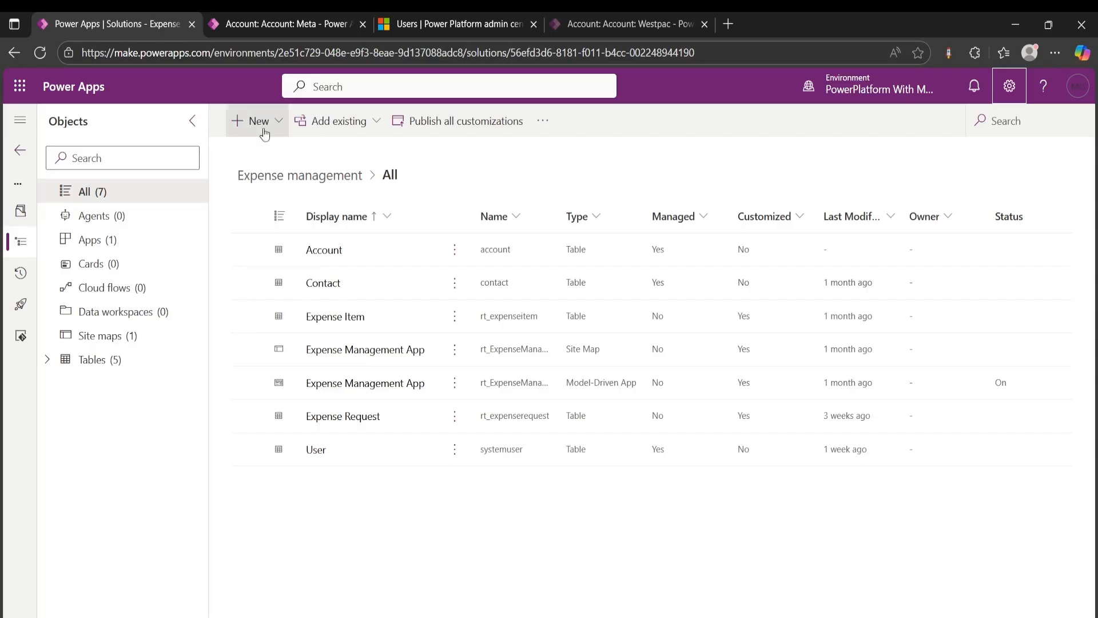
{"action": "left_click", "coordinate": [255, 120]}
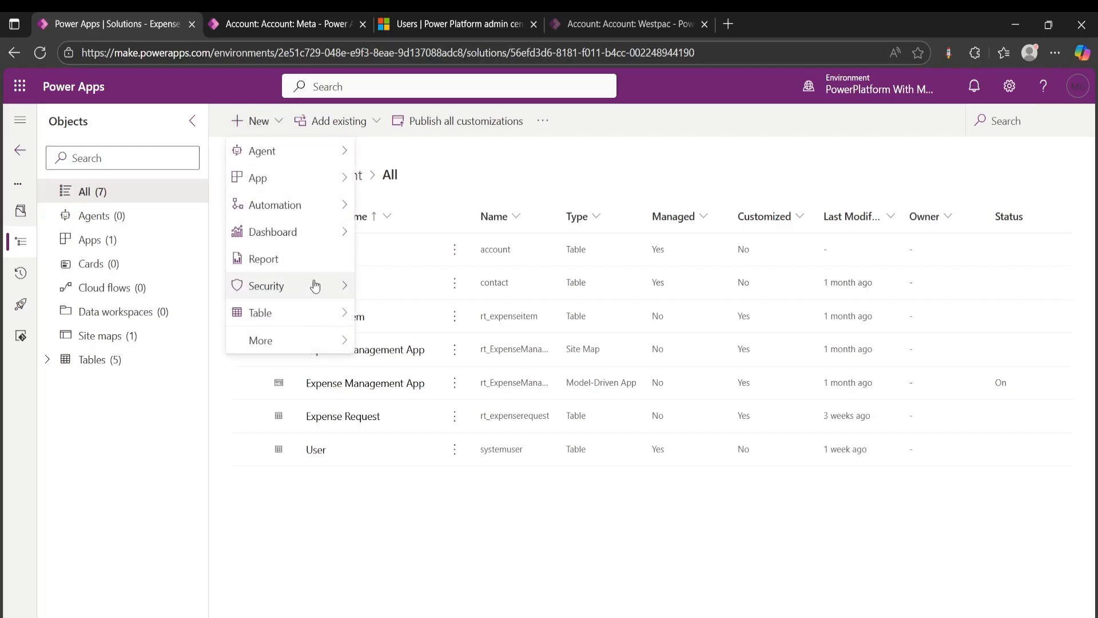
{"action": "left_click", "coordinate": [261, 312]}
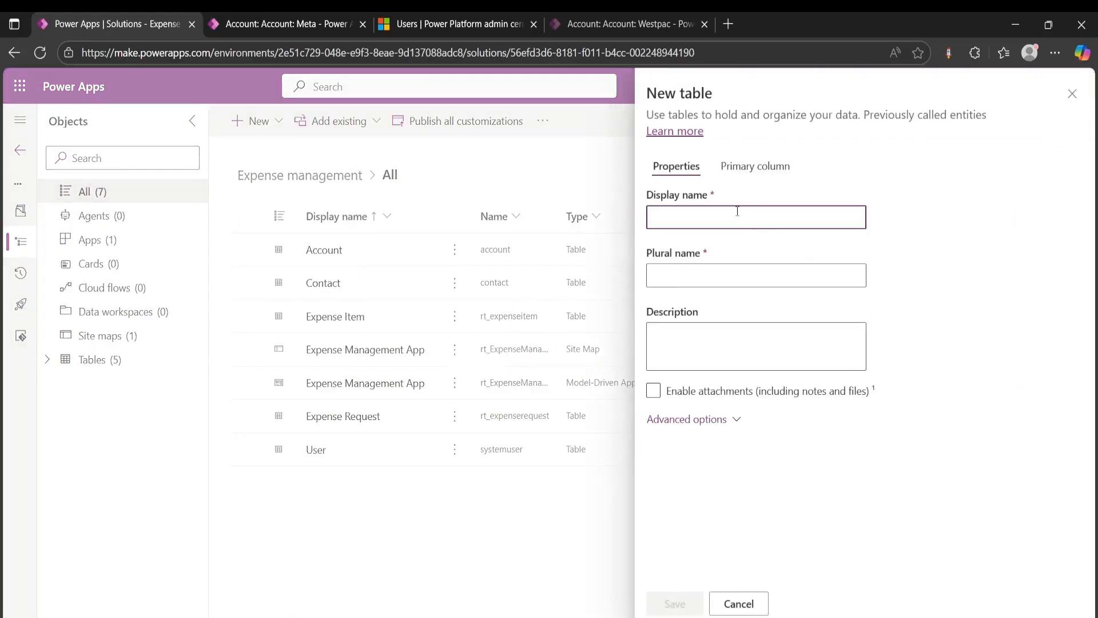
{"action": "left_click", "coordinate": [687, 419]}
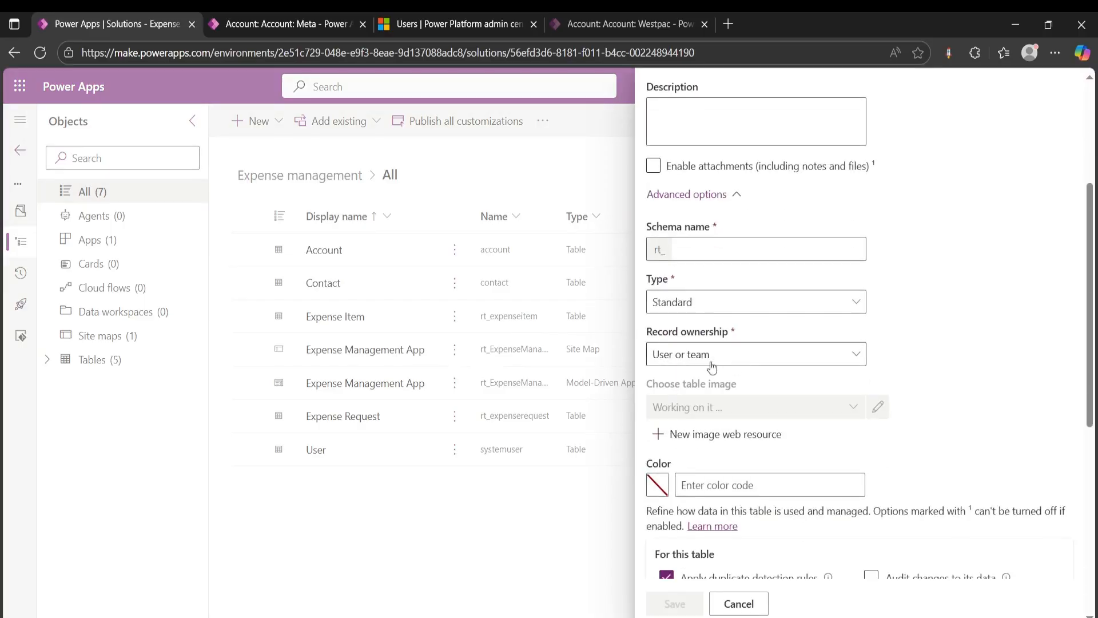
{"action": "mouse_move", "coordinate": [765, 331]}
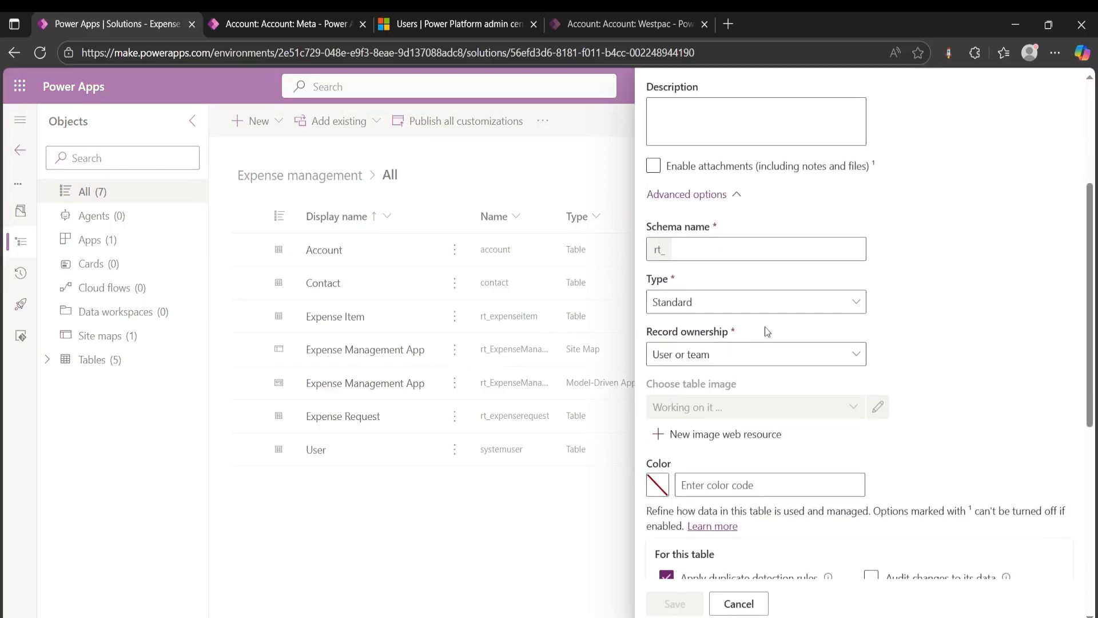
{"action": "mouse_move", "coordinate": [683, 369]}
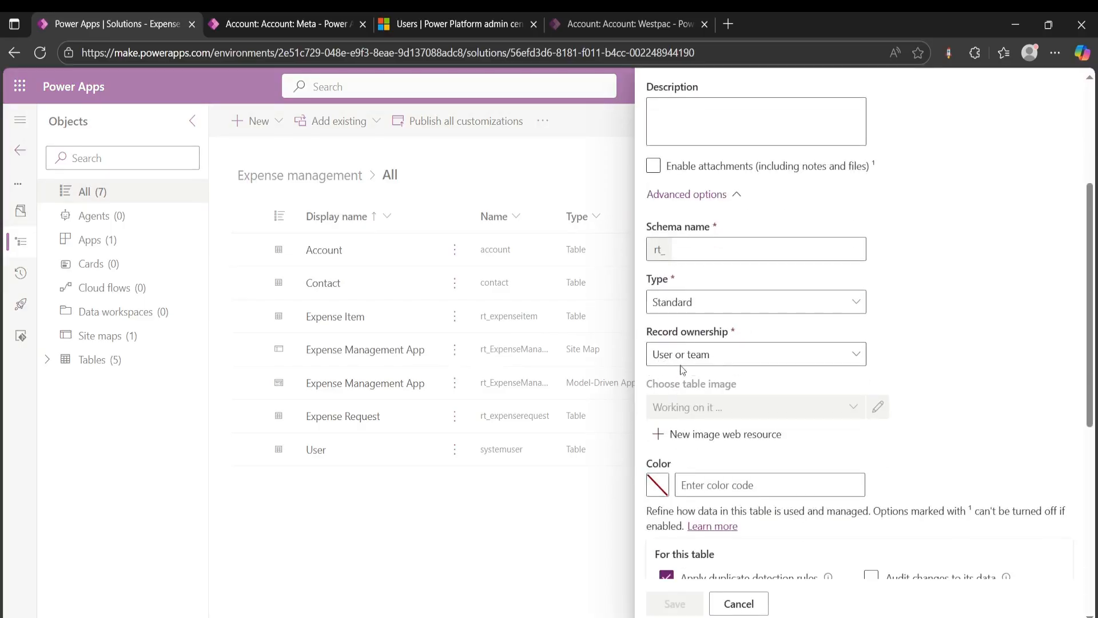
{"action": "left_click", "coordinate": [754, 354]}
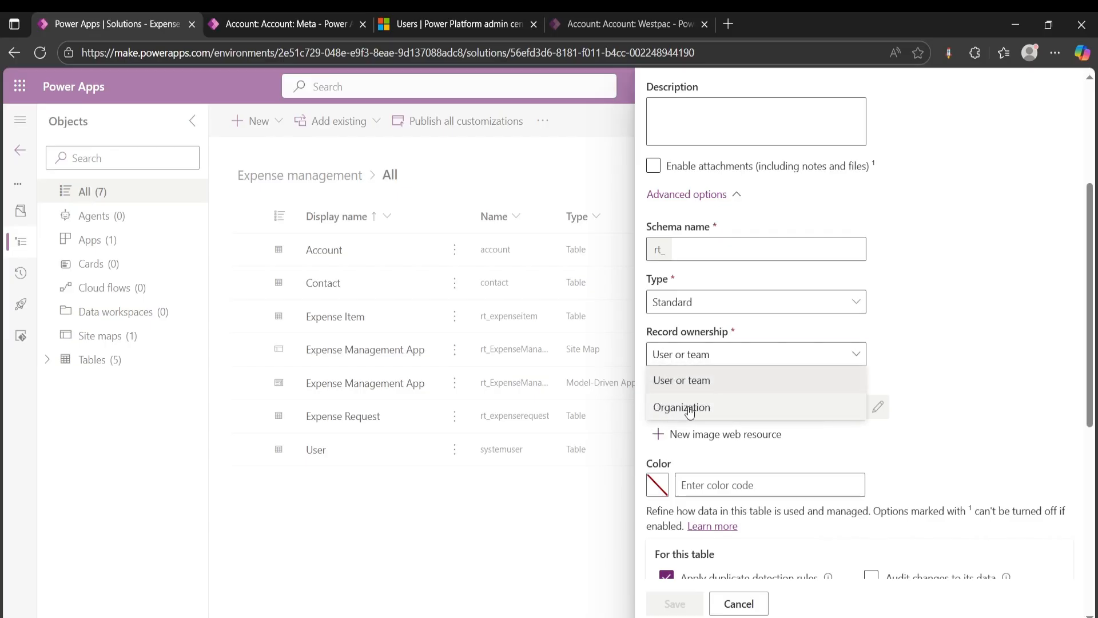
{"action": "mouse_move", "coordinate": [957, 235]}
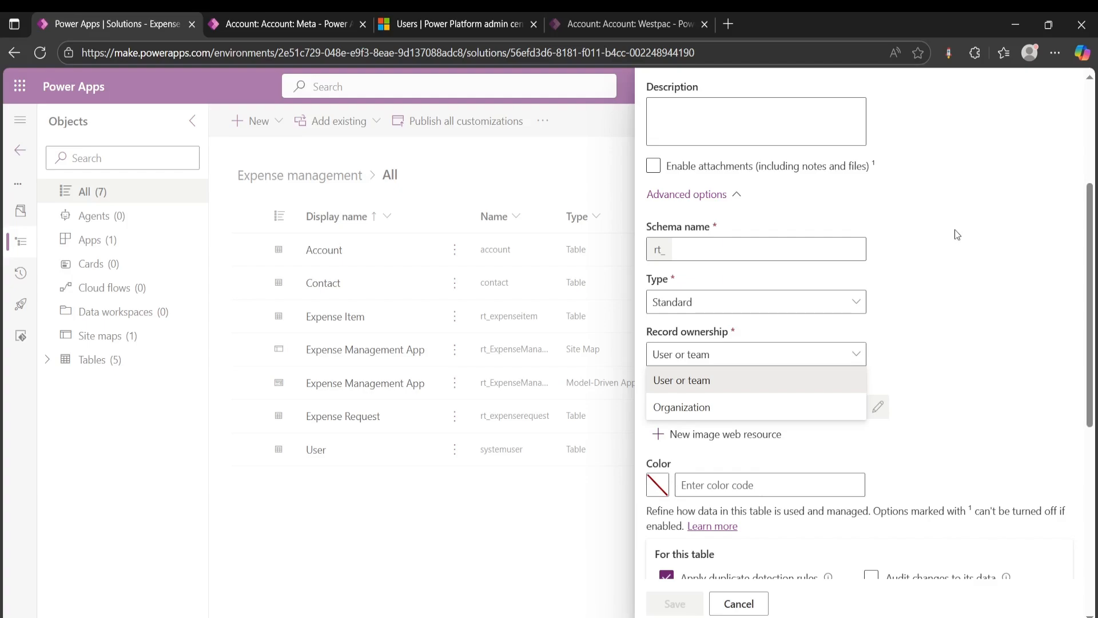
{"action": "left_click", "coordinate": [680, 380]}
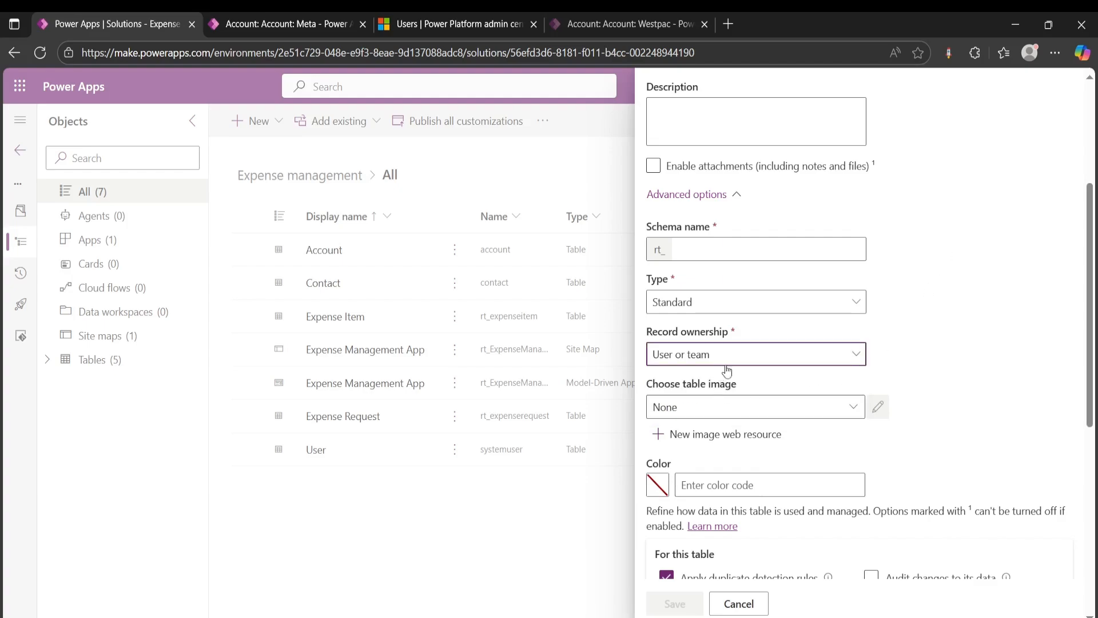
{"action": "mouse_move", "coordinate": [732, 364]}
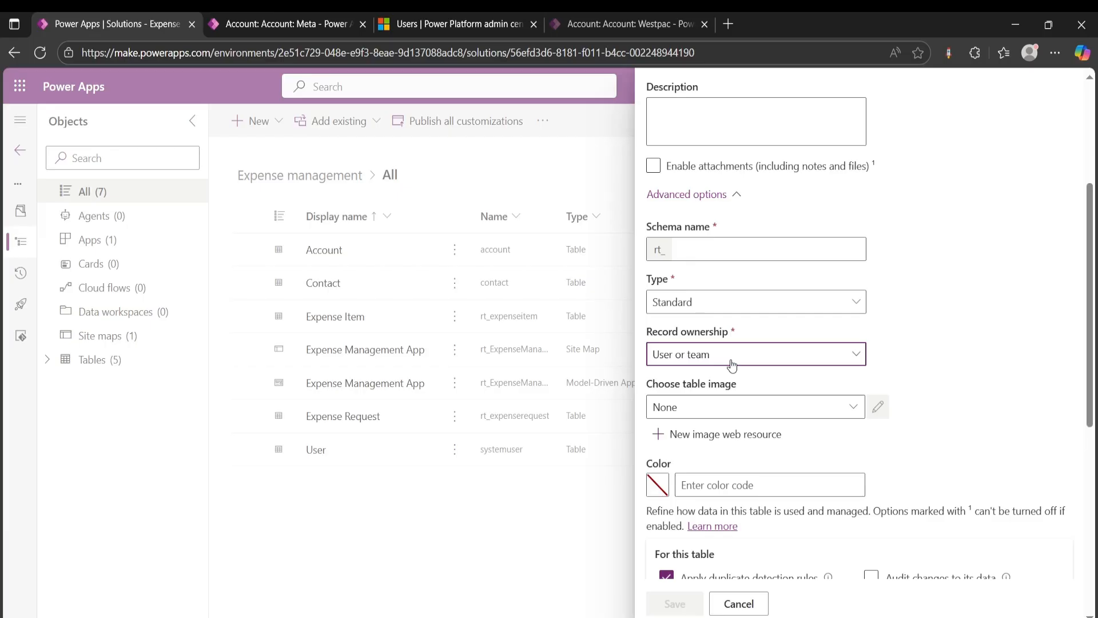
{"action": "mouse_move", "coordinate": [620, 466]}
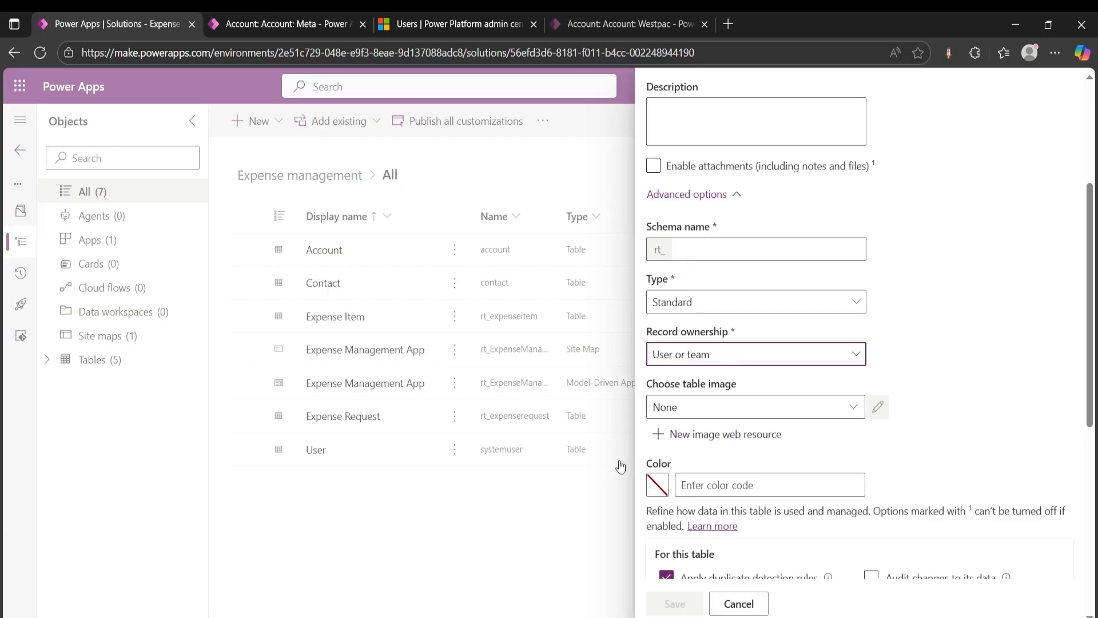
{"action": "mouse_move", "coordinate": [676, 366]}
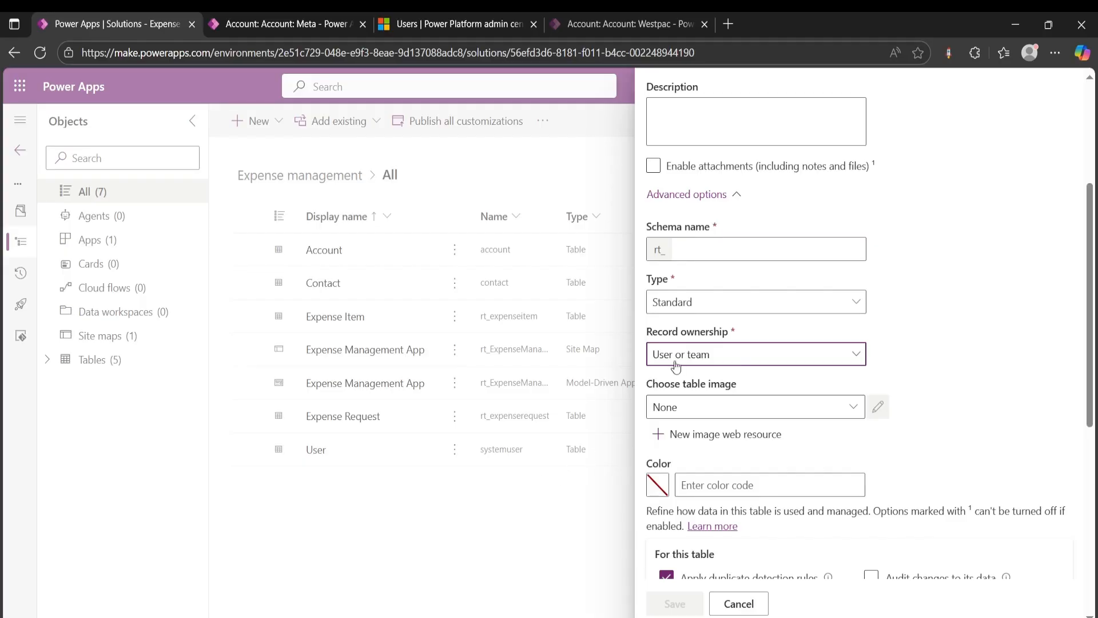
{"action": "left_click", "coordinate": [756, 354]}
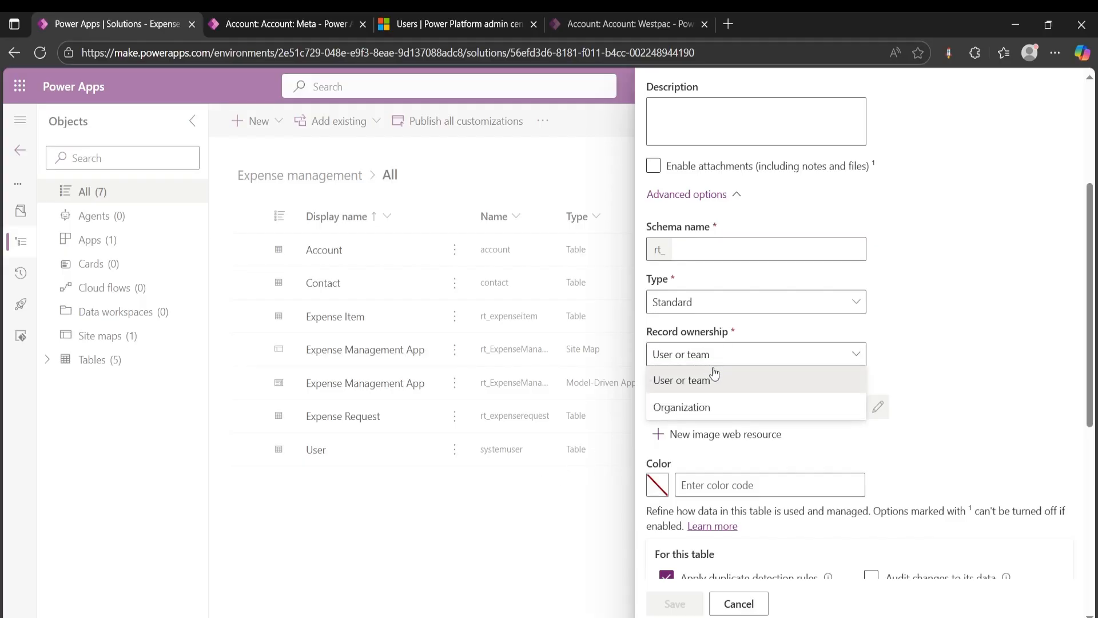
{"action": "mouse_move", "coordinate": [700, 407]}
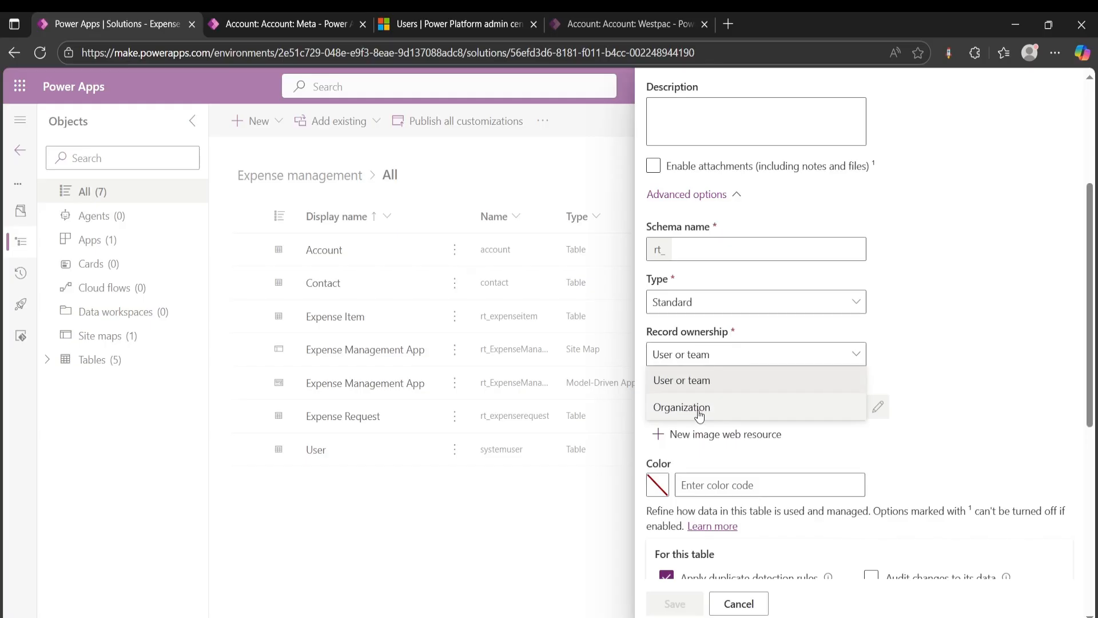
{"action": "mouse_move", "coordinate": [704, 406]}
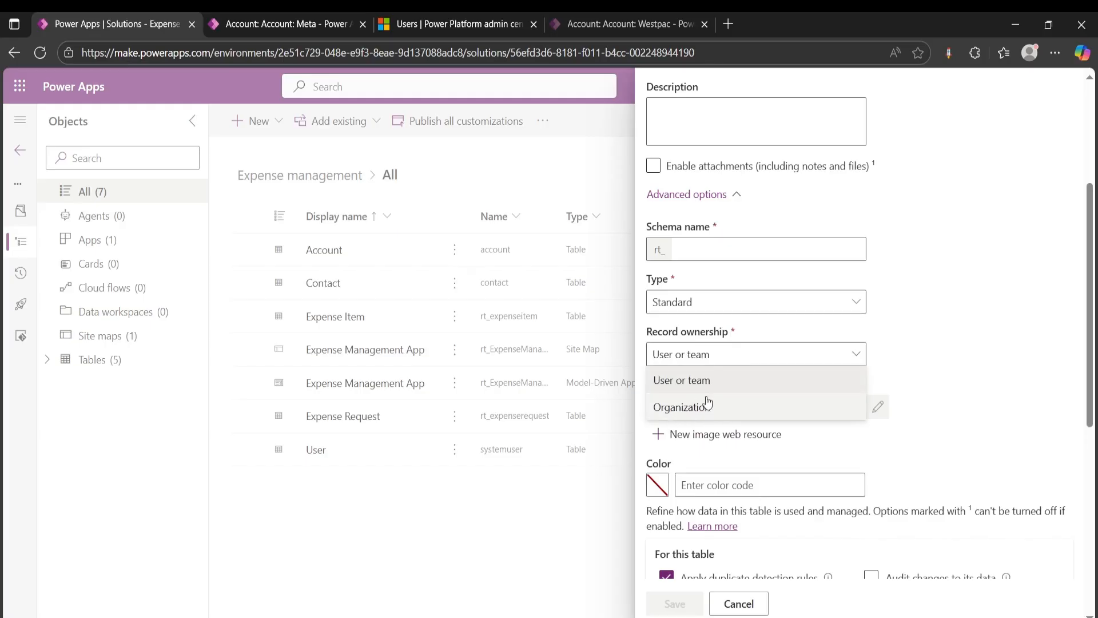
{"action": "mouse_move", "coordinate": [690, 410]}
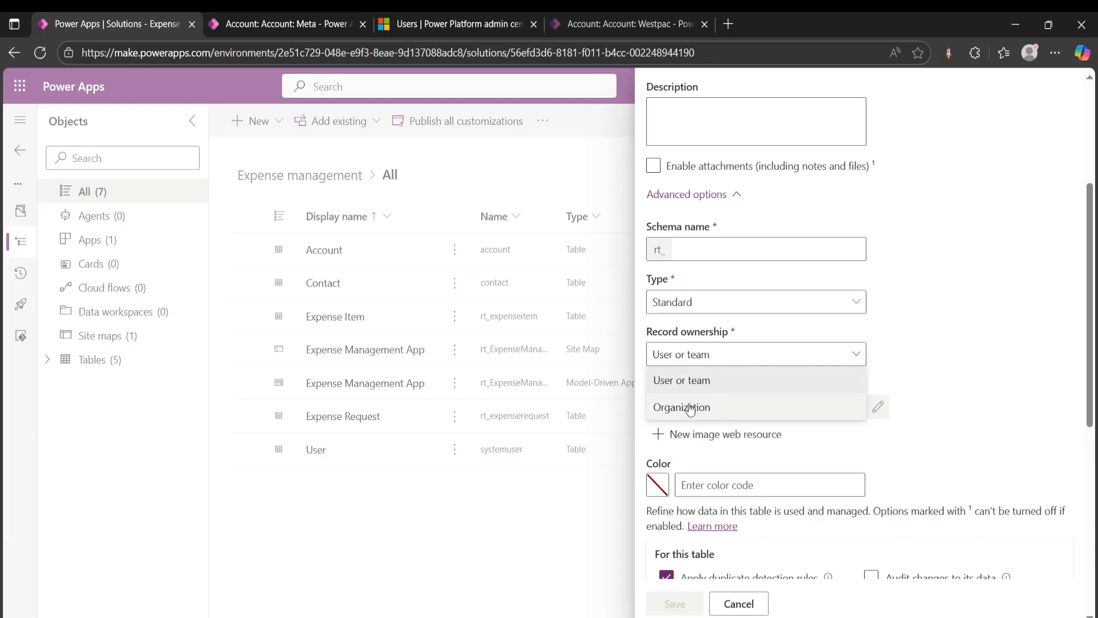
{"action": "left_click", "coordinate": [738, 603]}
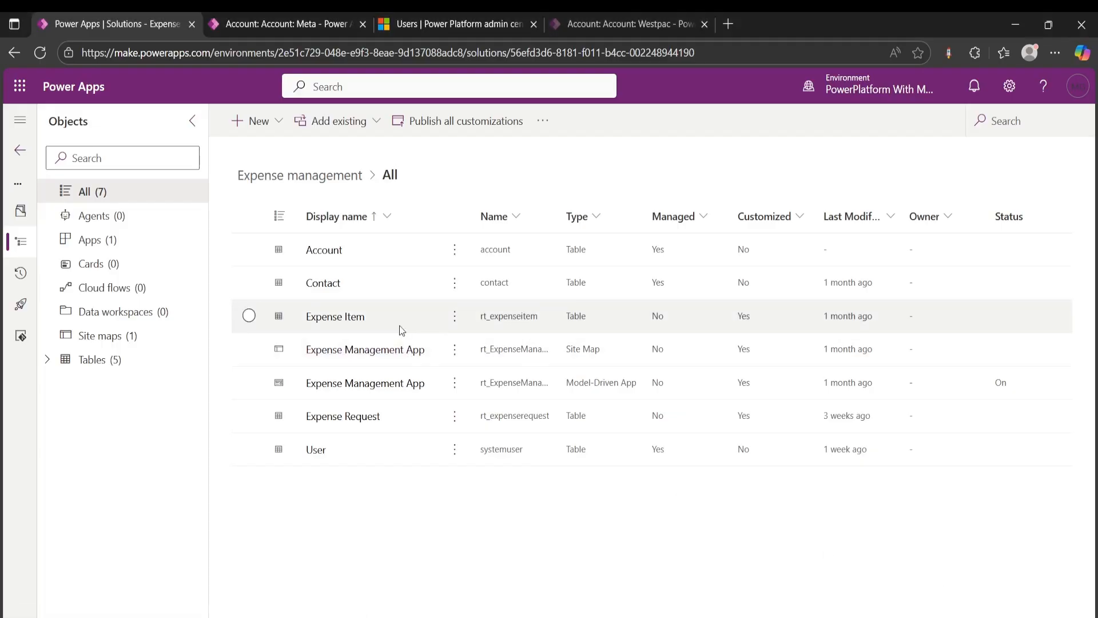
{"action": "mouse_move", "coordinate": [295, 215]}
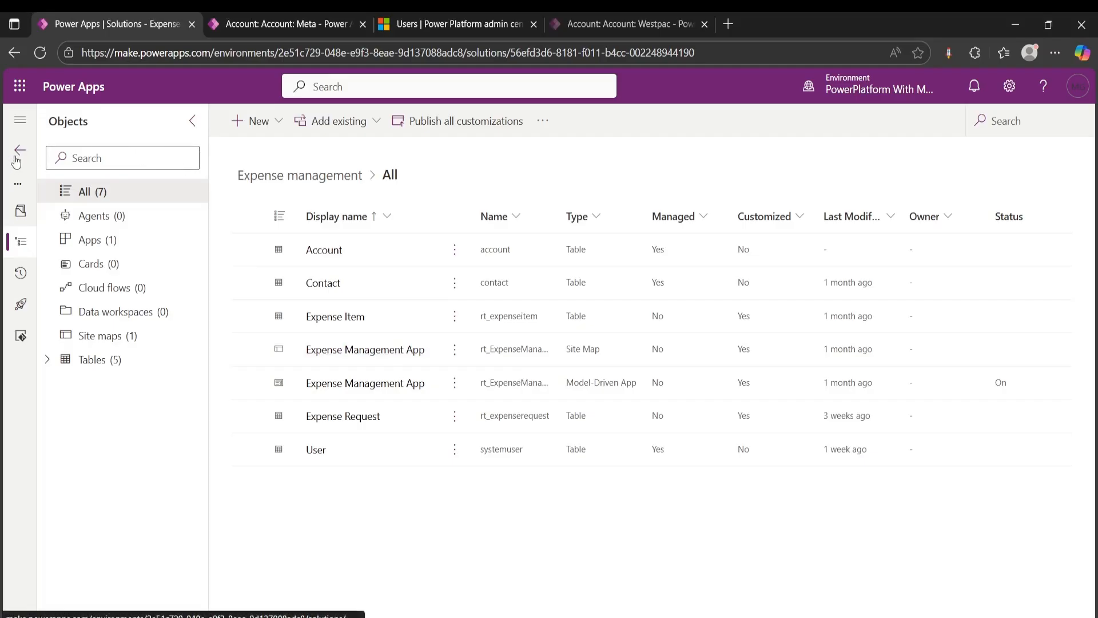
Step: Return to Solutions and launch the Power Platform admin center's environment management from Settings
{"action": "left_click", "coordinate": [17, 150]}
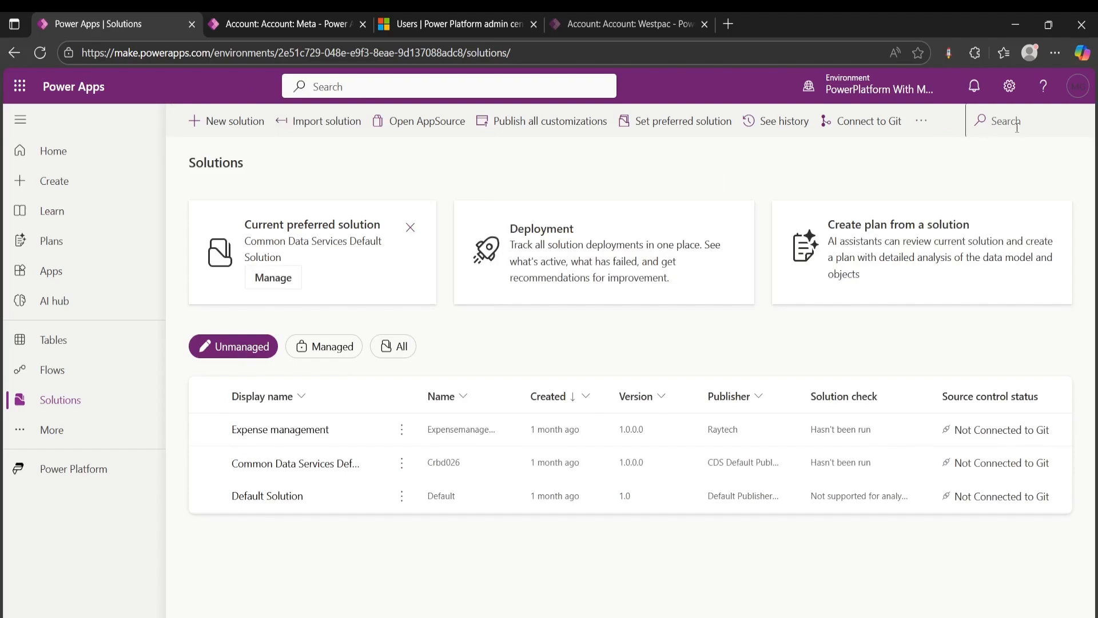
{"action": "left_click", "coordinate": [1009, 86]}
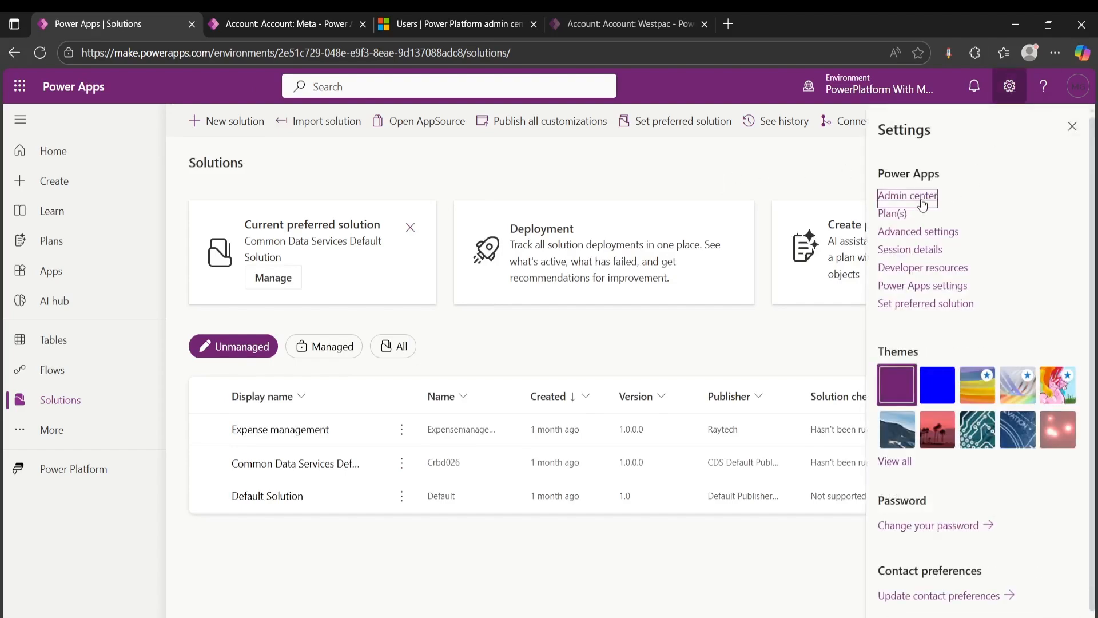
{"action": "left_click", "coordinate": [907, 196]}
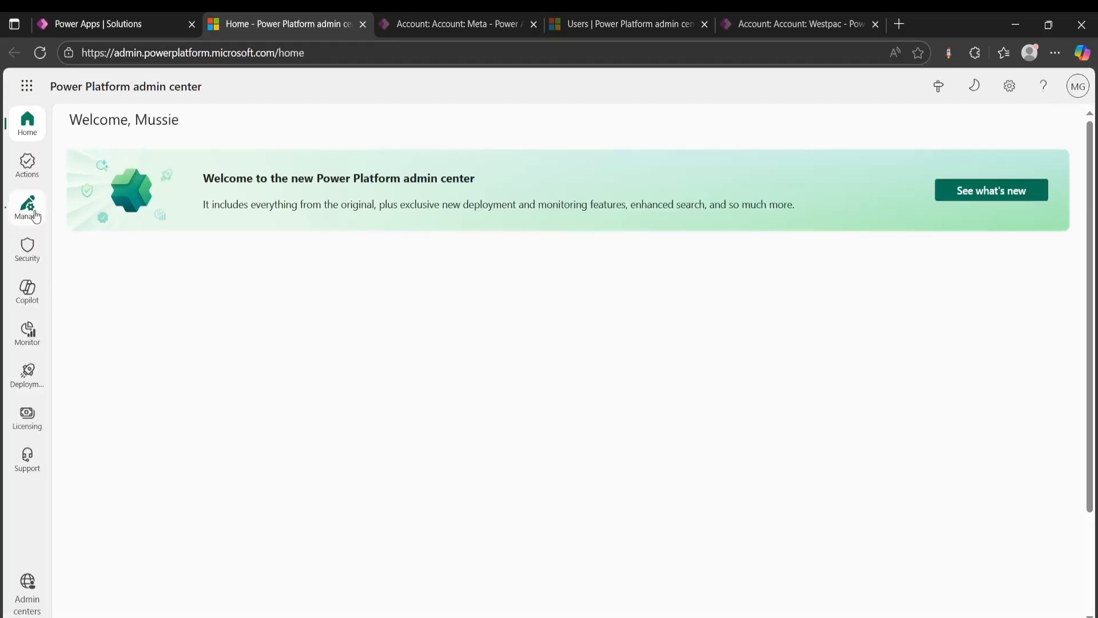
{"action": "left_click", "coordinate": [26, 207]}
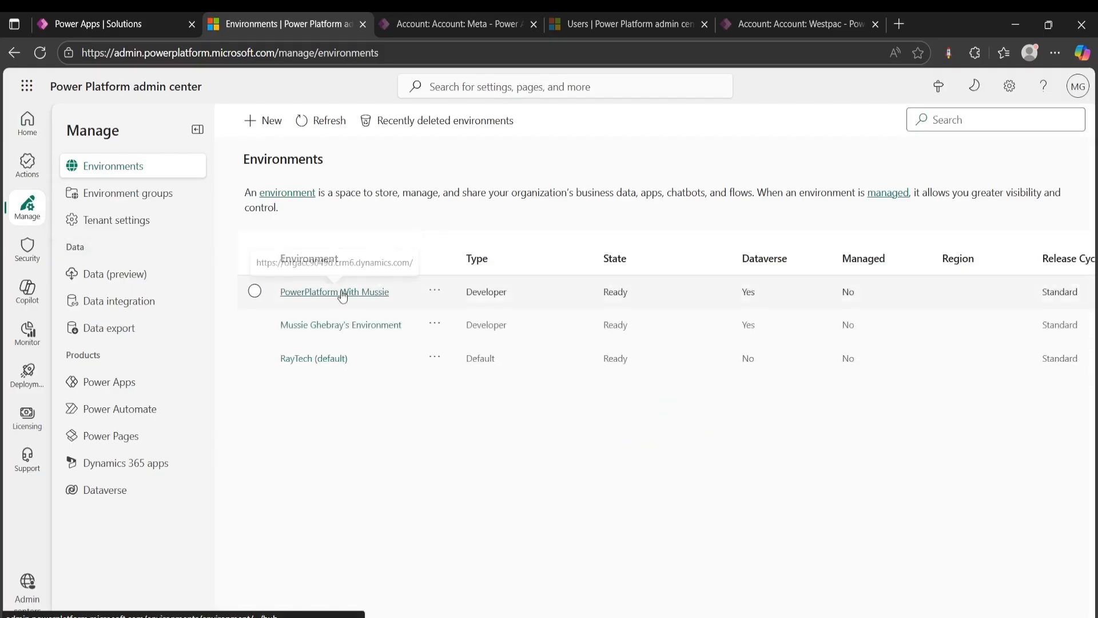
Step: Show the PowerPlatform developer environment's business units: Marketing, RayTech and Sales
{"action": "left_click", "coordinate": [334, 292]}
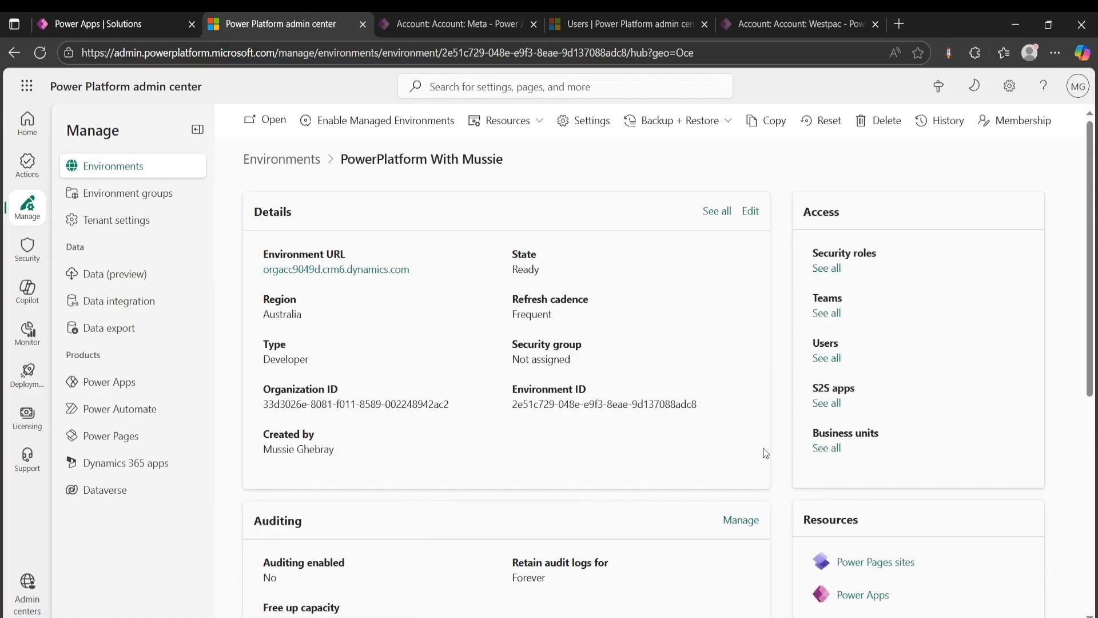
{"action": "left_click", "coordinate": [826, 449]}
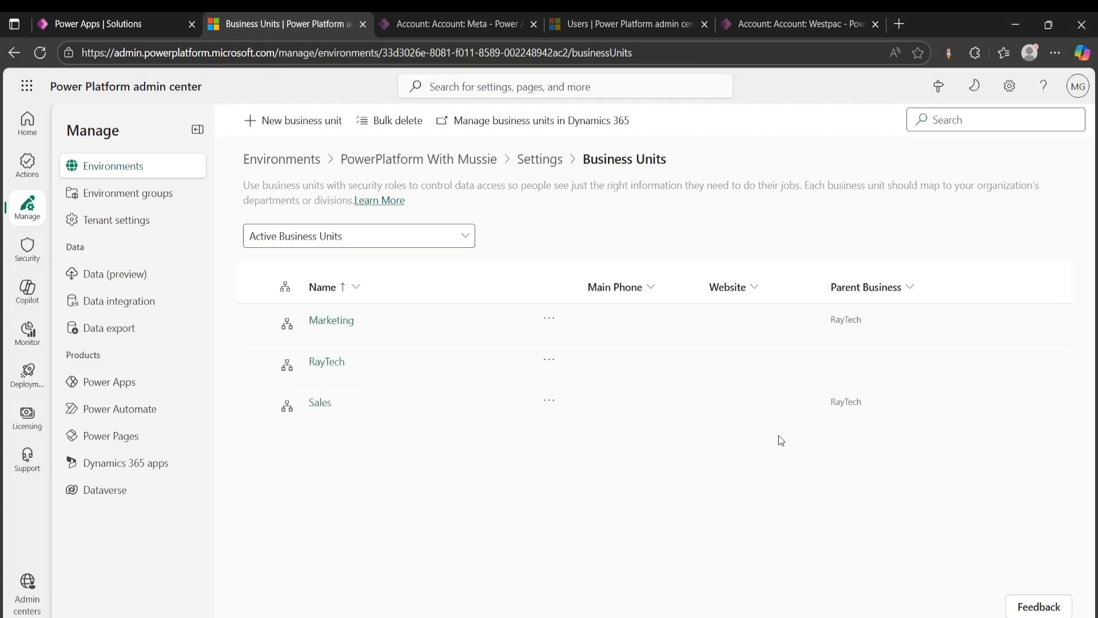
{"action": "mouse_move", "coordinate": [342, 358]}
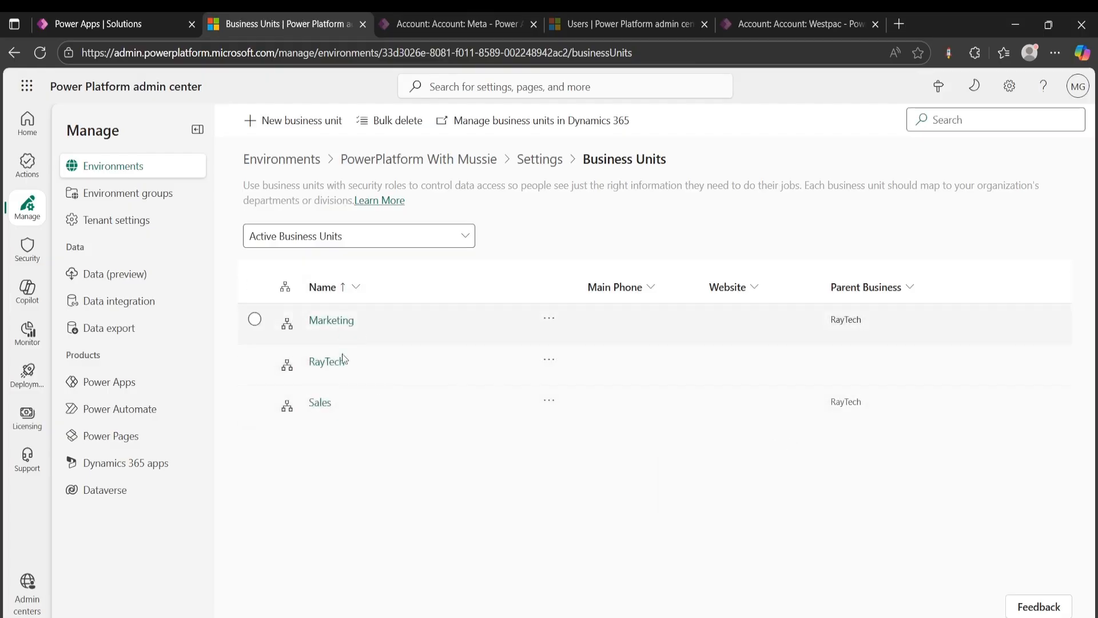
{"action": "mouse_move", "coordinate": [393, 359]}
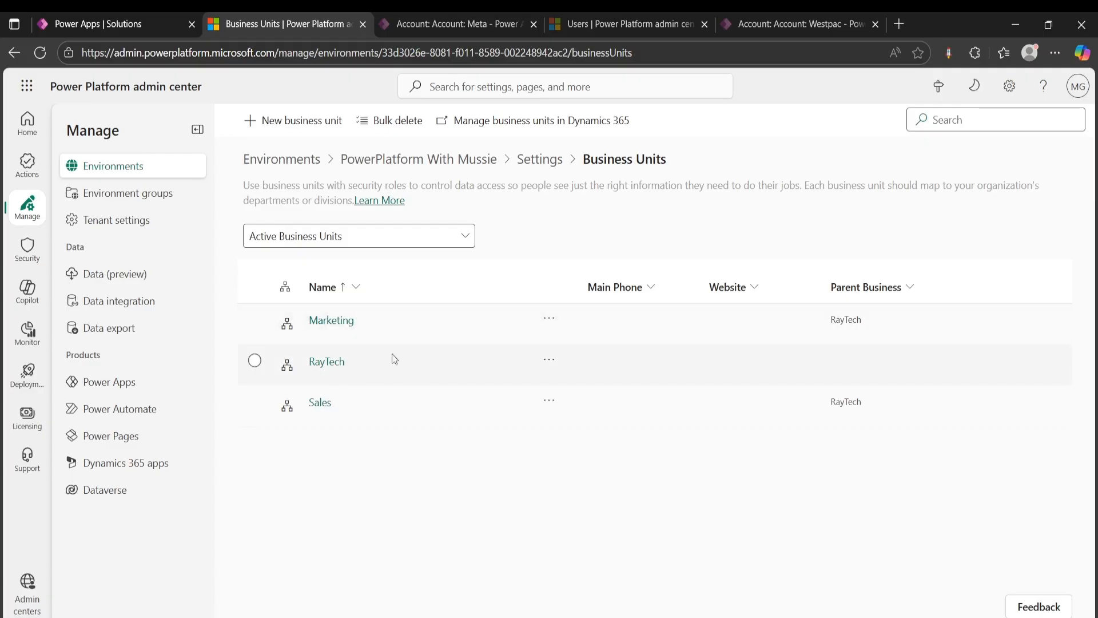
{"action": "mouse_move", "coordinate": [332, 434]}
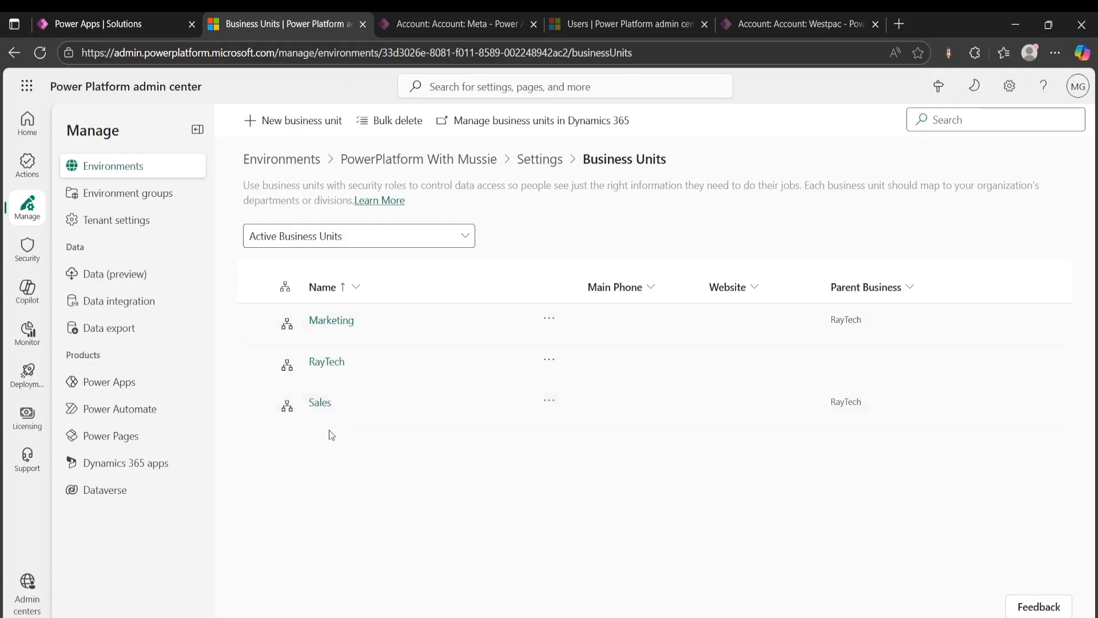
{"action": "mouse_move", "coordinate": [326, 375]}
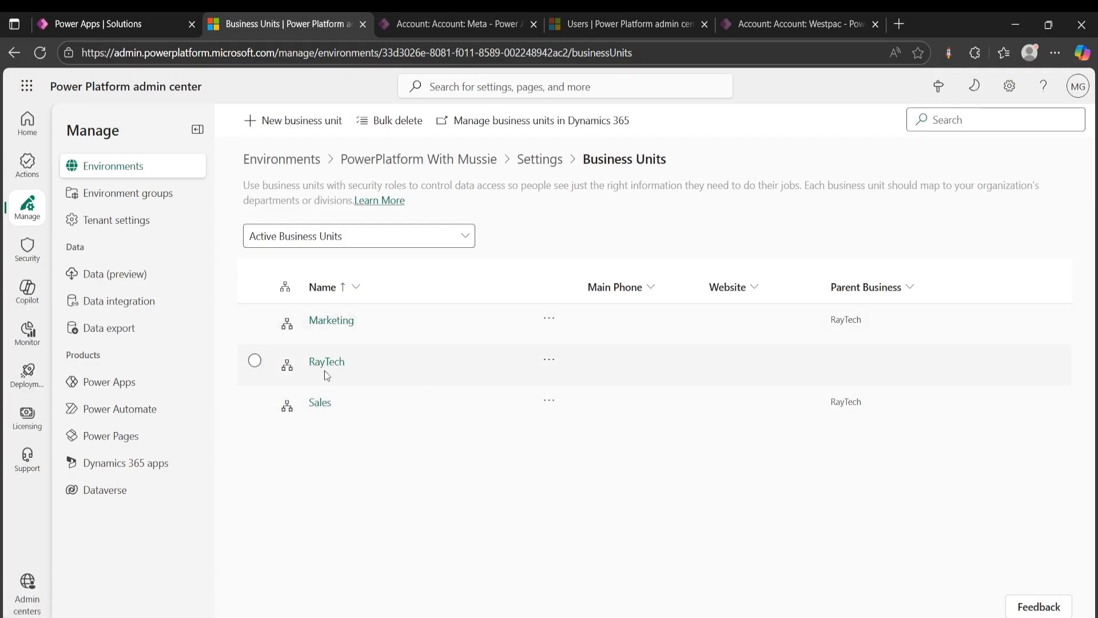
{"action": "mouse_move", "coordinate": [326, 362]}
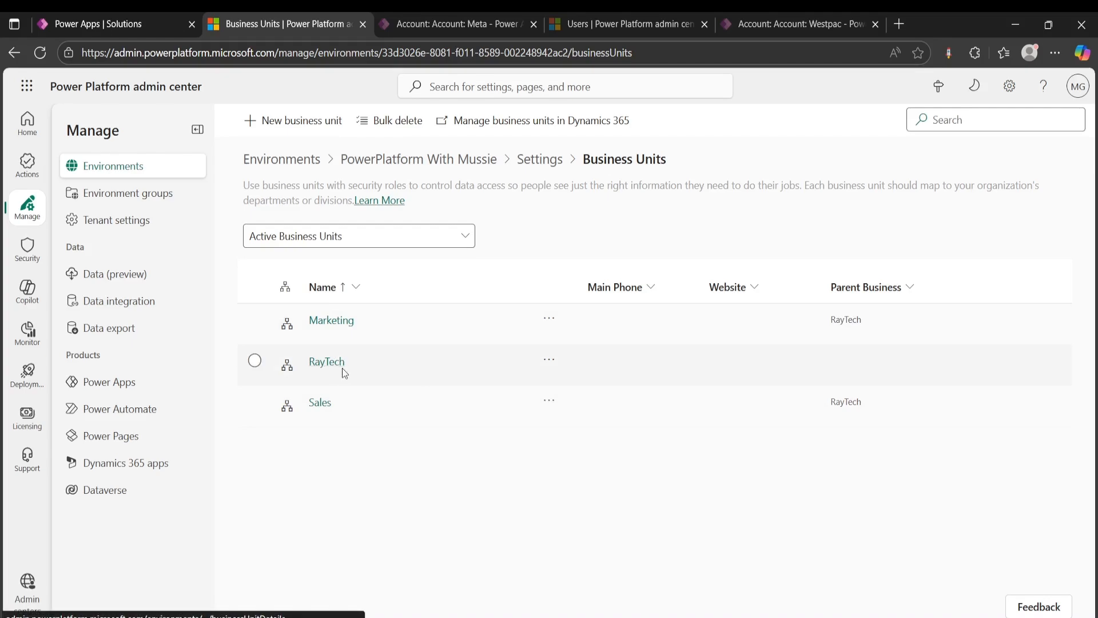
{"action": "mouse_move", "coordinate": [305, 428]}
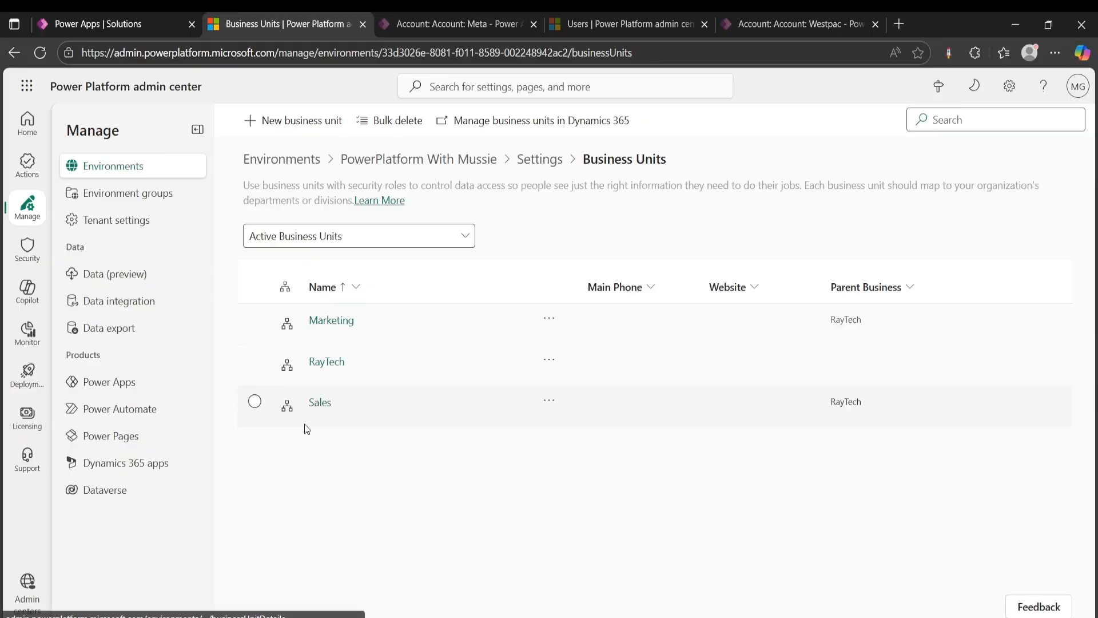
{"action": "mouse_move", "coordinate": [379, 445]}
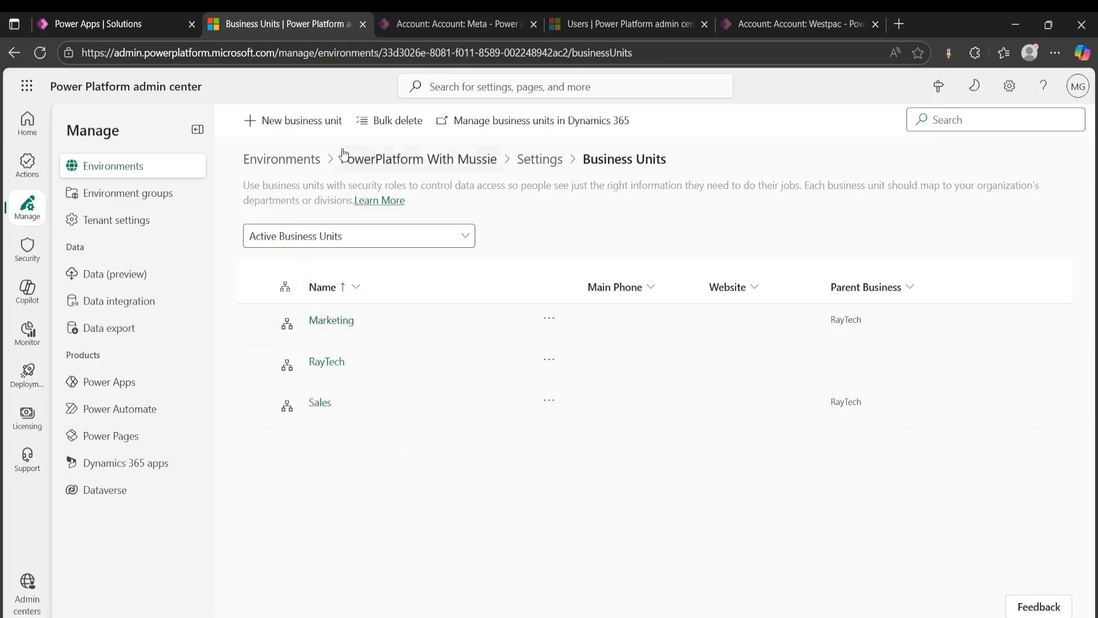
{"action": "left_click", "coordinate": [300, 121]}
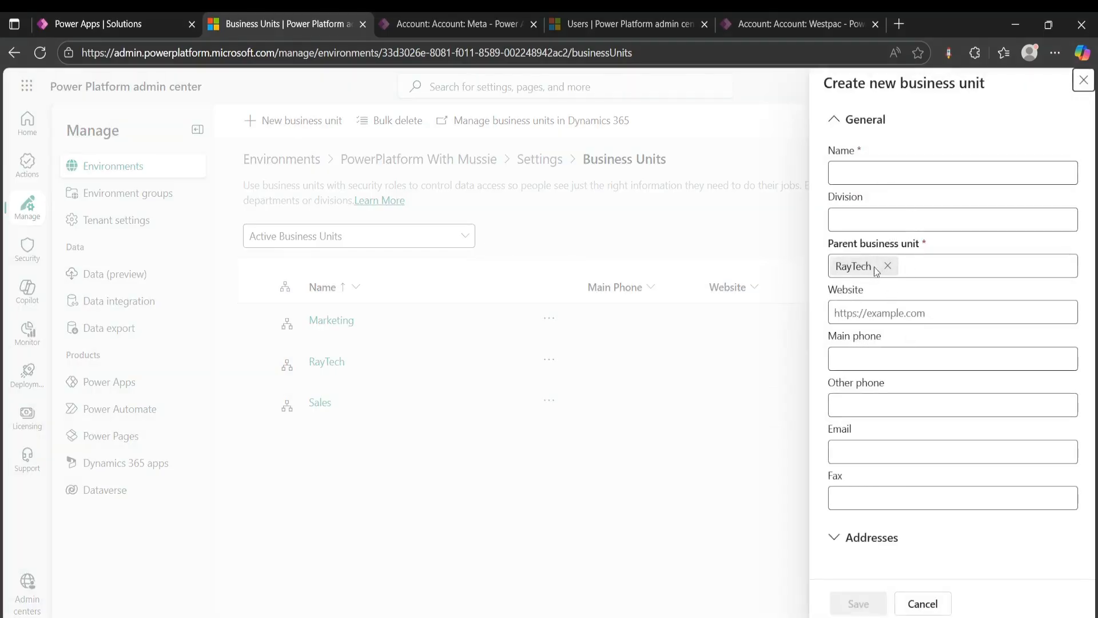
{"action": "mouse_move", "coordinate": [907, 256]}
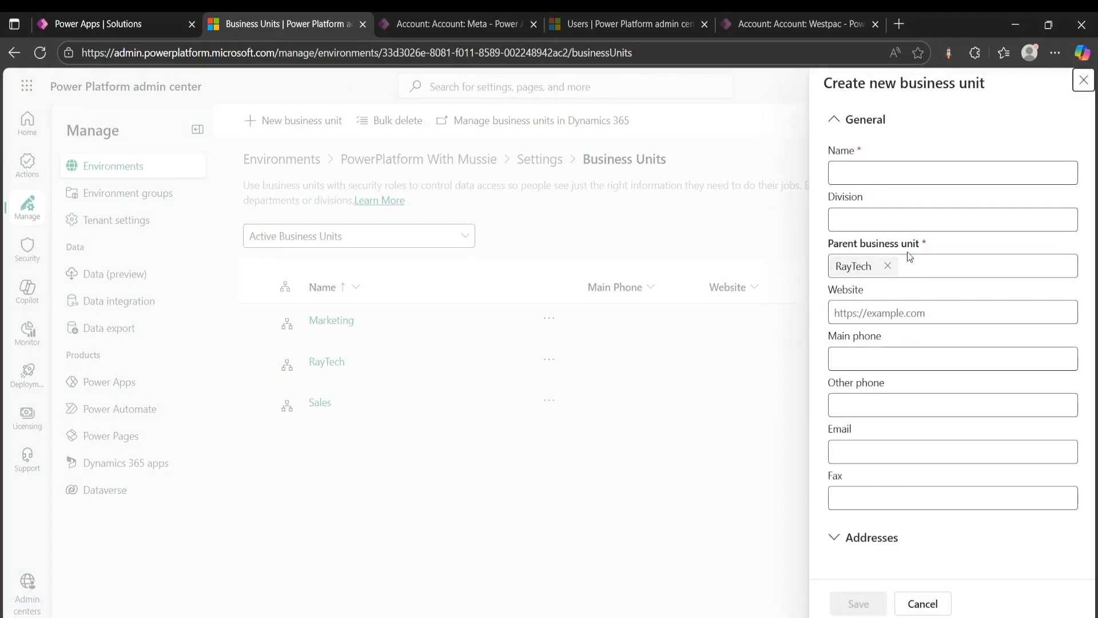
{"action": "mouse_move", "coordinate": [856, 285]}
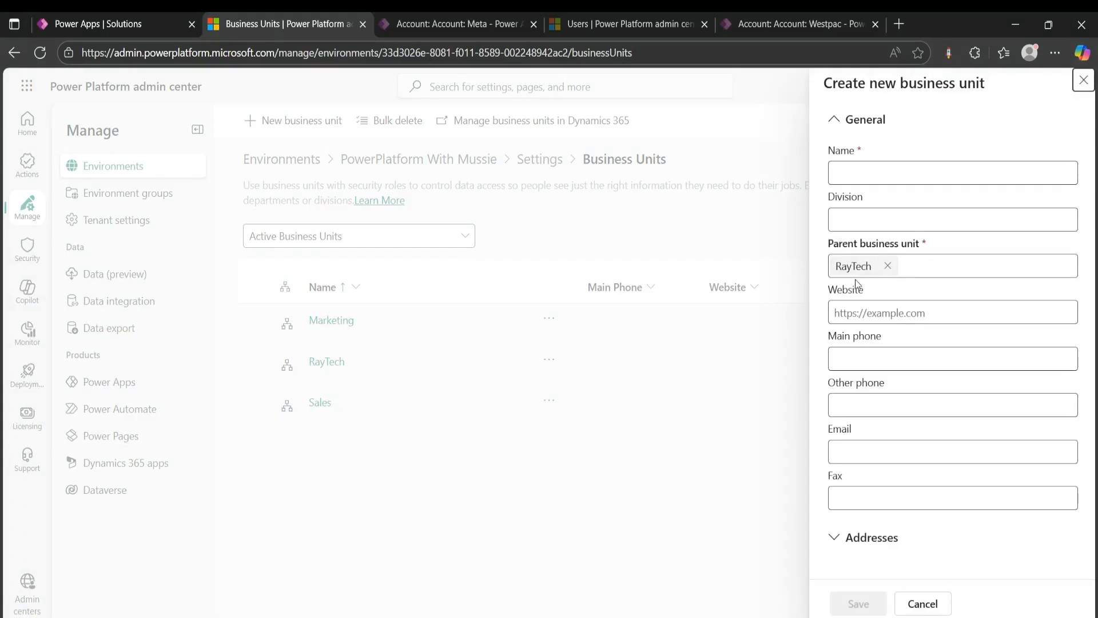
{"action": "mouse_move", "coordinate": [904, 281]}
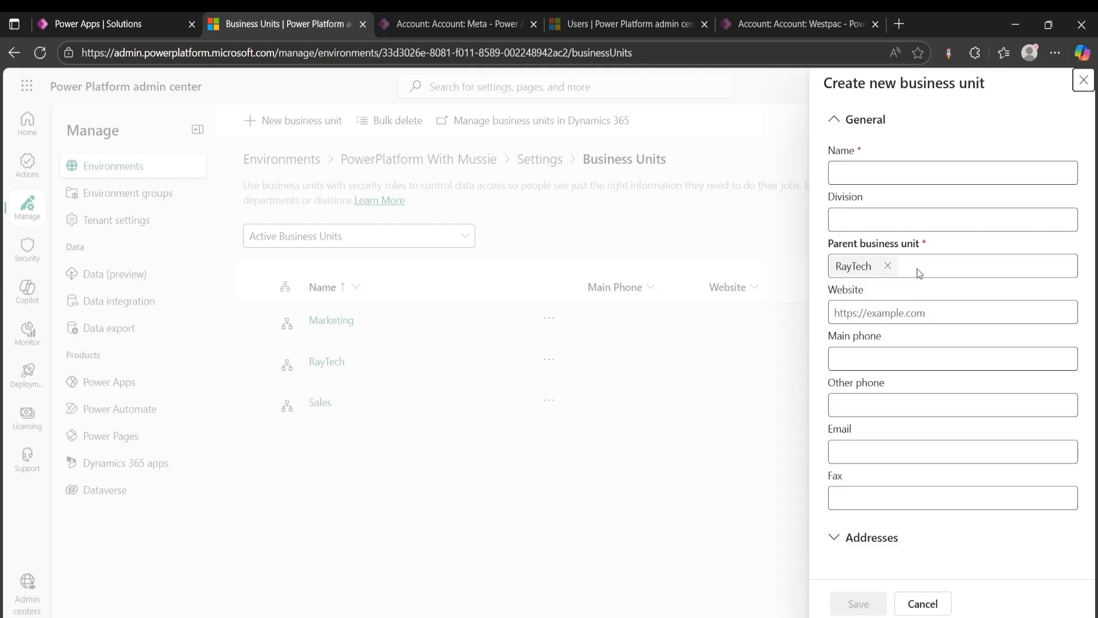
{"action": "mouse_move", "coordinate": [912, 293]}
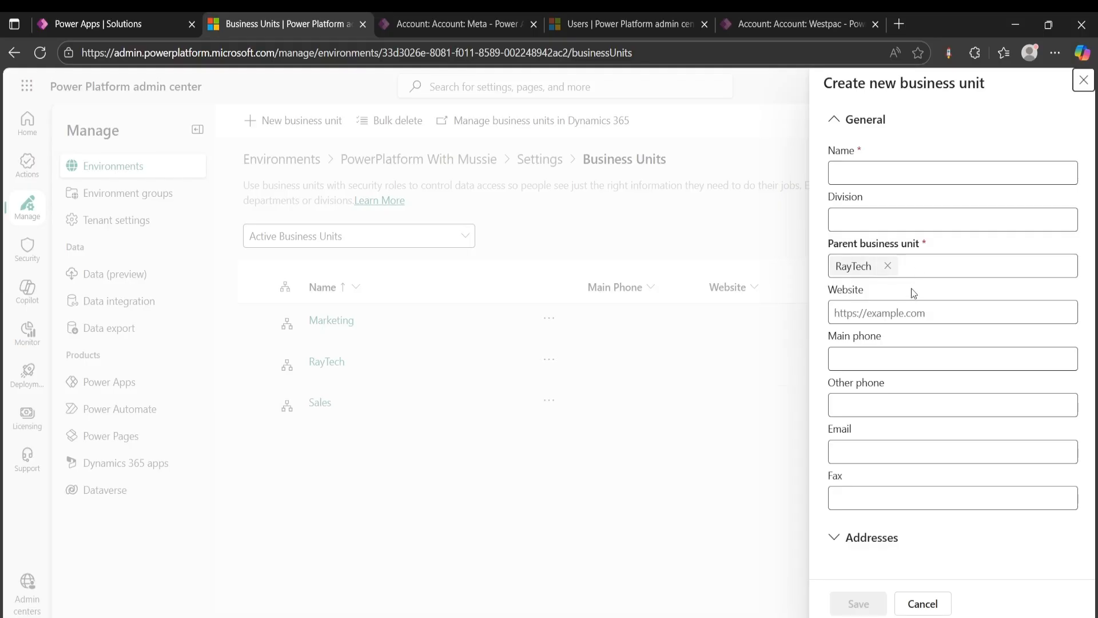
{"action": "left_click", "coordinate": [922, 603]}
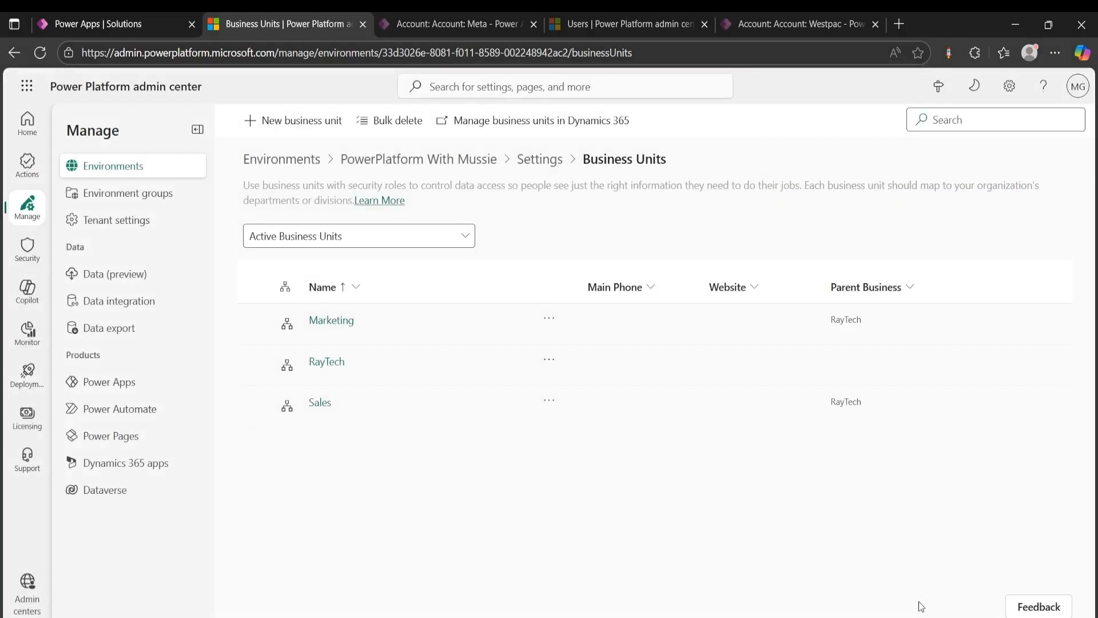
{"action": "mouse_move", "coordinate": [326, 362]}
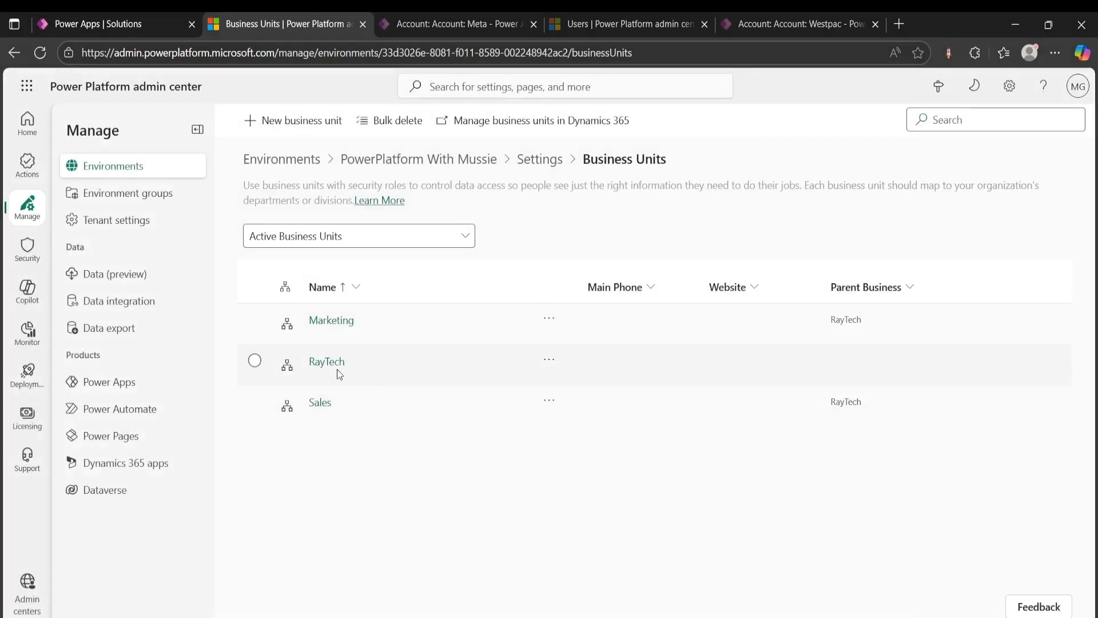
{"action": "mouse_move", "coordinate": [352, 338]}
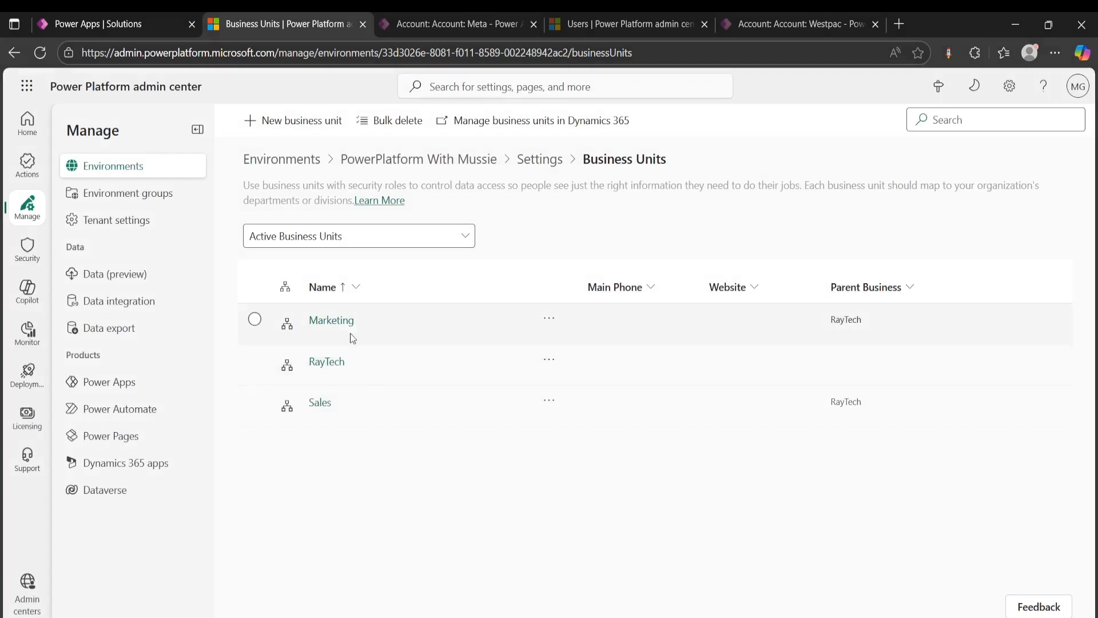
{"action": "mouse_move", "coordinate": [326, 362]}
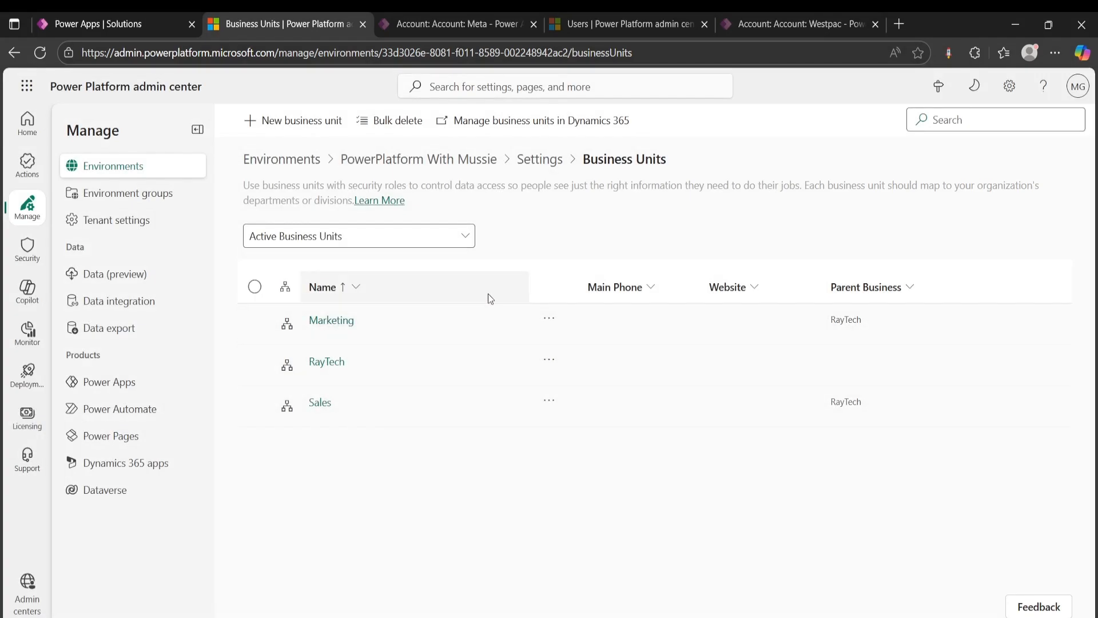
{"action": "mouse_move", "coordinate": [464, 171]}
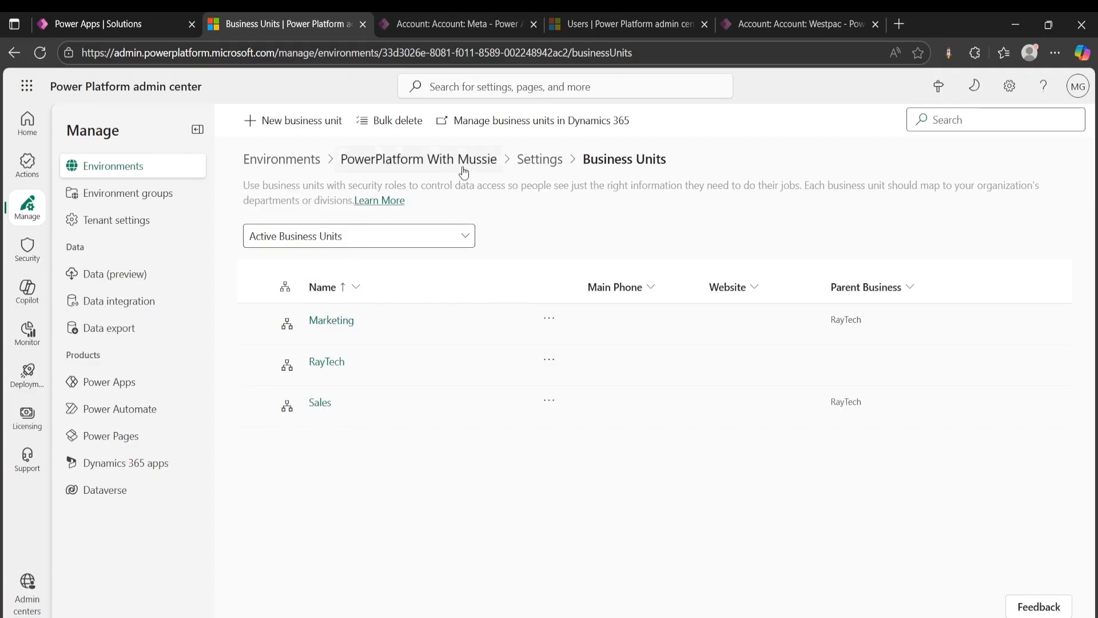
{"action": "left_click", "coordinate": [419, 158]}
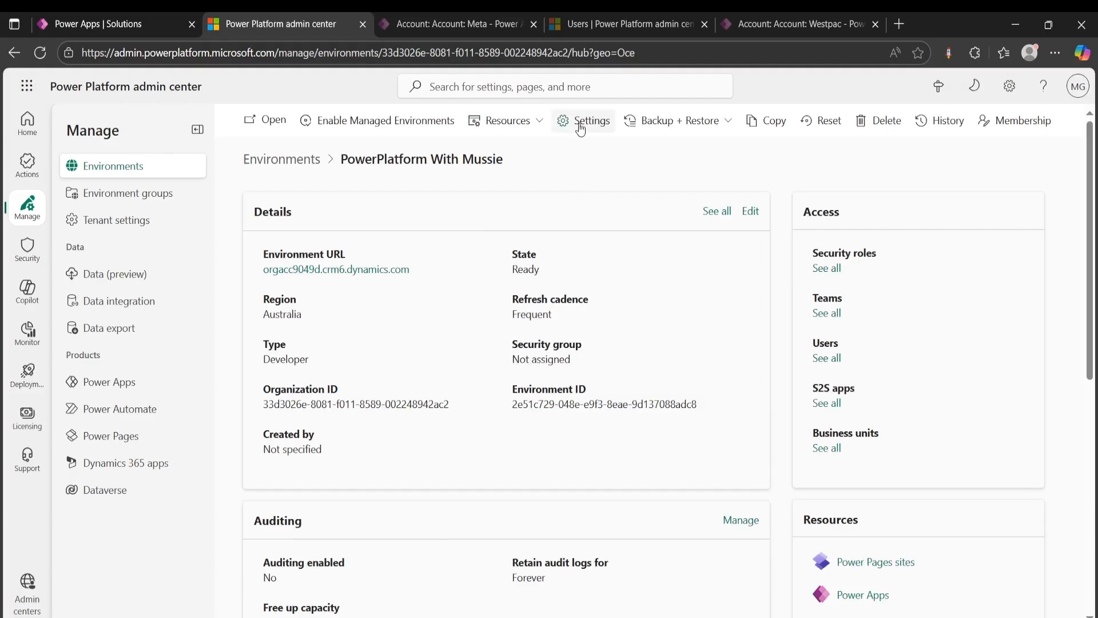
{"action": "left_click", "coordinate": [592, 120]}
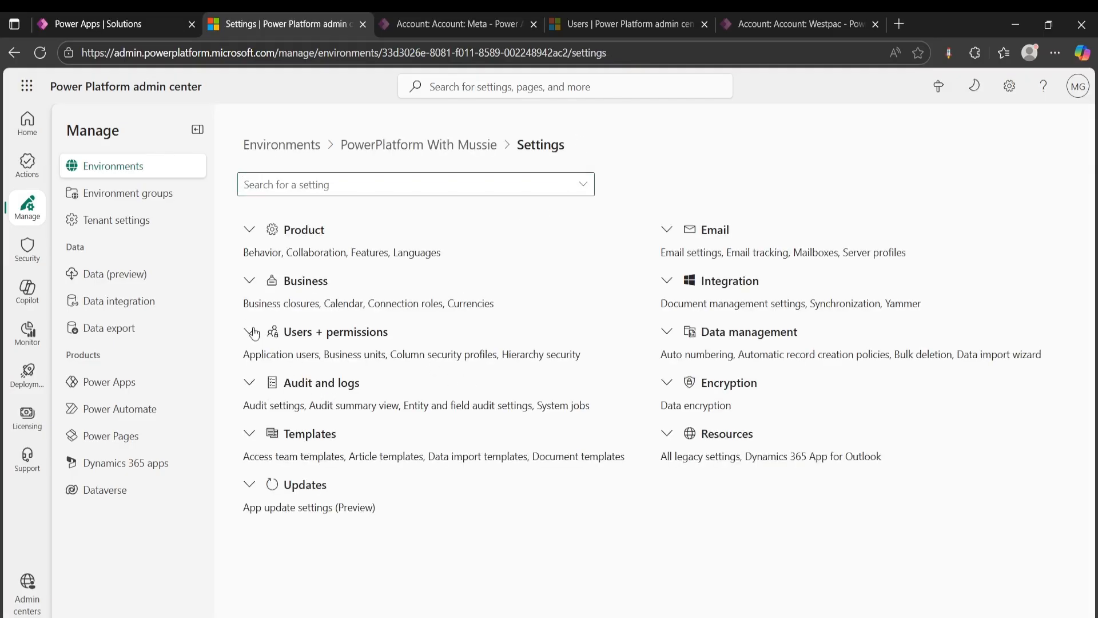
{"action": "left_click", "coordinate": [353, 354]}
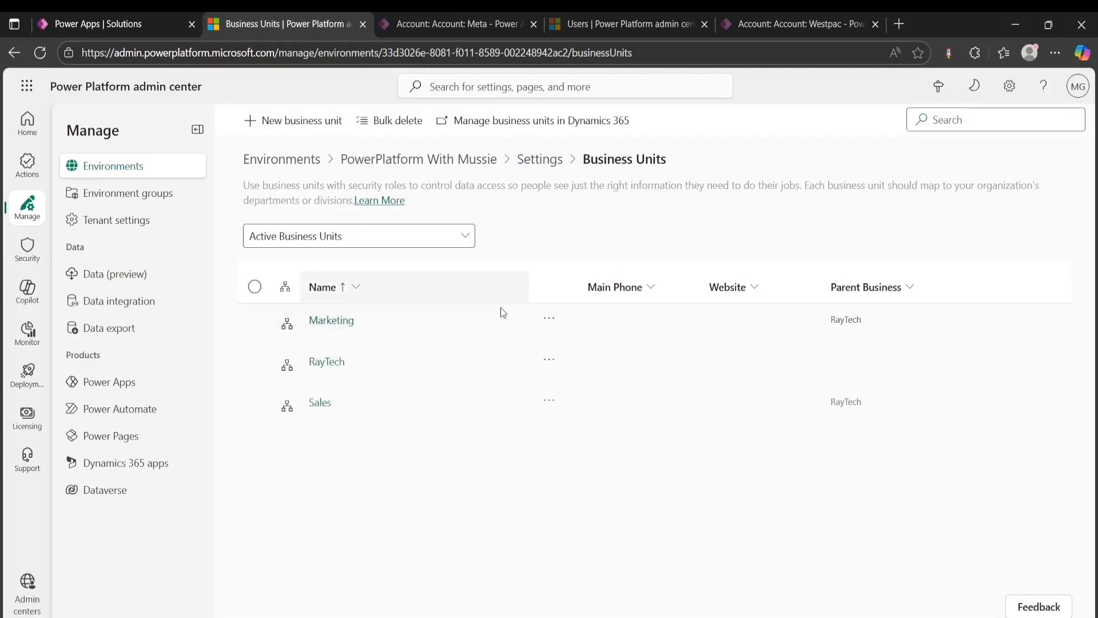
{"action": "mouse_move", "coordinate": [539, 459]}
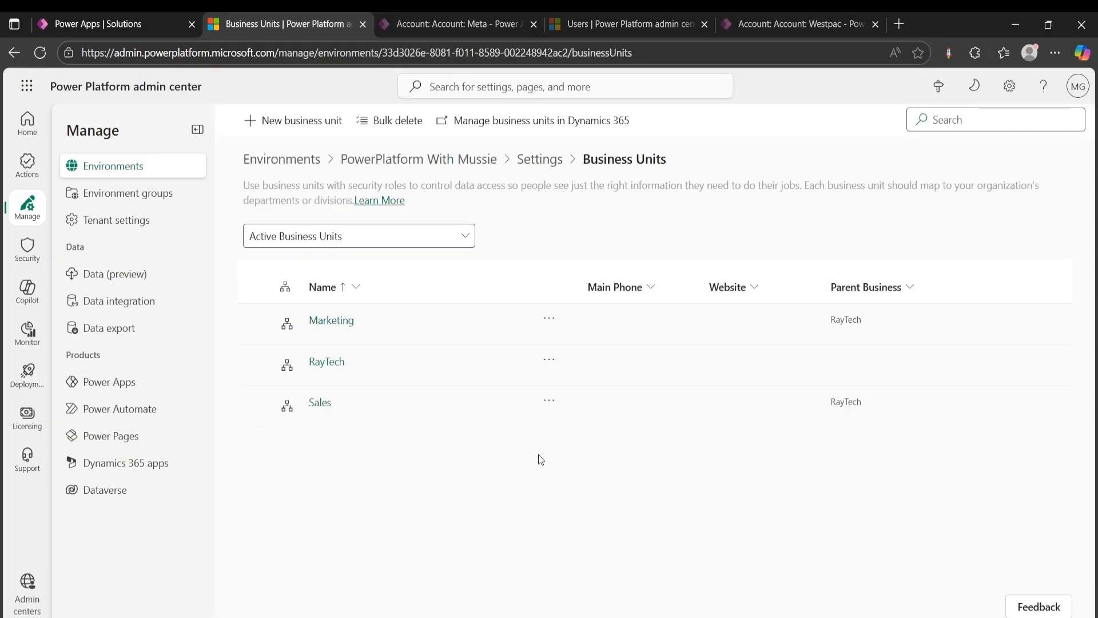
{"action": "mouse_move", "coordinate": [462, 334]}
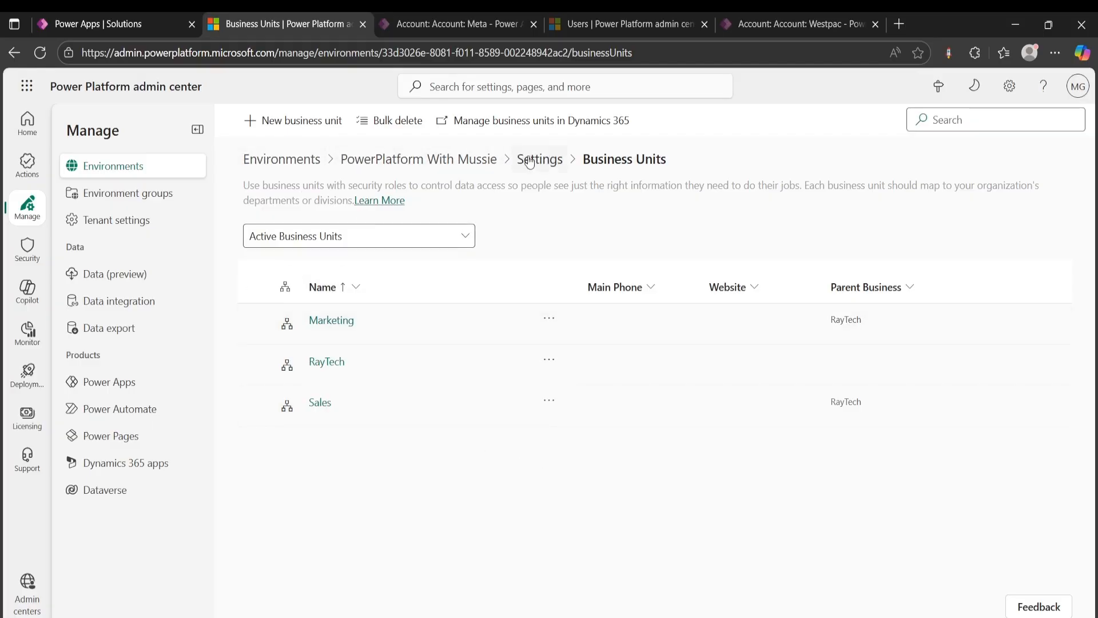
Step: Reach the environment's Users list via Settings > Users + permissions
{"action": "left_click", "coordinate": [540, 159]}
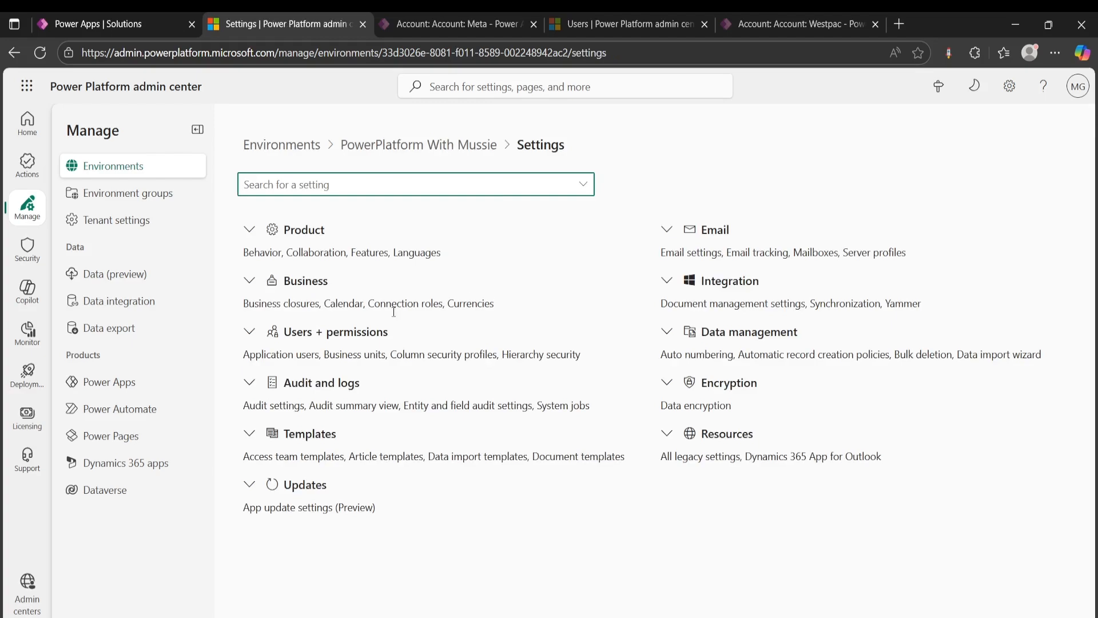
{"action": "left_click", "coordinate": [250, 332]}
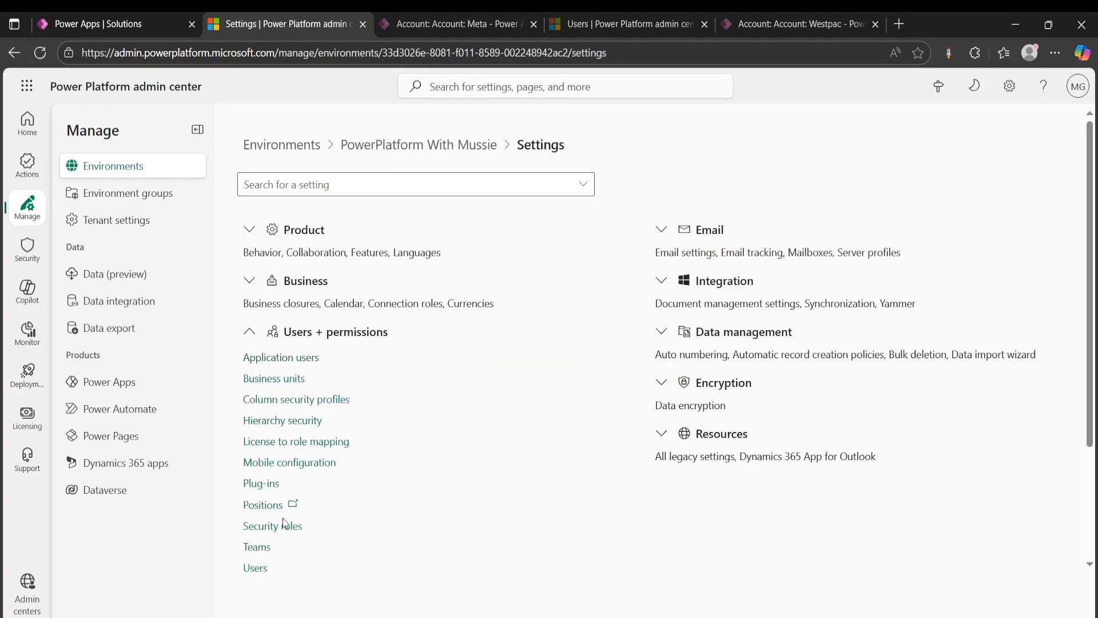
{"action": "left_click", "coordinate": [255, 567]}
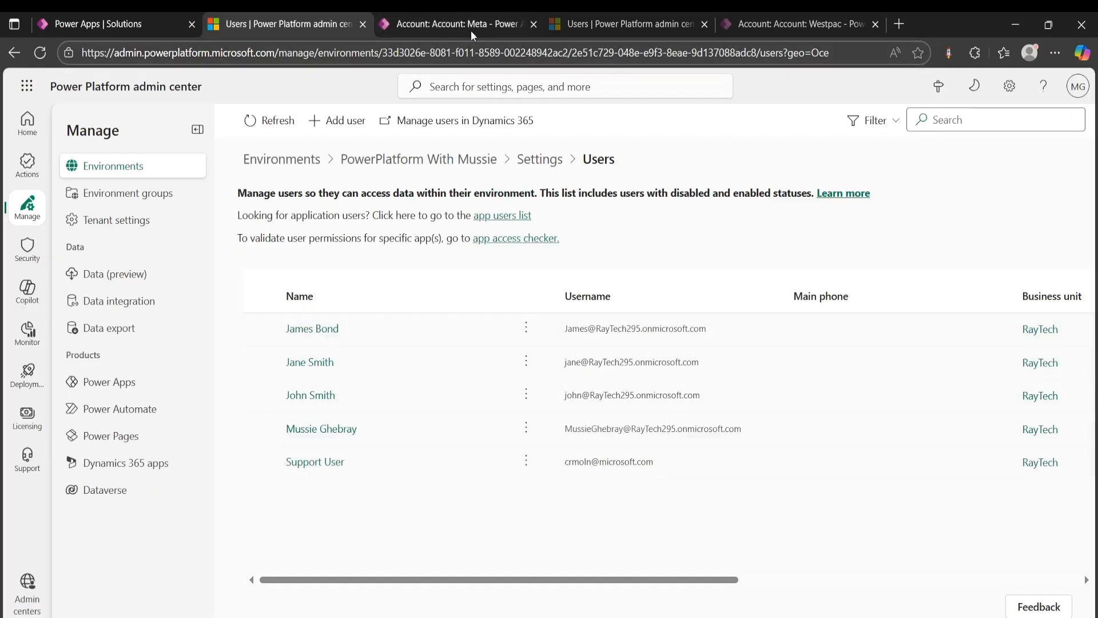
Step: Assign the Meta account to the user found by searching 'jam'
{"action": "left_click", "coordinate": [458, 23]}
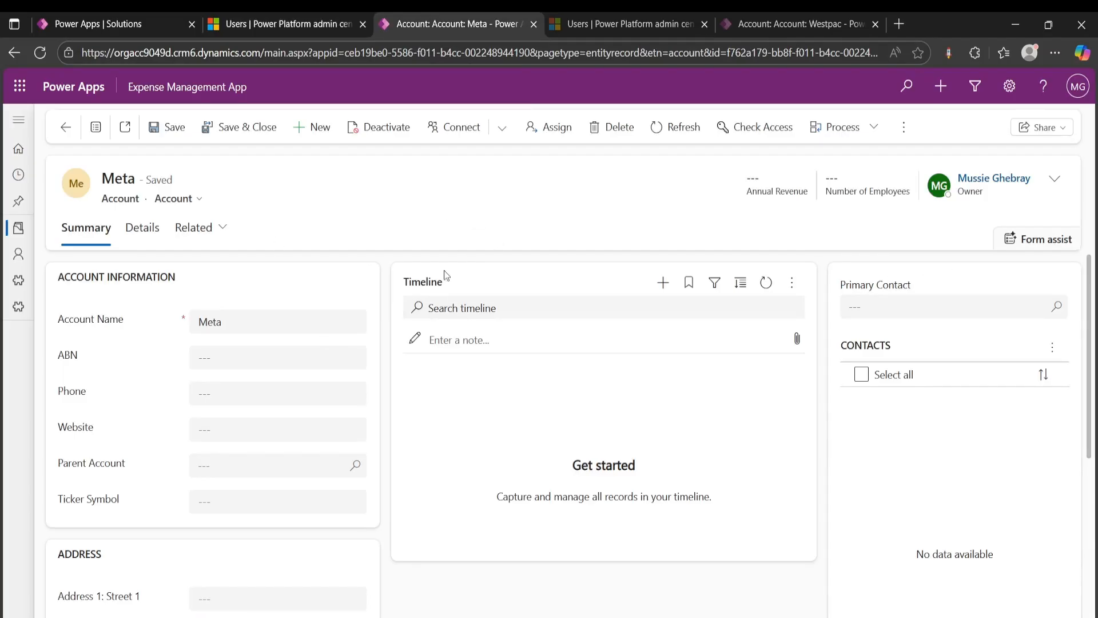
{"action": "mouse_move", "coordinate": [573, 203]}
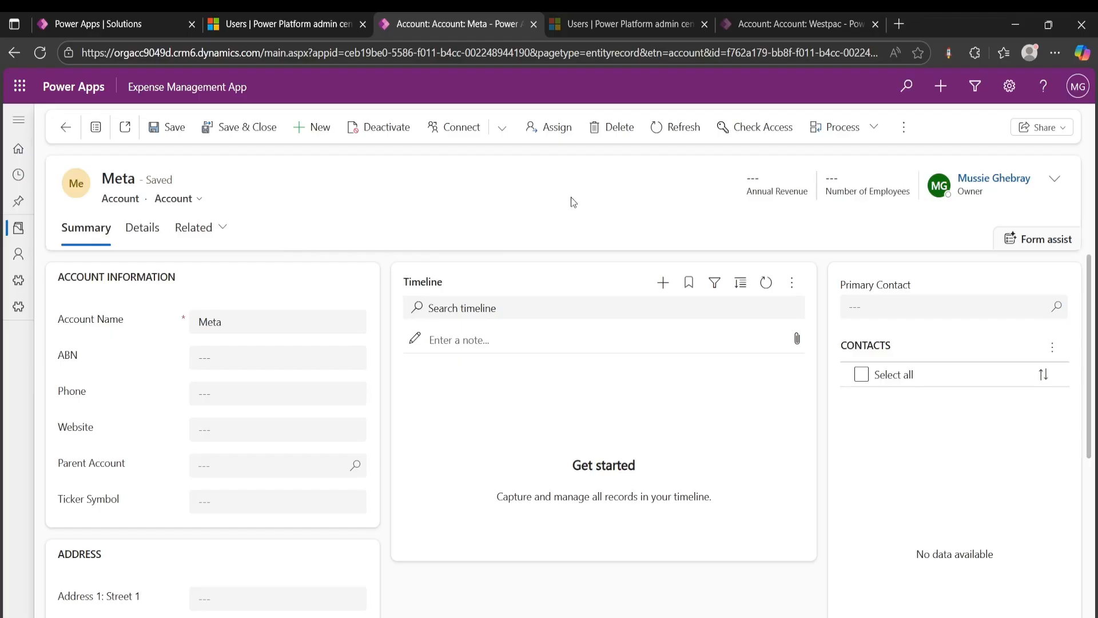
{"action": "mouse_move", "coordinate": [632, 220]}
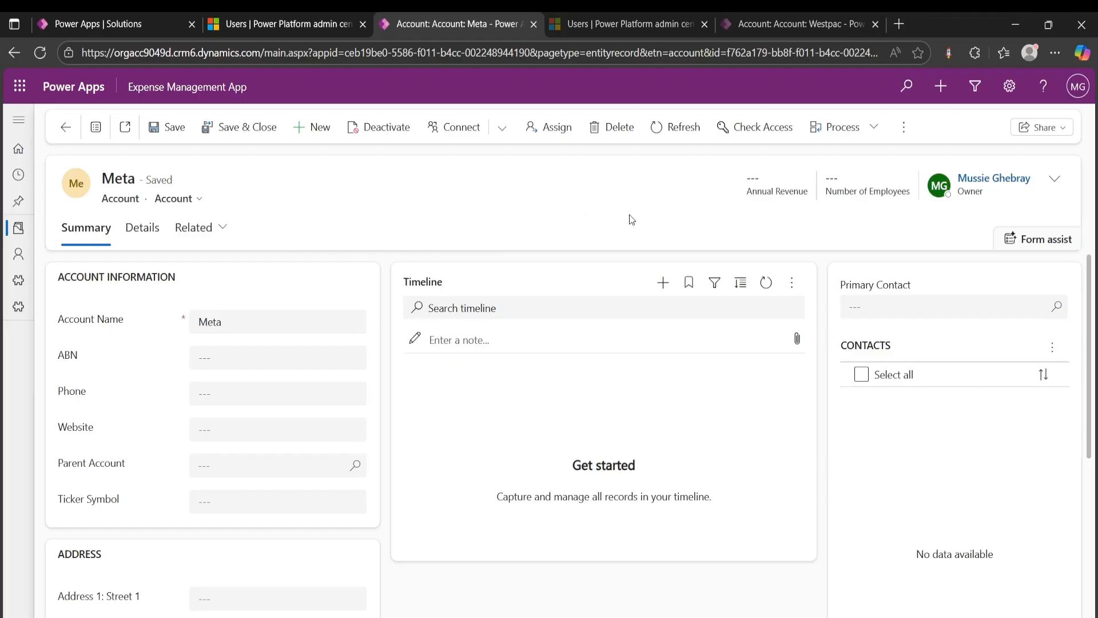
{"action": "mouse_move", "coordinate": [610, 237]}
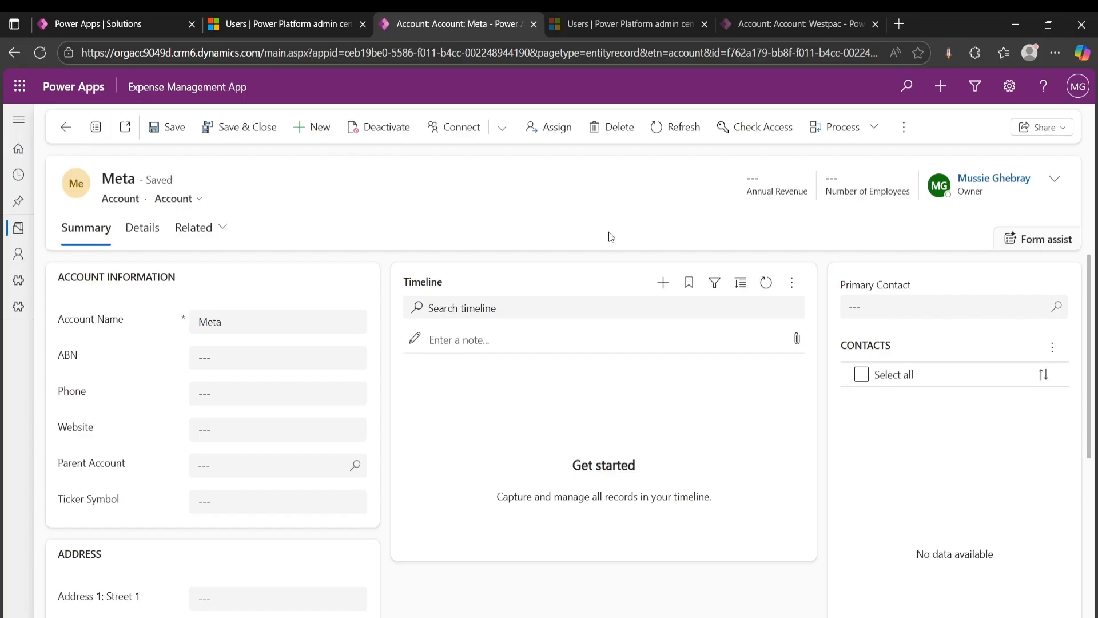
{"action": "mouse_move", "coordinate": [620, 278]}
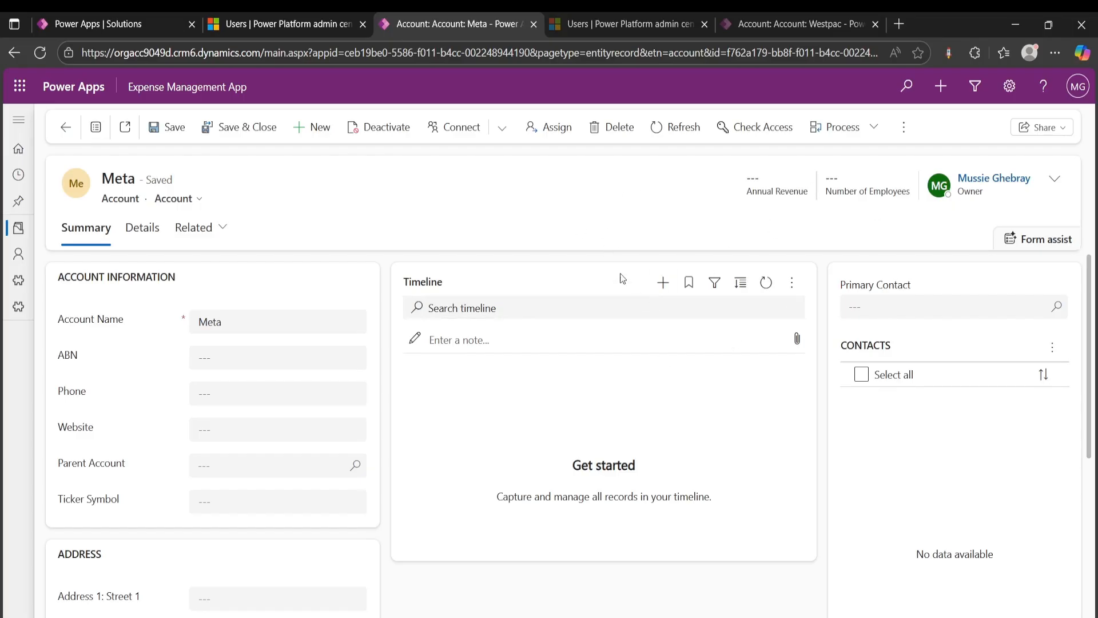
{"action": "mouse_move", "coordinate": [687, 233]}
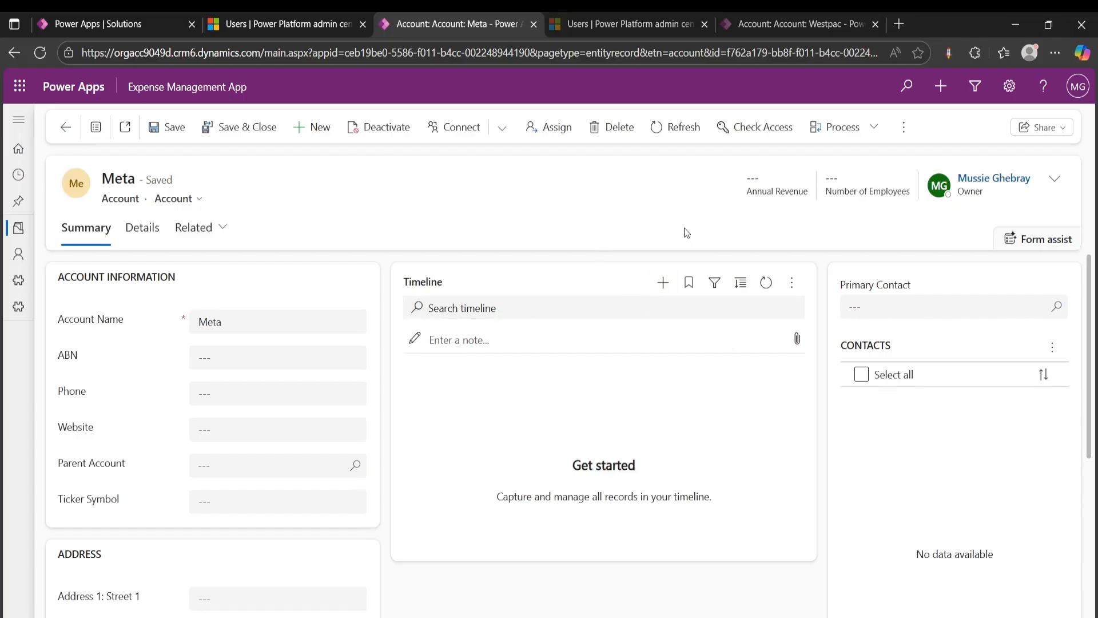
{"action": "left_click", "coordinate": [551, 127]}
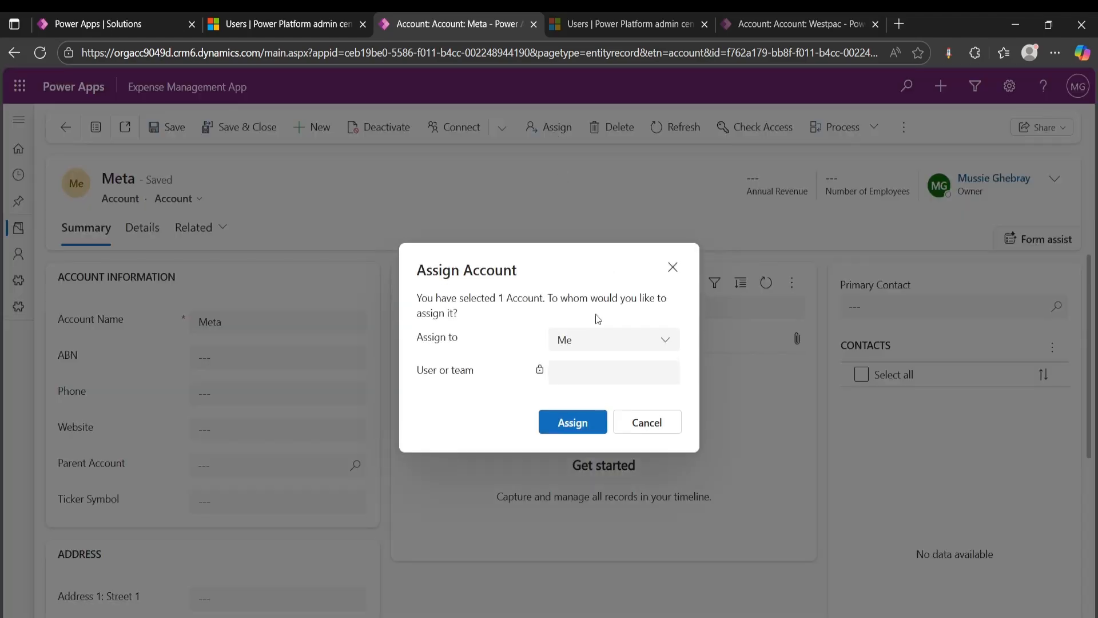
{"action": "left_click", "coordinate": [611, 339]}
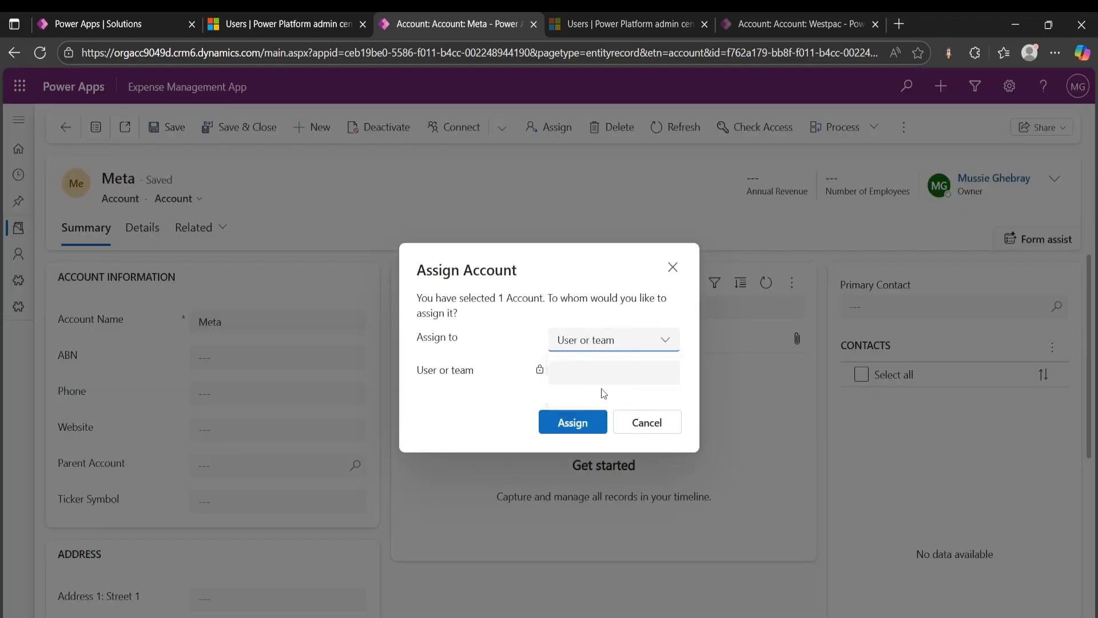
{"action": "type", "text": "jam"}
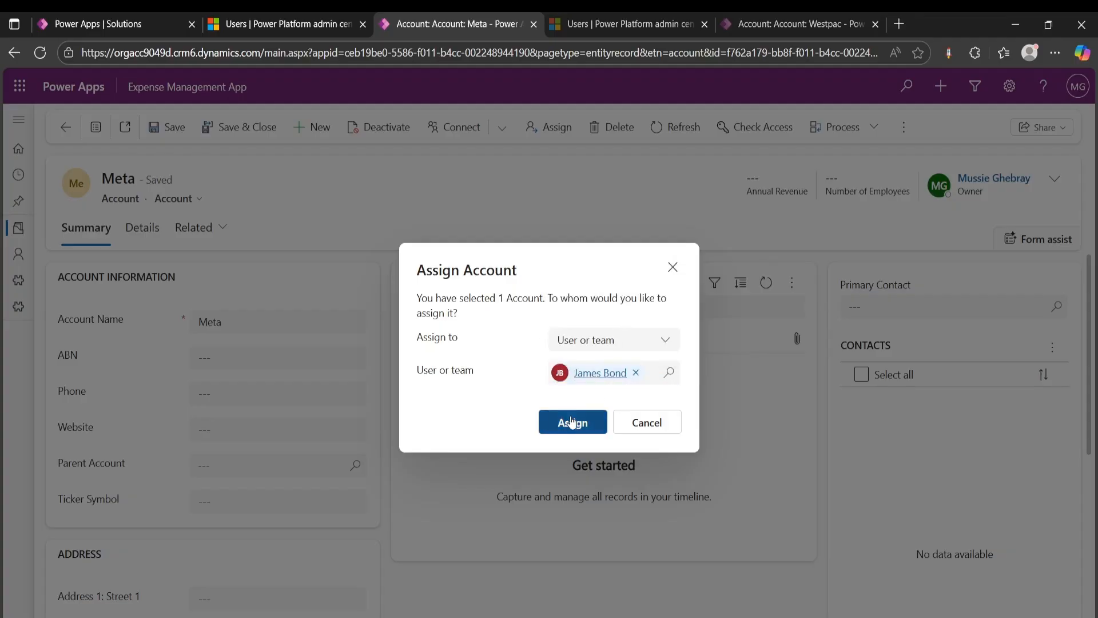
{"action": "left_click", "coordinate": [572, 422]}
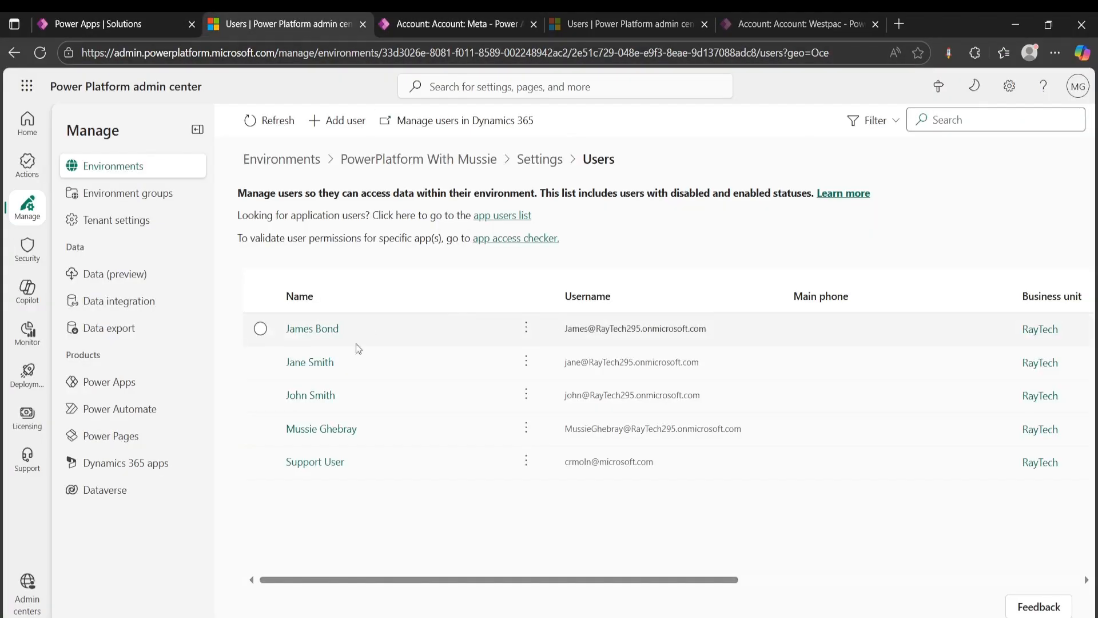
{"action": "mouse_move", "coordinate": [311, 328]}
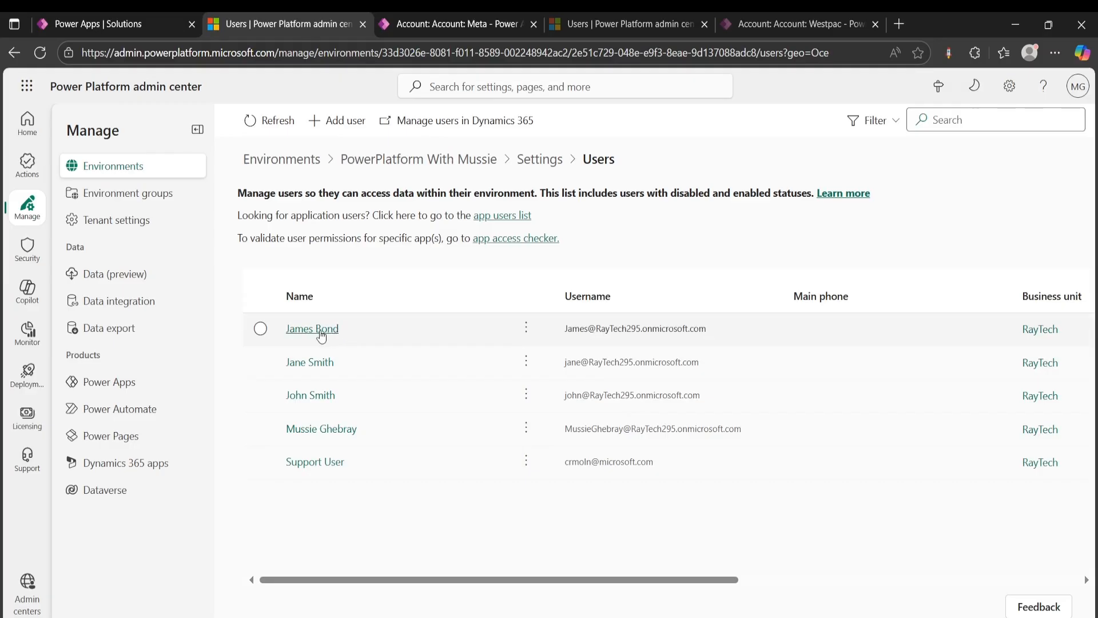
{"action": "mouse_move", "coordinate": [308, 362]}
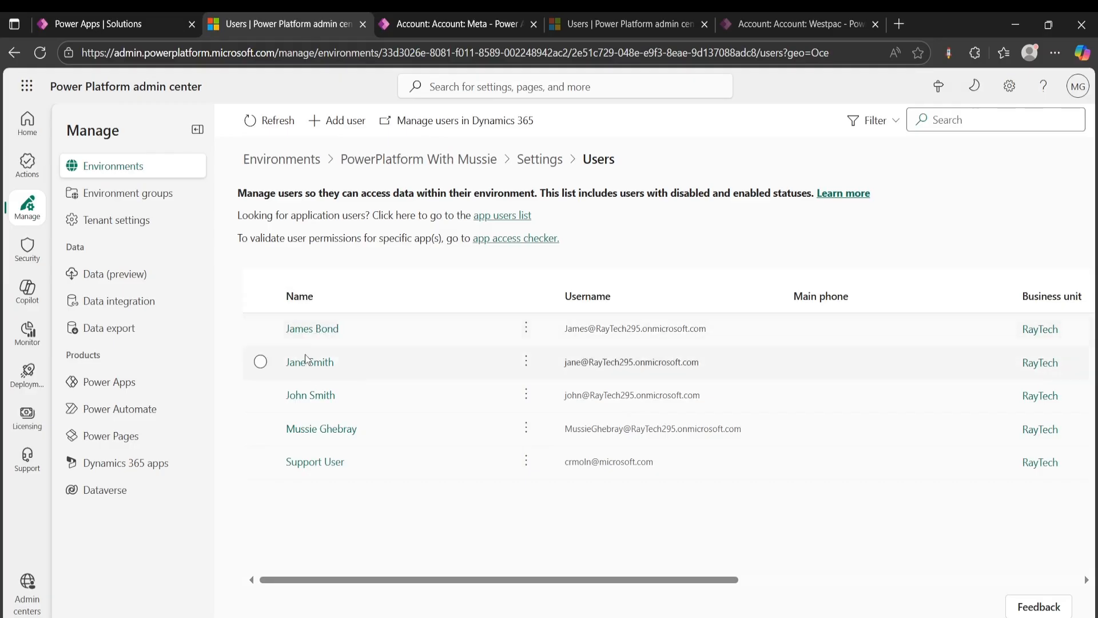
{"action": "mouse_move", "coordinate": [325, 402]}
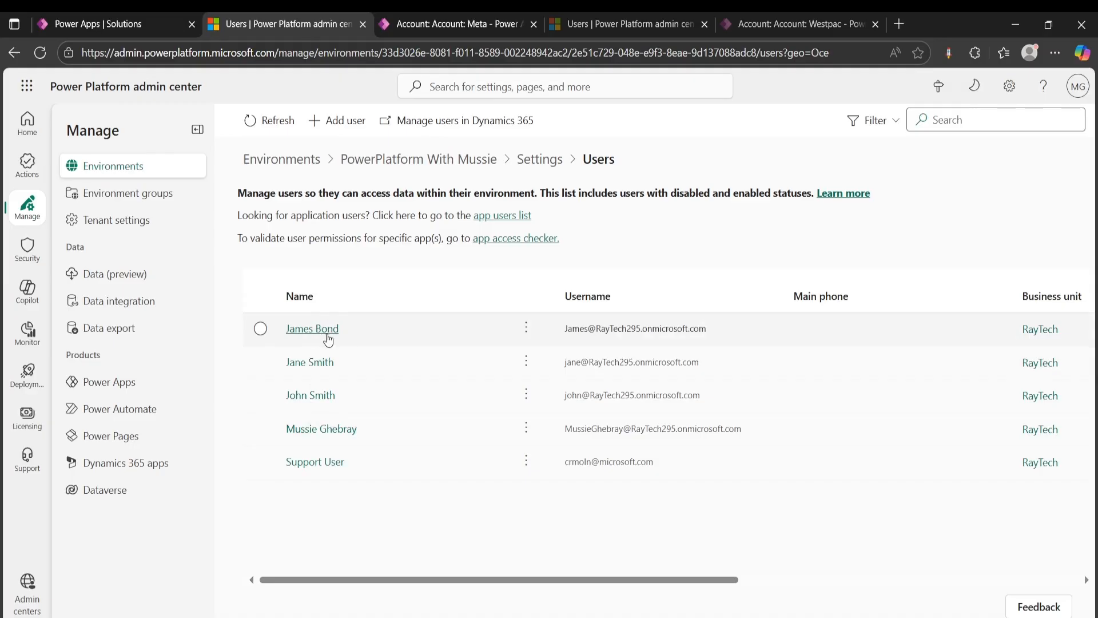
Step: Move James Bond from RayTech into the Marketing business unit
{"action": "left_click", "coordinate": [312, 329]}
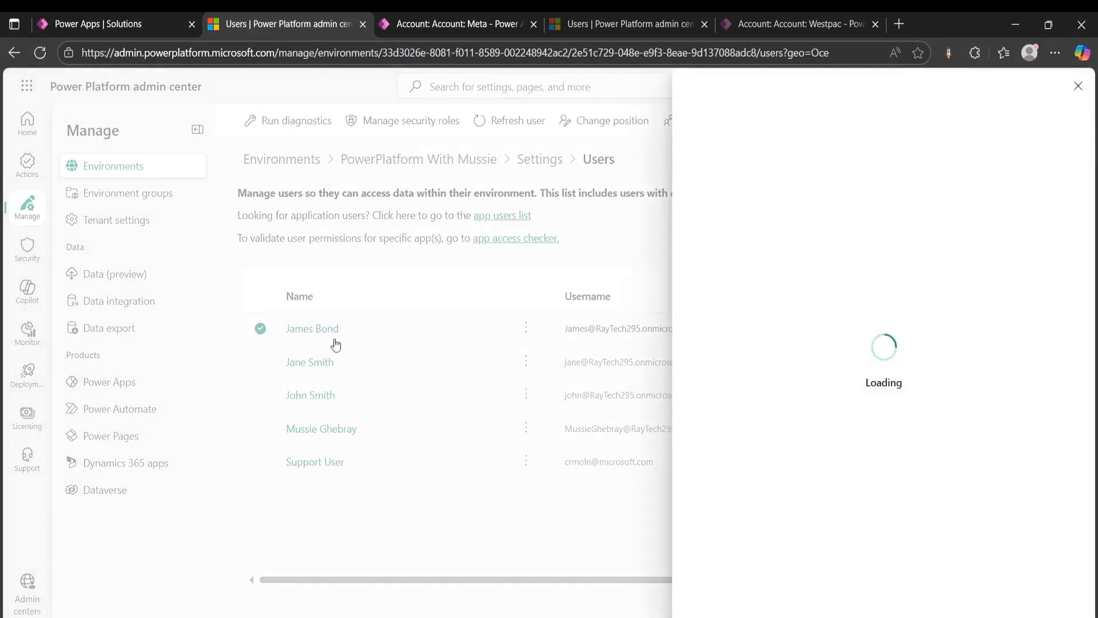
{"action": "left_click", "coordinate": [311, 328]}
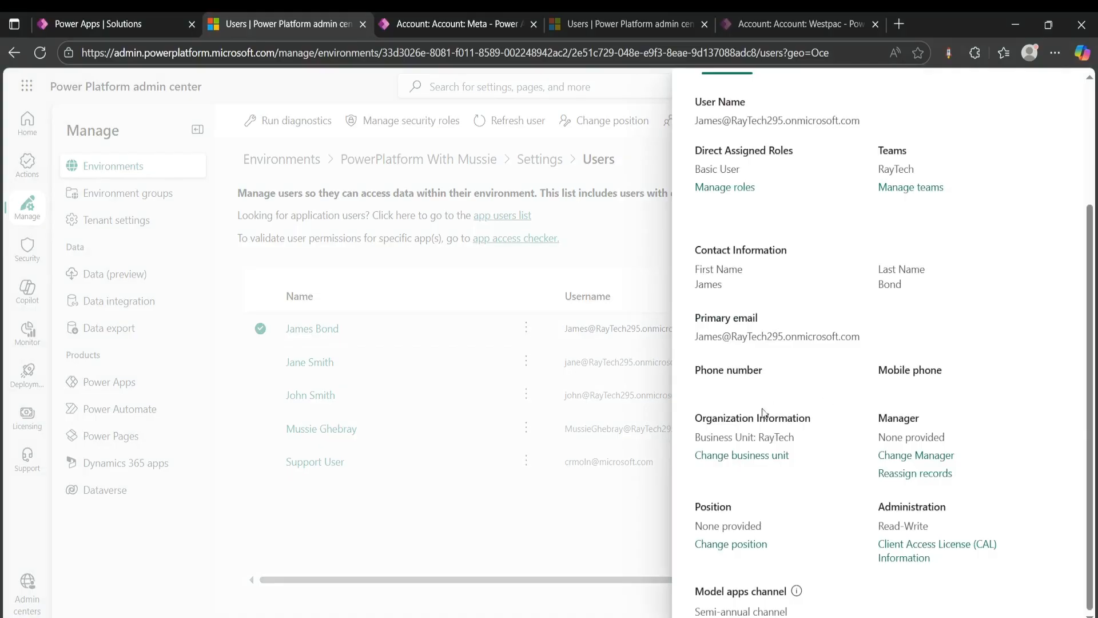
{"action": "mouse_move", "coordinate": [714, 442]}
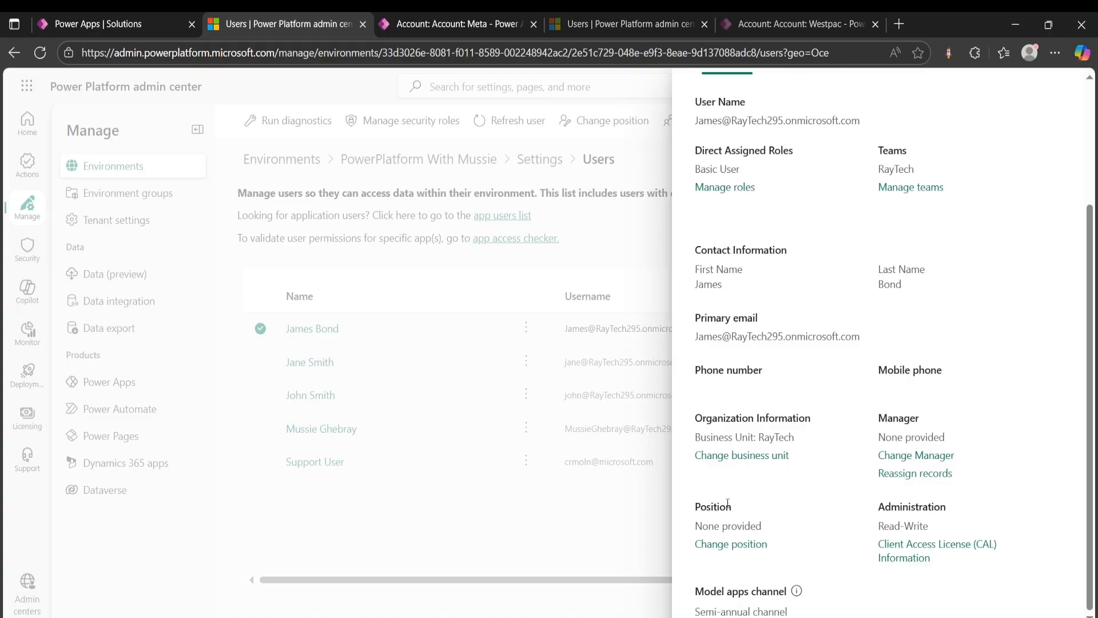
{"action": "mouse_move", "coordinate": [741, 455]}
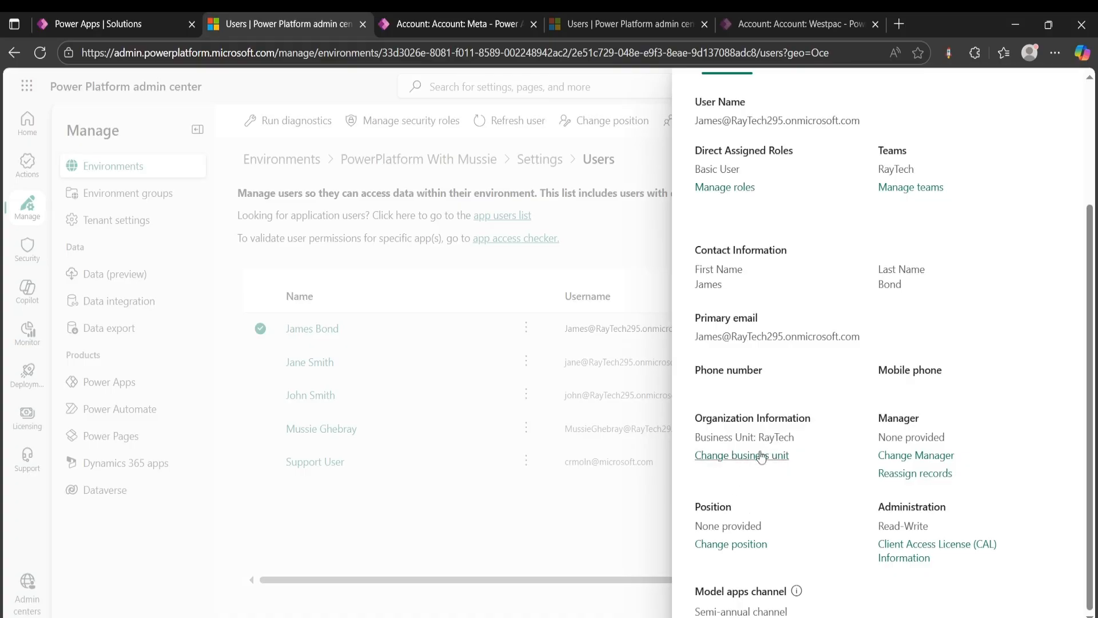
{"action": "left_click", "coordinate": [742, 454]}
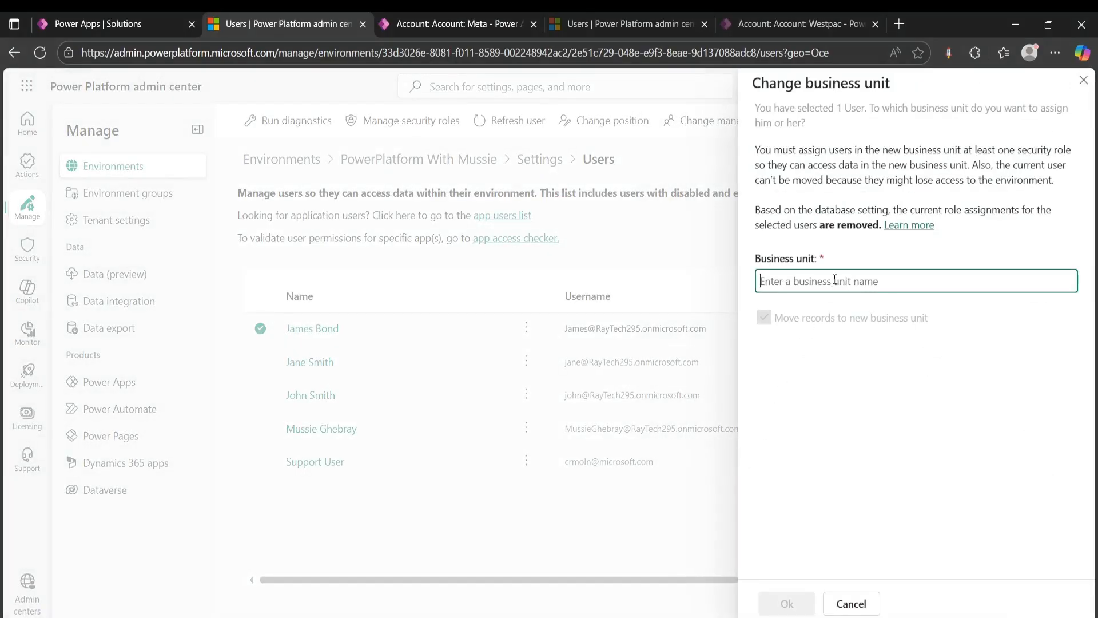
{"action": "type", "text": "Marketing"}
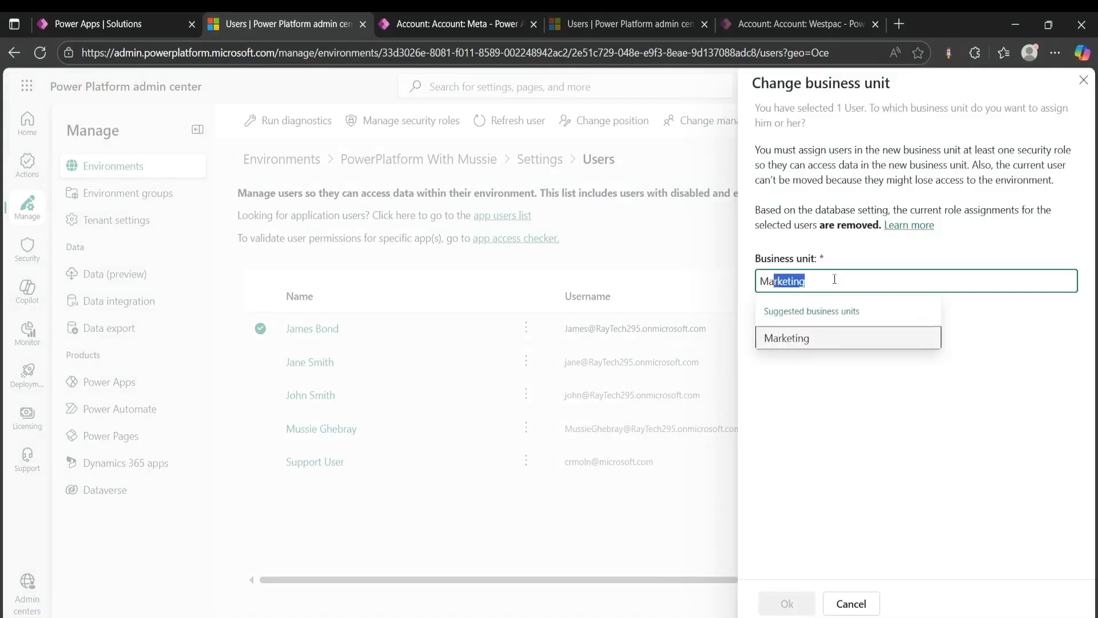
{"action": "left_click", "coordinate": [788, 338]}
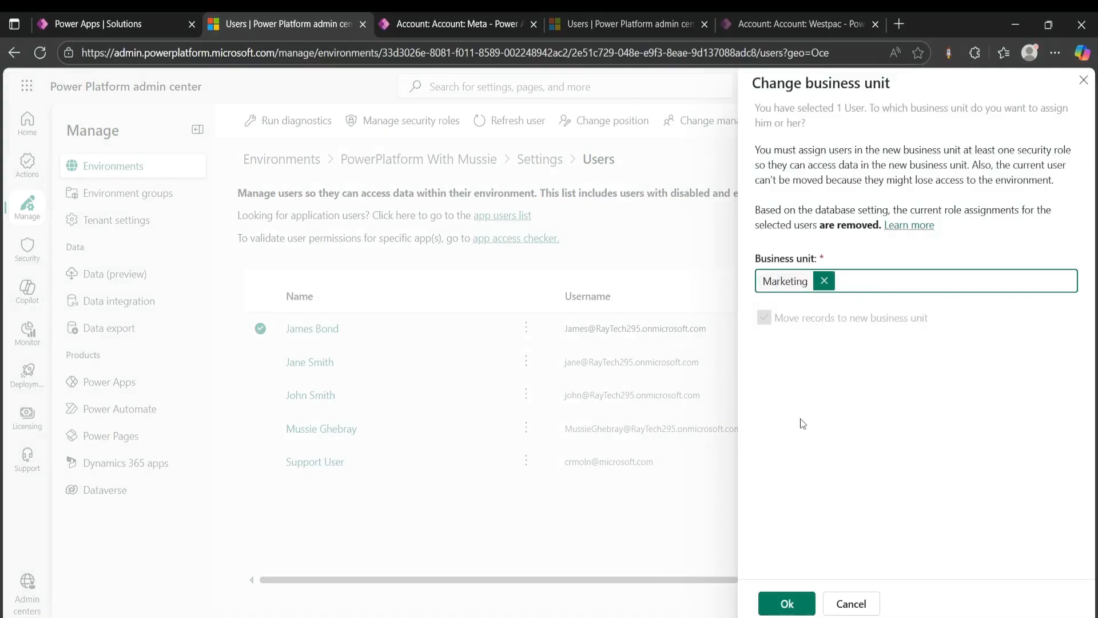
{"action": "left_click", "coordinate": [786, 603]}
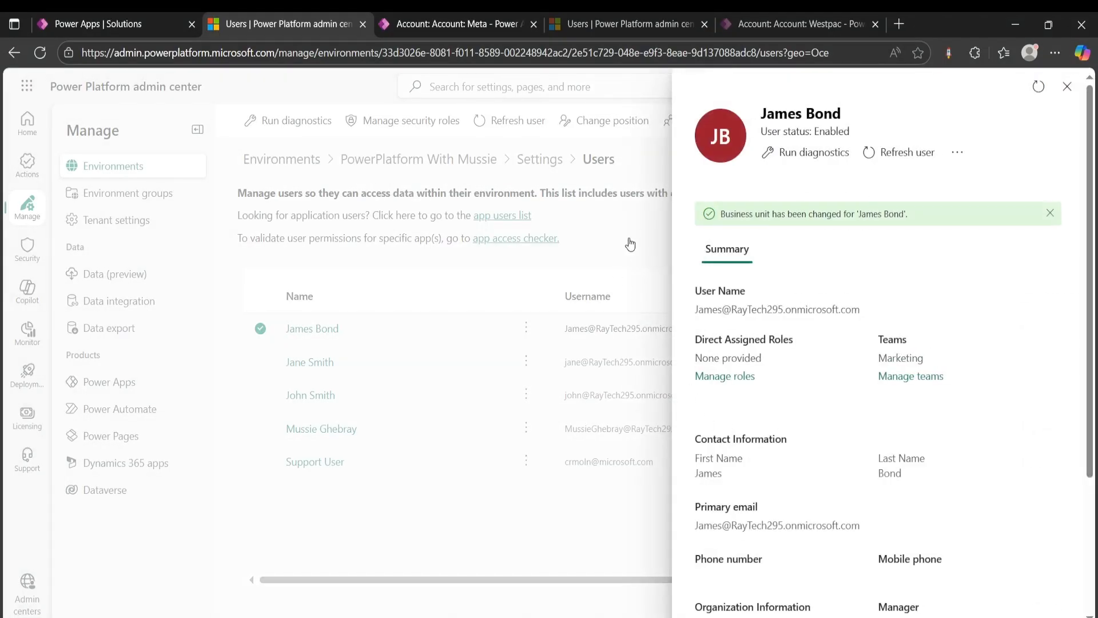
{"action": "mouse_move", "coordinate": [1060, 99]}
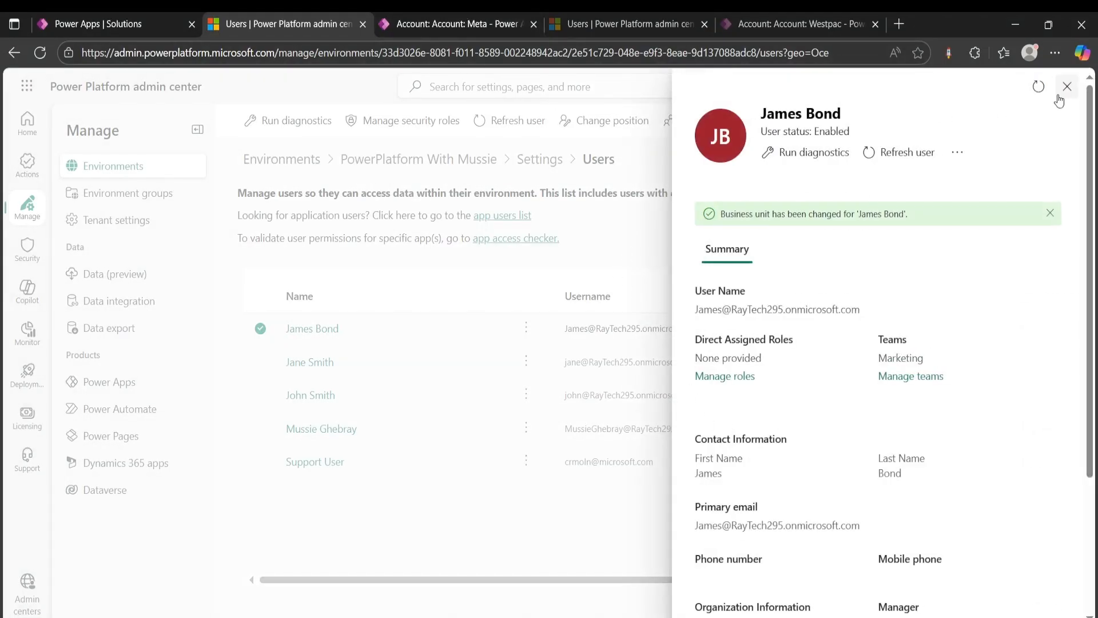
{"action": "left_click", "coordinate": [458, 23]}
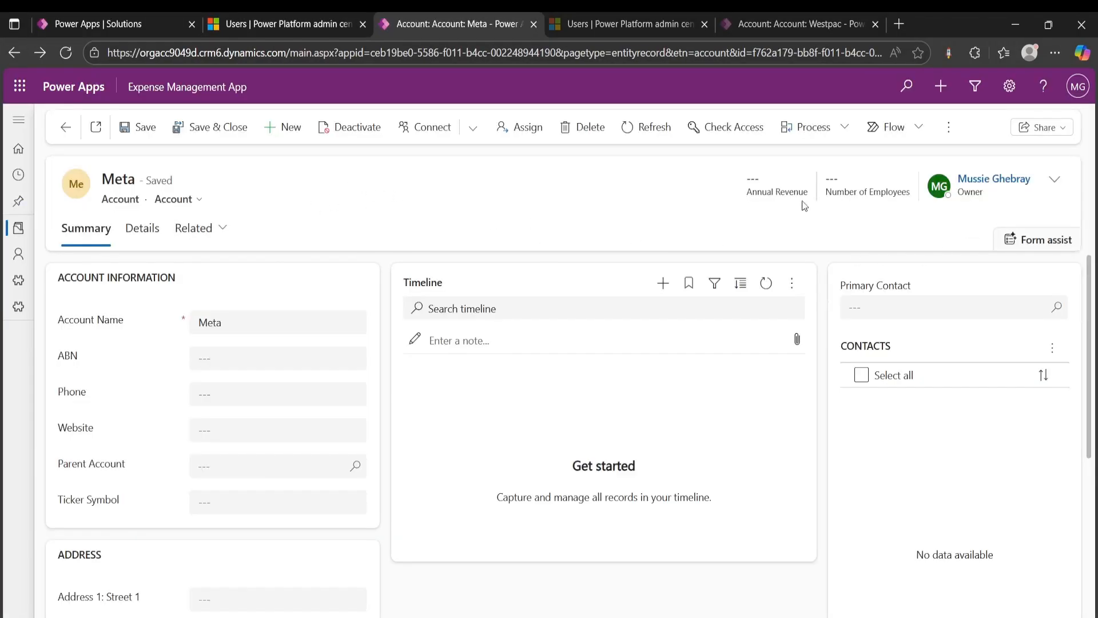
{"action": "left_click", "coordinate": [519, 127]}
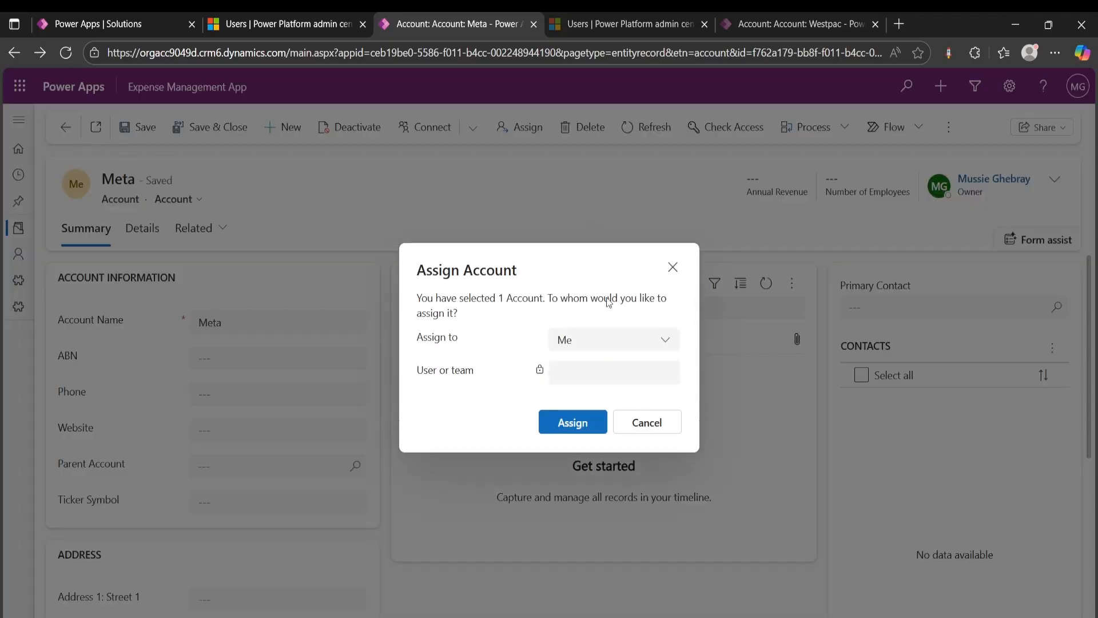
{"action": "left_click", "coordinate": [614, 340]}
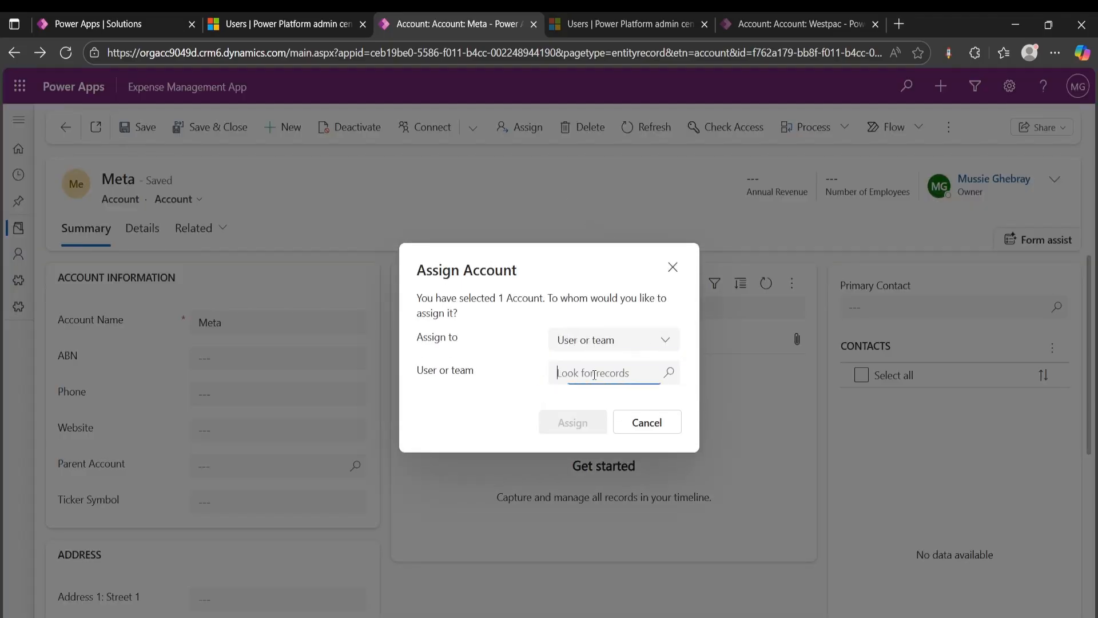
{"action": "type", "text": "jame"}
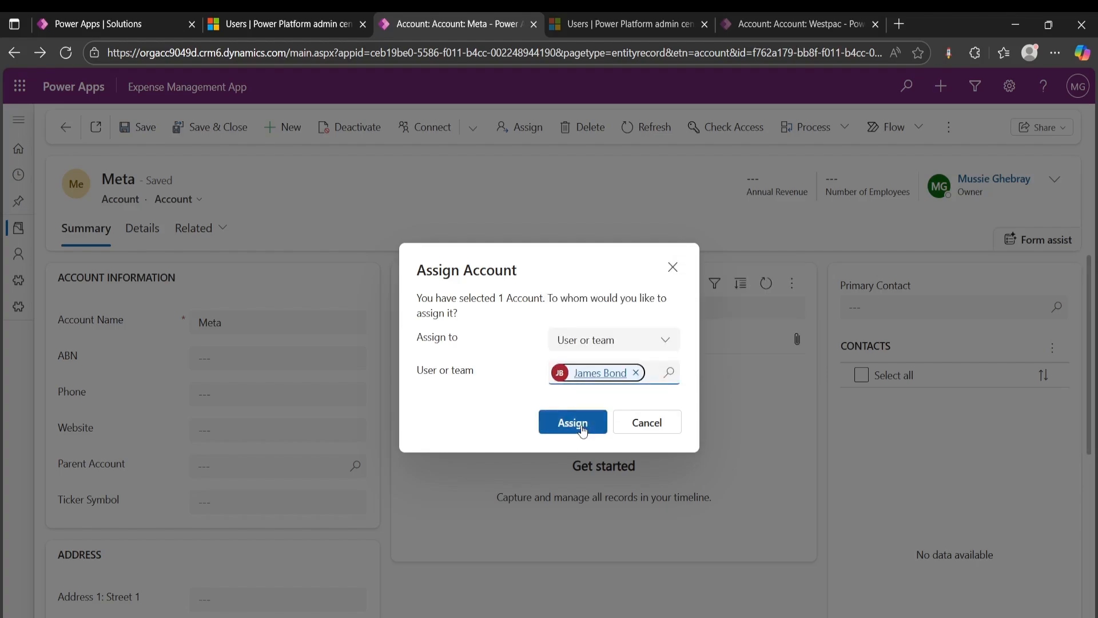
{"action": "left_click", "coordinate": [572, 422]}
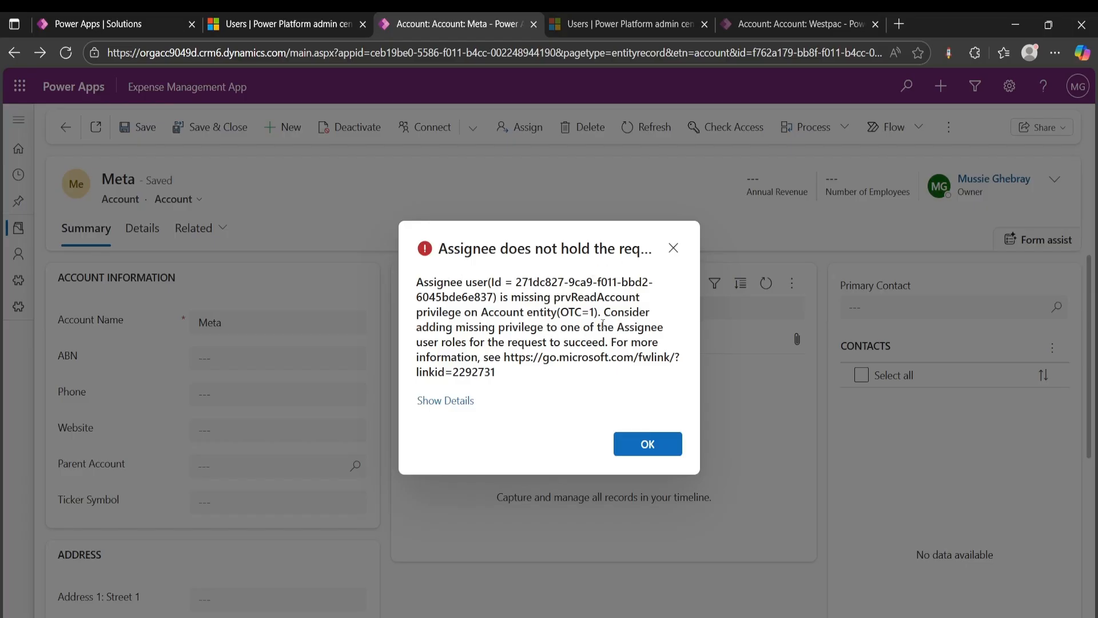
{"action": "mouse_move", "coordinate": [648, 444]}
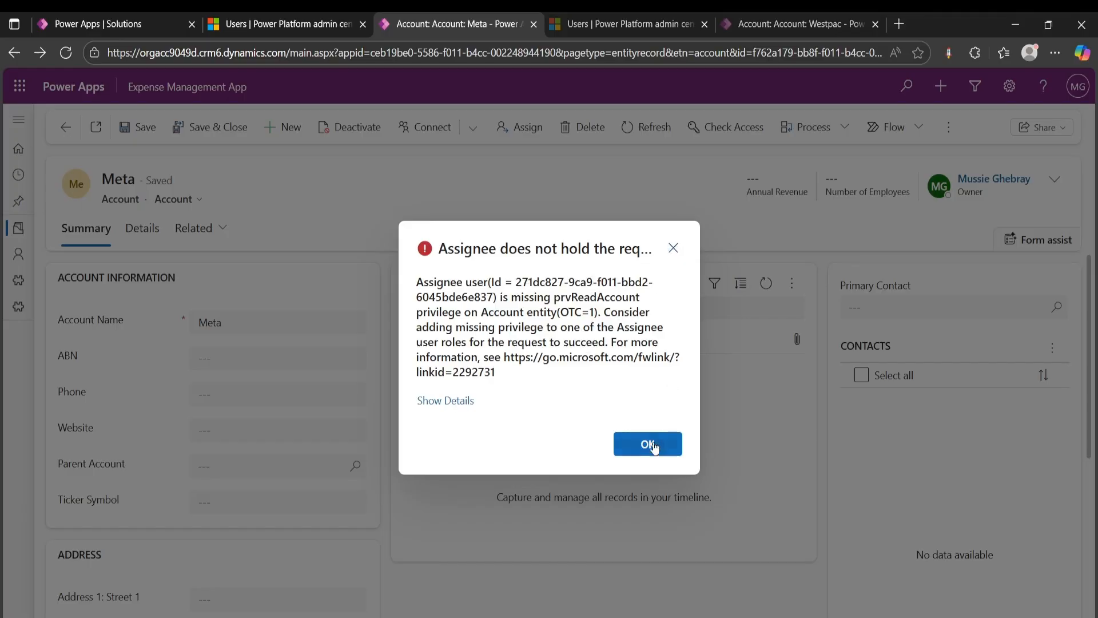
{"action": "left_click", "coordinate": [648, 444]}
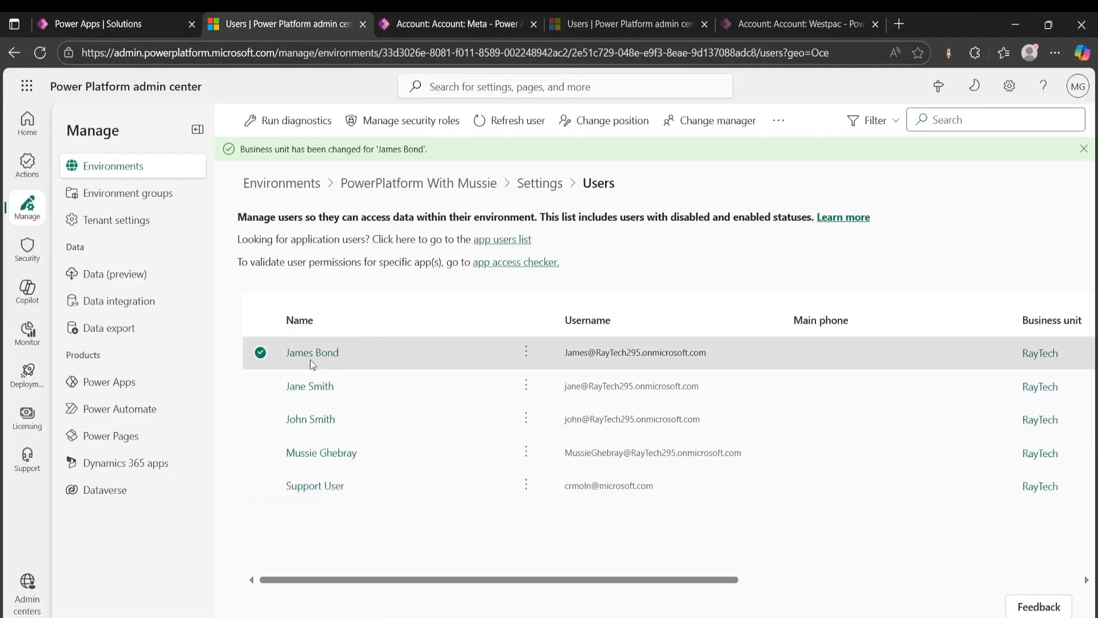
{"action": "mouse_move", "coordinate": [539, 377]}
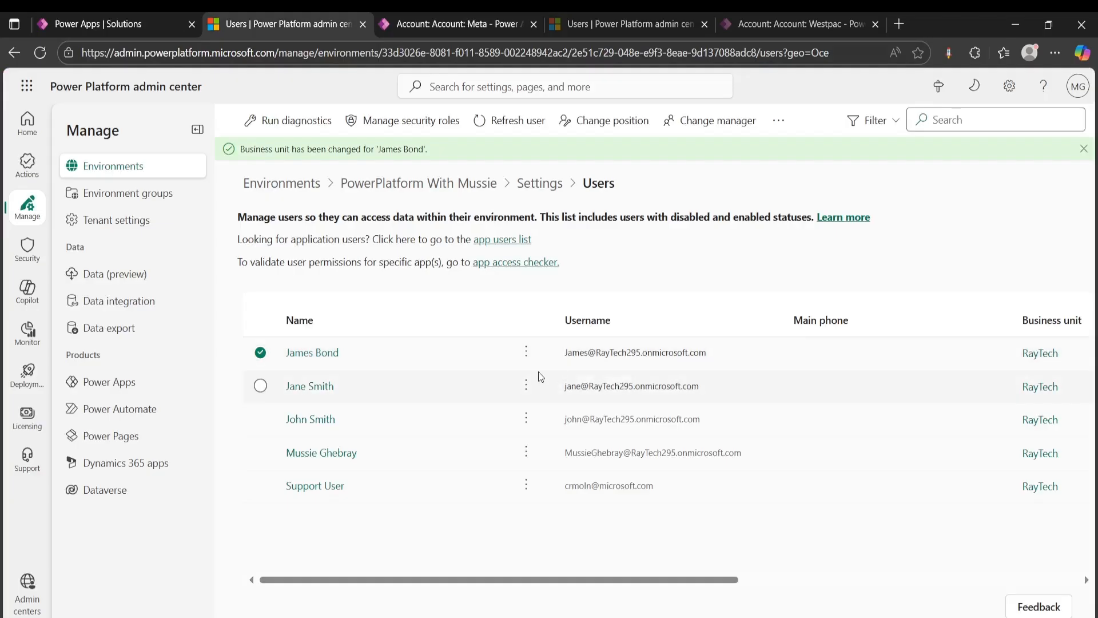
Step: Give James Bond only the Basic User security role via Manage roles and save
{"action": "left_click", "coordinate": [311, 353]}
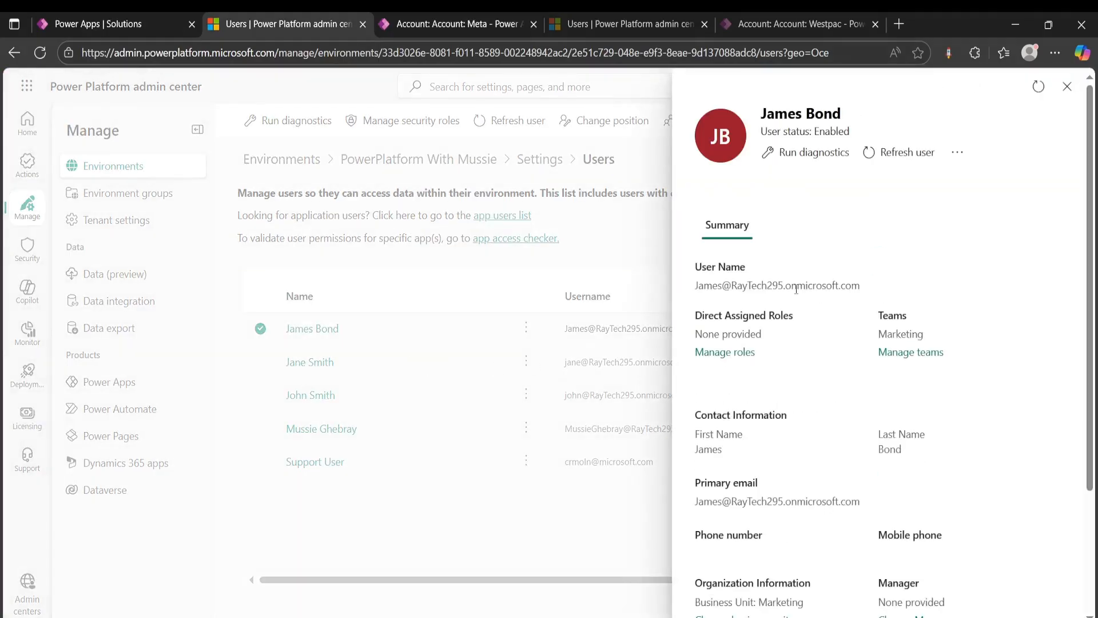
{"action": "scroll", "scroll_direction": "down", "scroll_amount": 3}
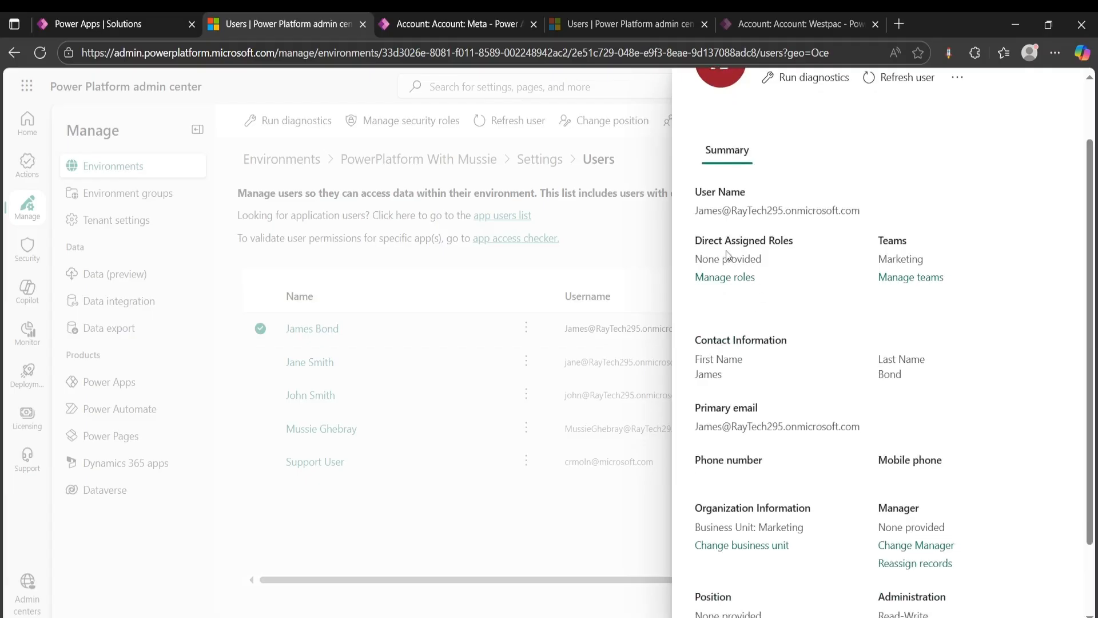
{"action": "double_click", "coordinate": [728, 258]}
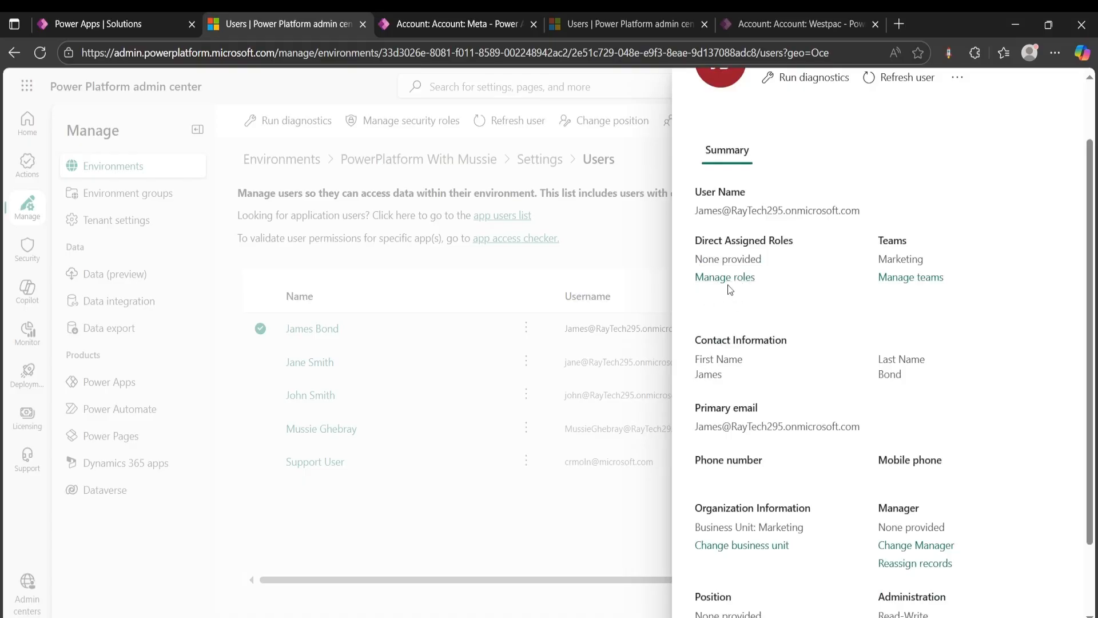
{"action": "left_click", "coordinate": [726, 277]}
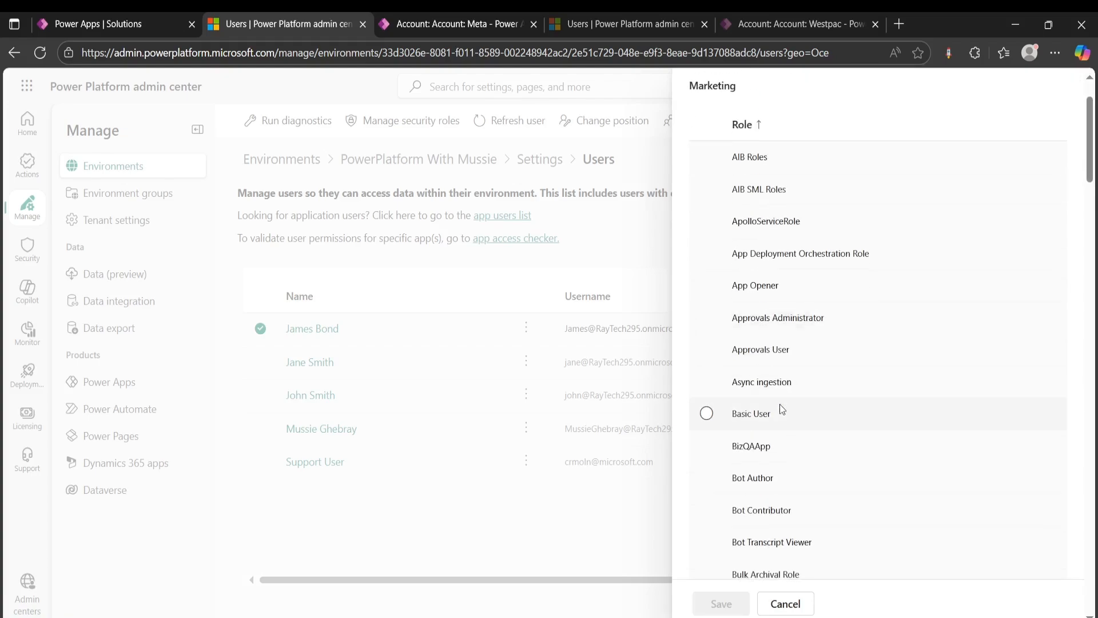
{"action": "left_click", "coordinate": [706, 413]}
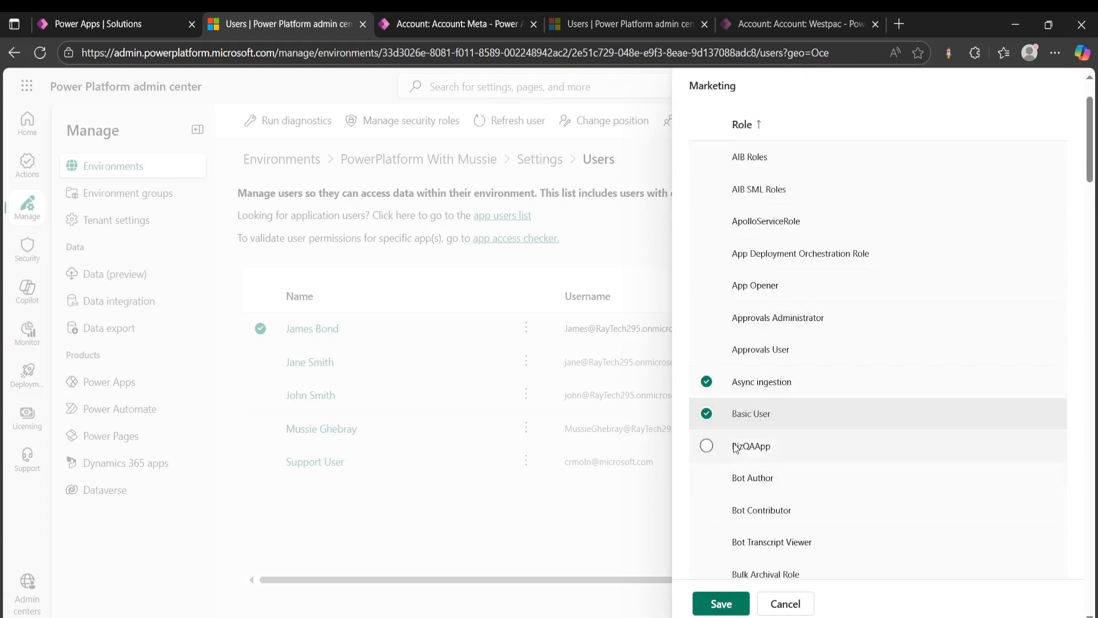
{"action": "left_click", "coordinate": [719, 603]}
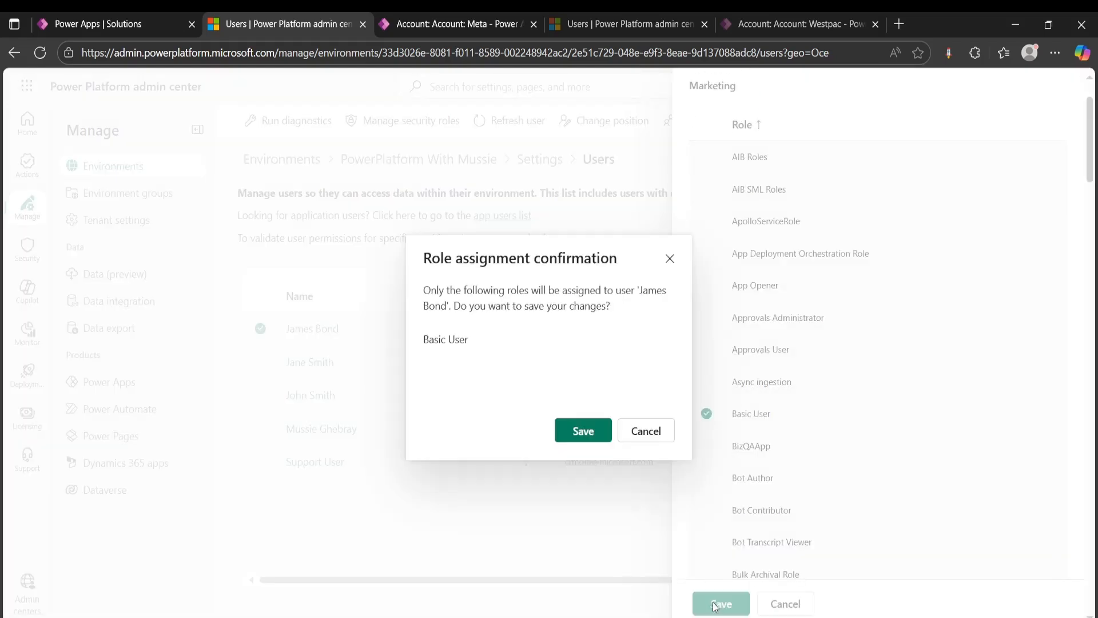
{"action": "left_click", "coordinate": [582, 430]}
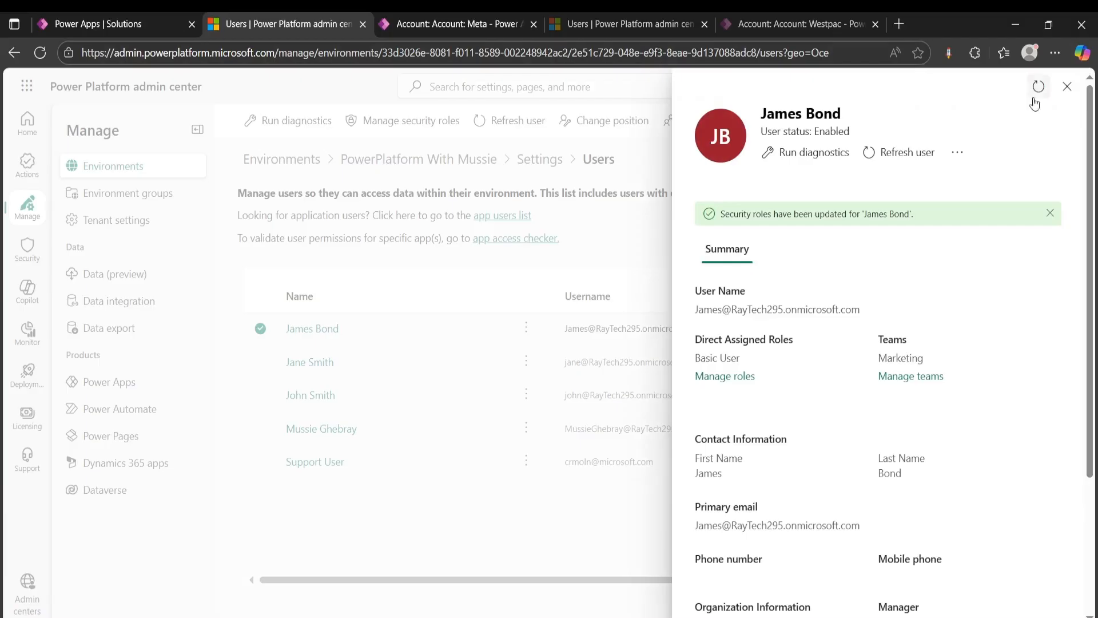
{"action": "left_click", "coordinate": [1067, 86]}
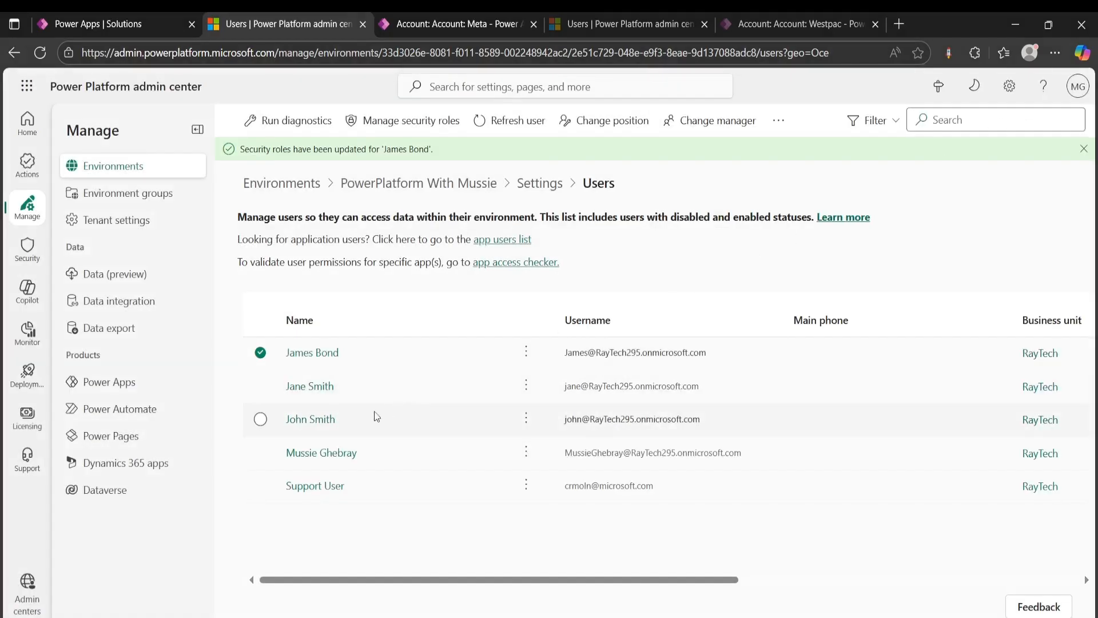
Step: Move John Smith into the Sales business unit
{"action": "left_click", "coordinate": [310, 418]}
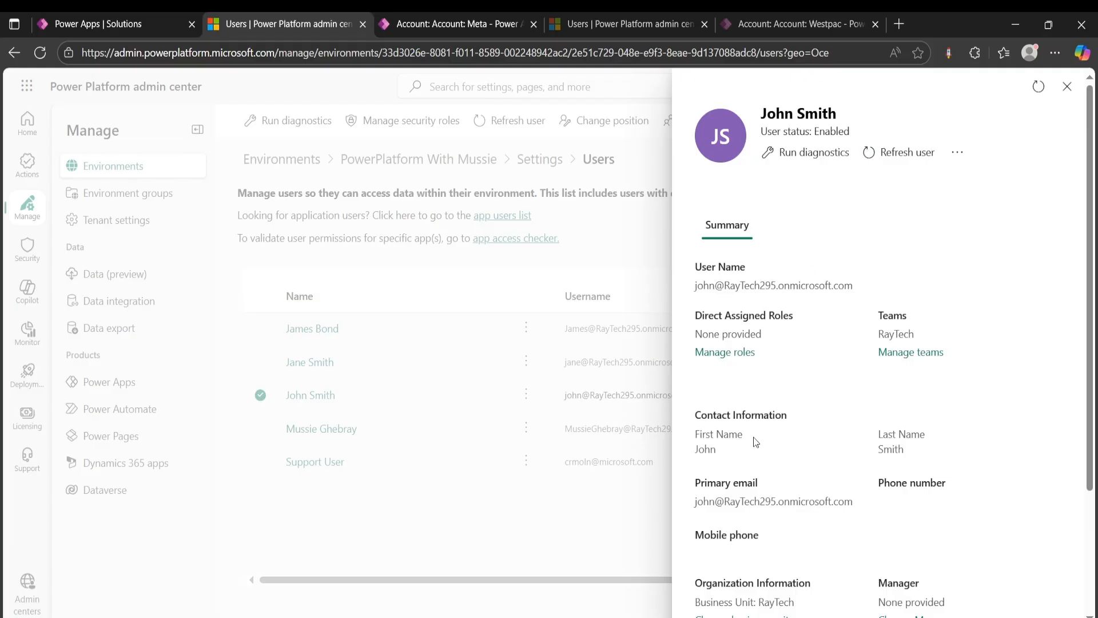
{"action": "scroll", "scroll_direction": "down", "scroll_amount": 3}
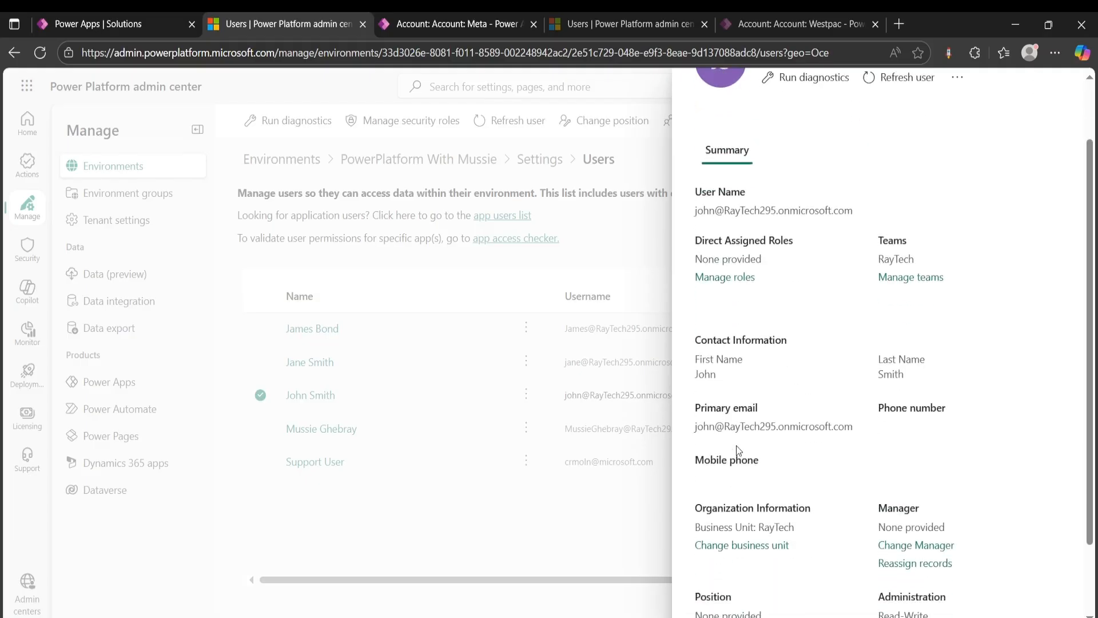
{"action": "mouse_move", "coordinate": [738, 529]}
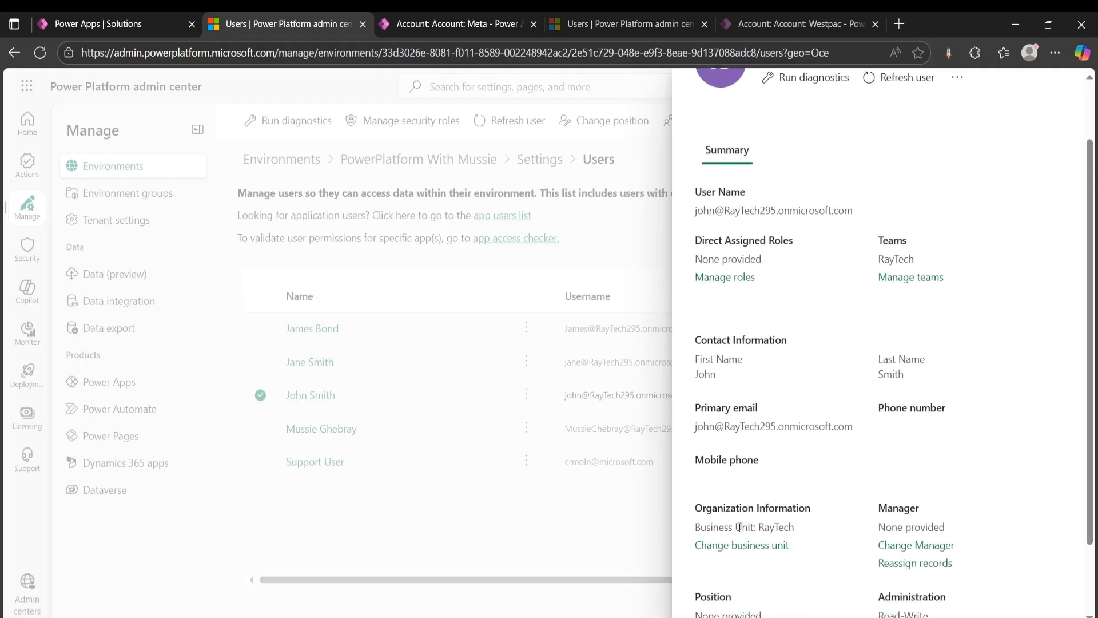
{"action": "left_click", "coordinate": [741, 544]}
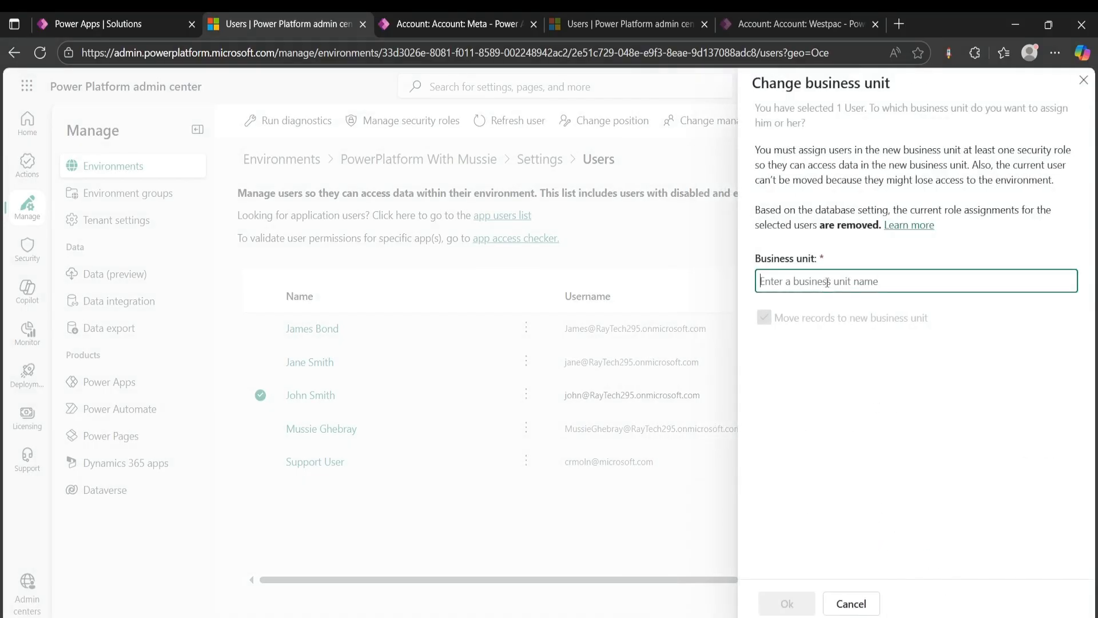
{"action": "type", "text": "Sales"}
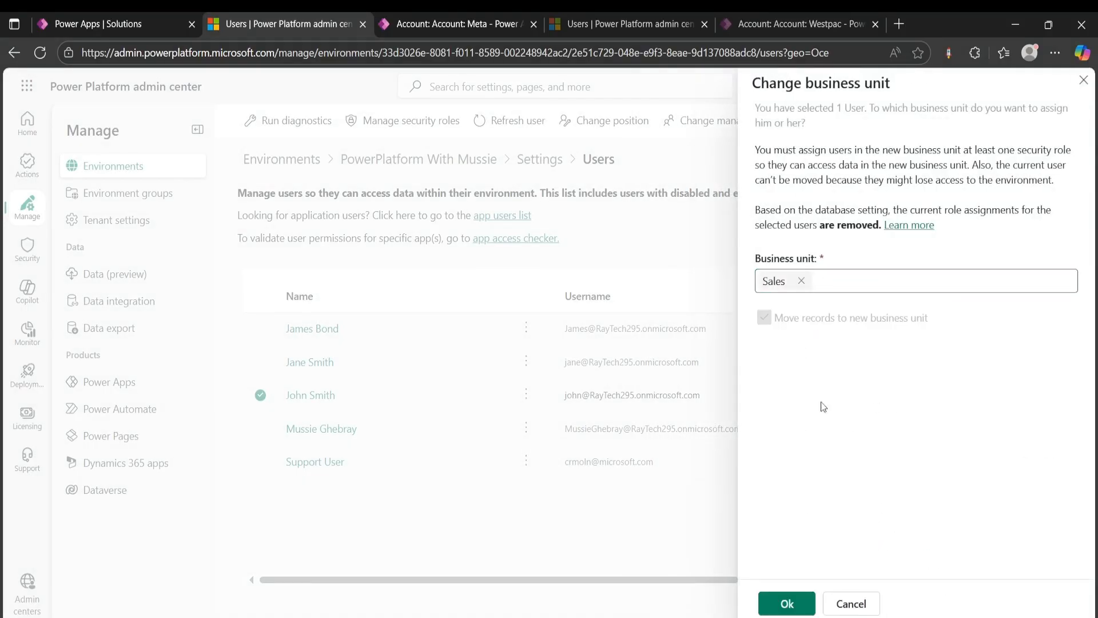
{"action": "left_click", "coordinate": [784, 603]}
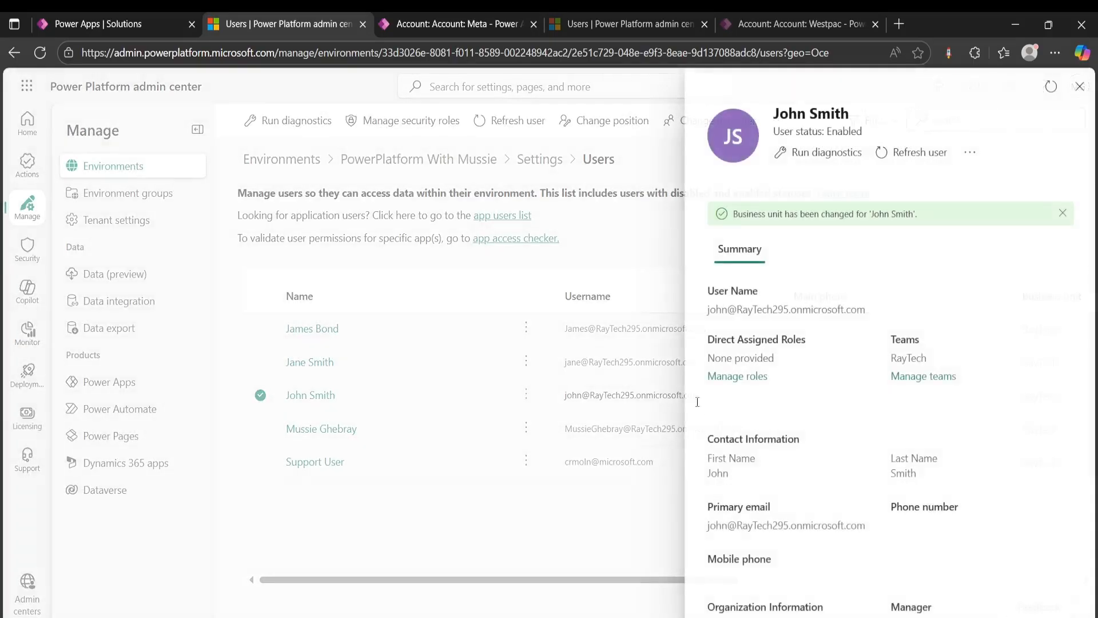
{"action": "mouse_move", "coordinate": [1066, 85]}
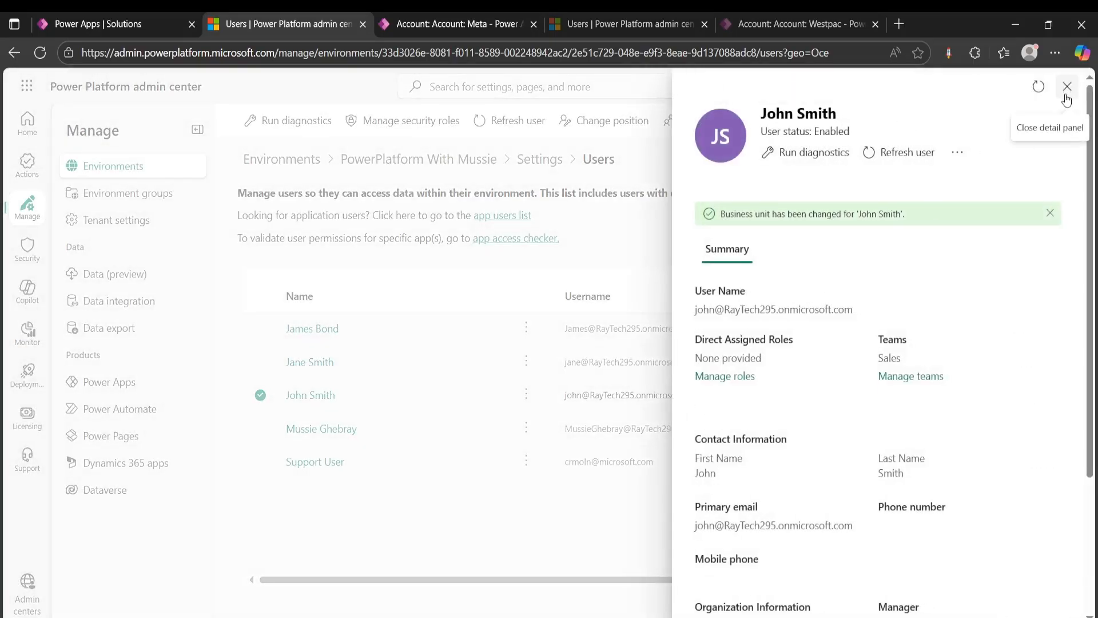
{"action": "left_click", "coordinate": [1066, 86]}
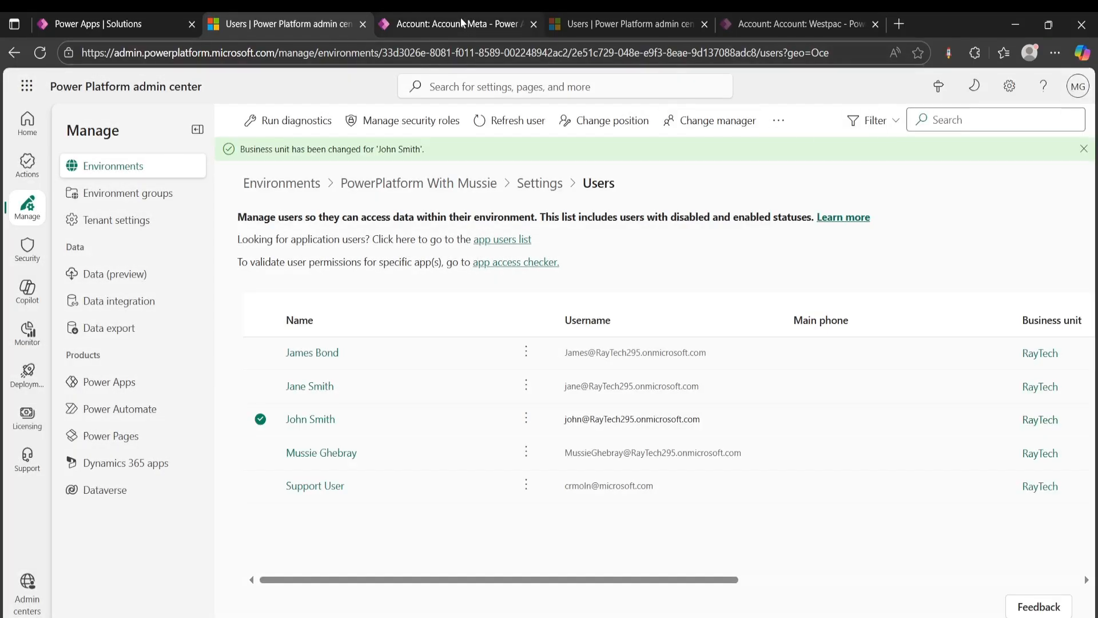
Step: Give John Smith only the Basic User security role and save
{"action": "left_click", "coordinate": [321, 429]}
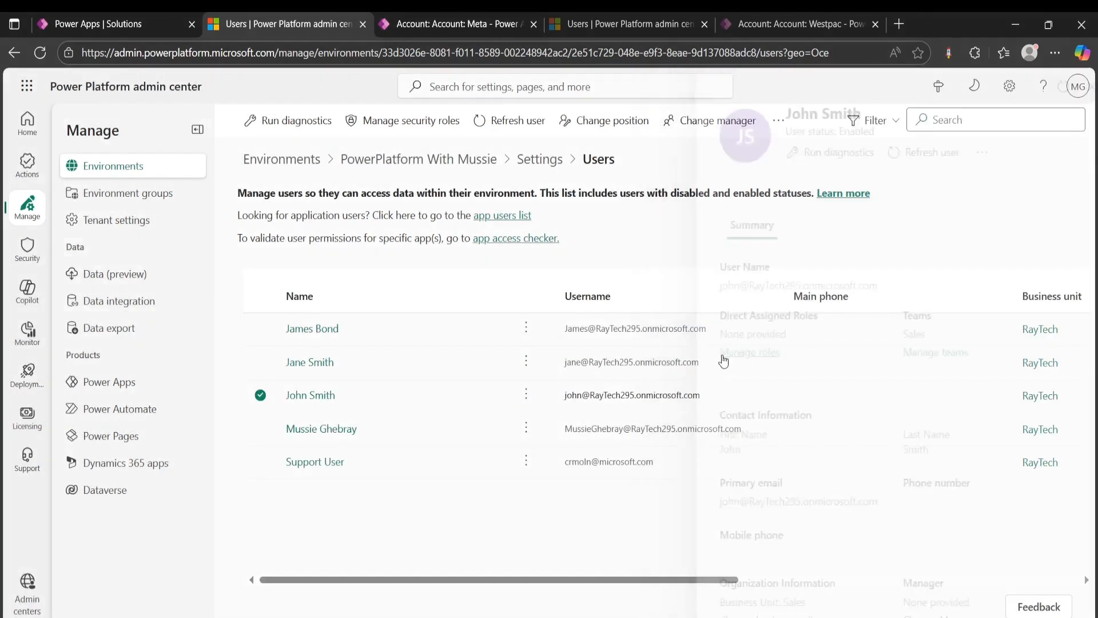
{"action": "left_click", "coordinate": [411, 121]}
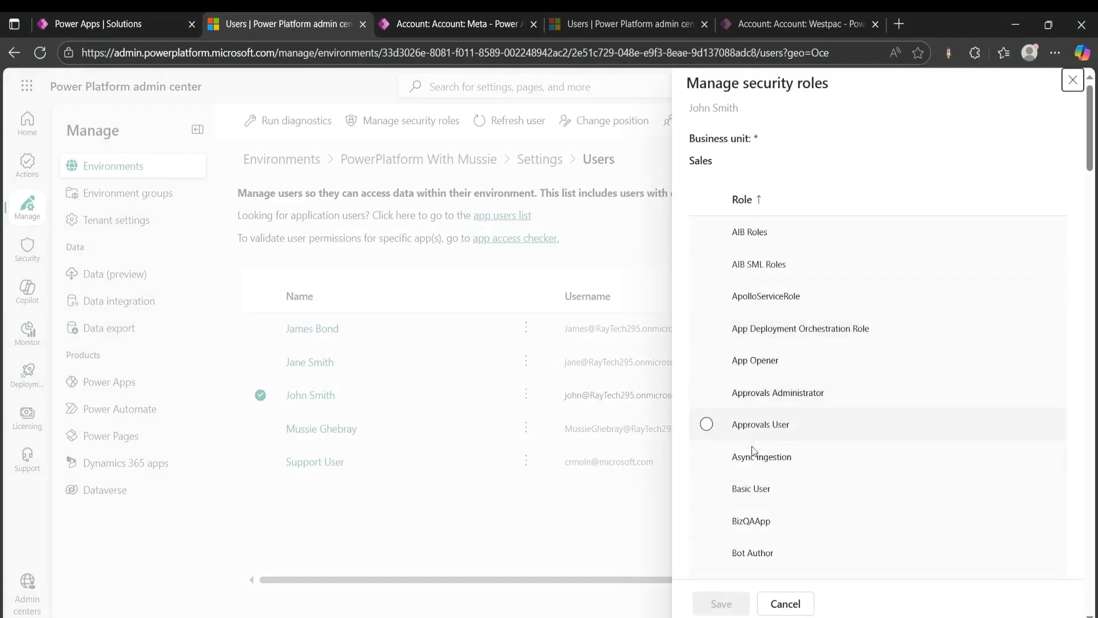
{"action": "left_click", "coordinate": [720, 603]}
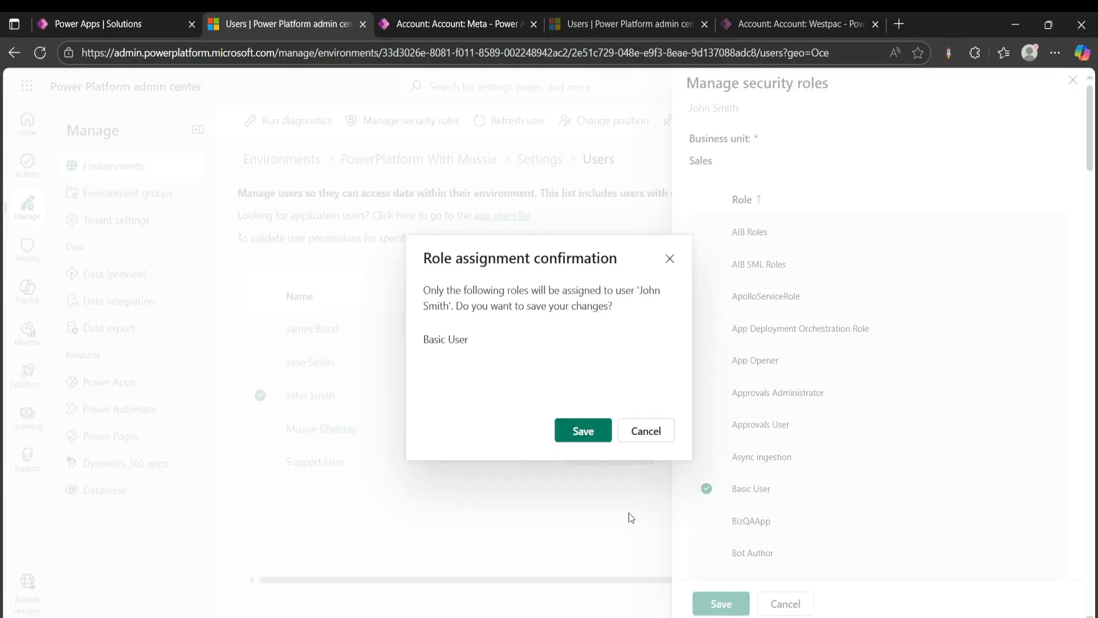
{"action": "left_click", "coordinate": [582, 430]}
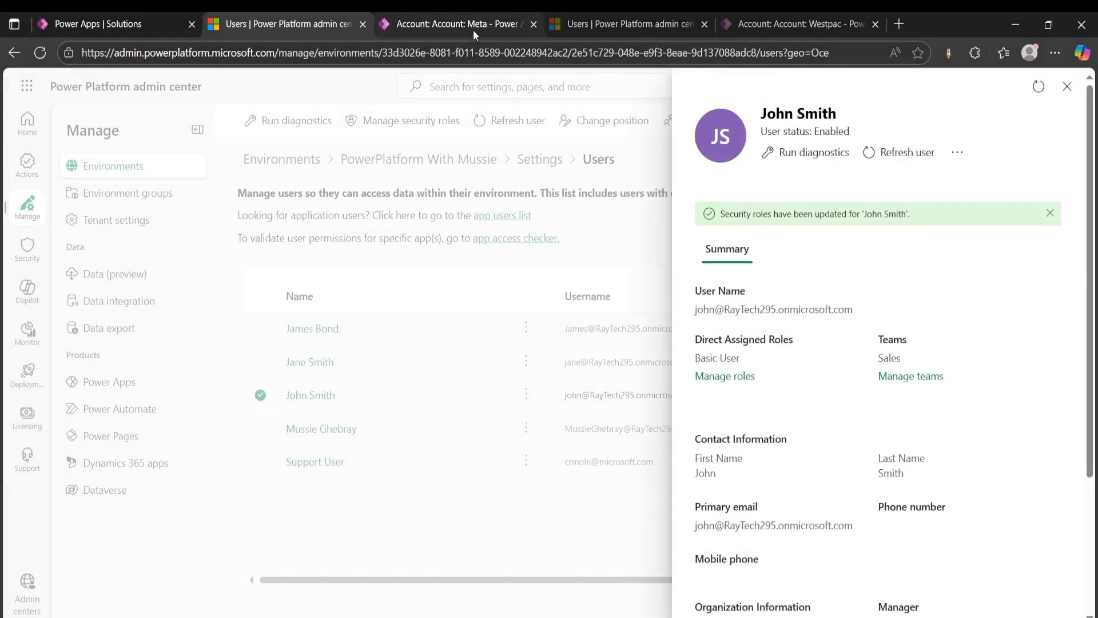
Step: Assign the Meta account to James Bond (JB), searched as 'ja'
{"action": "left_click", "coordinate": [459, 24]}
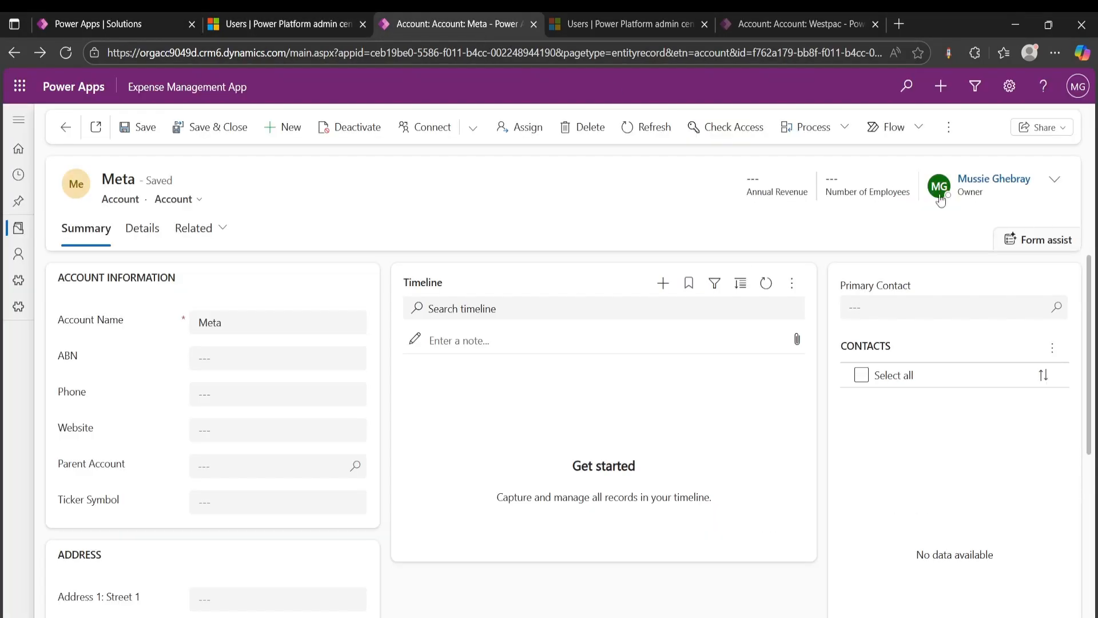
{"action": "left_click", "coordinate": [519, 127]}
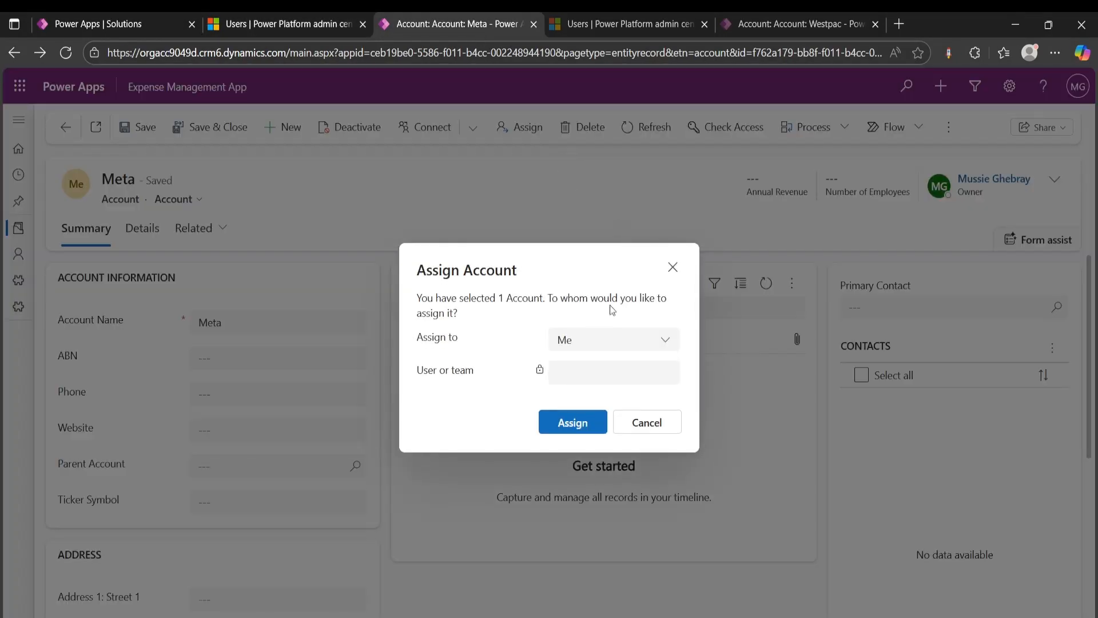
{"action": "left_click", "coordinate": [611, 339]}
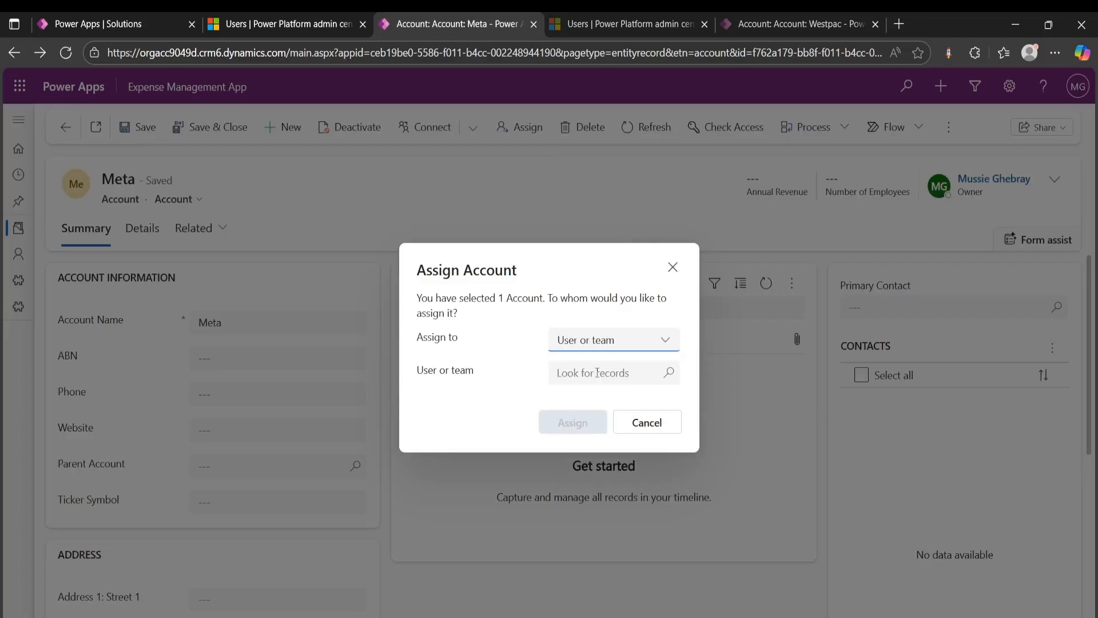
{"action": "type", "text": "ja"}
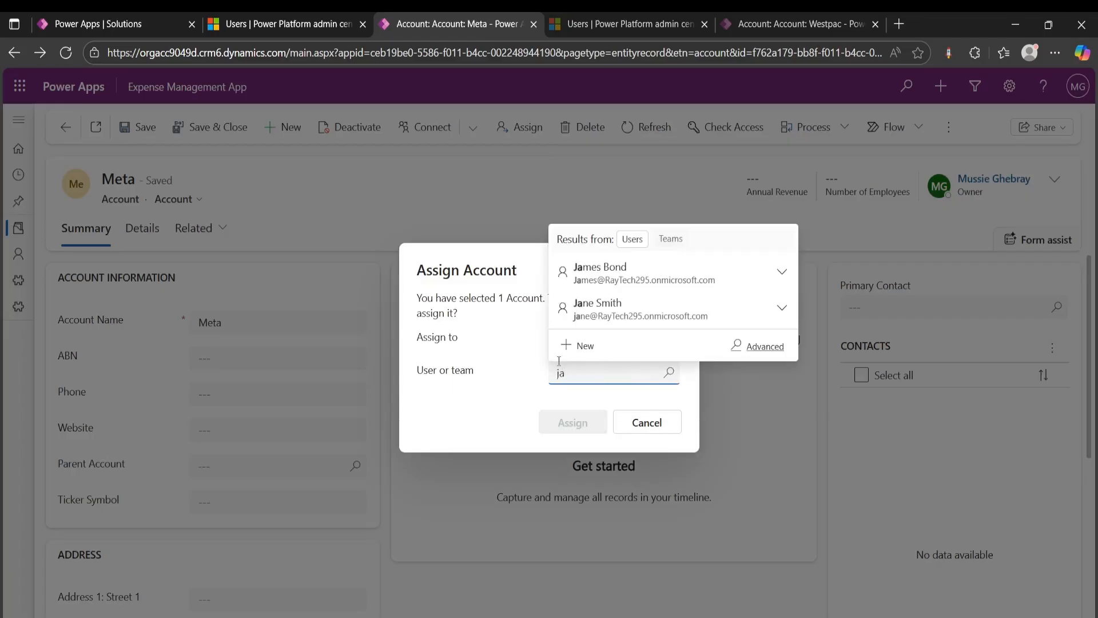
{"action": "left_click", "coordinate": [598, 272]}
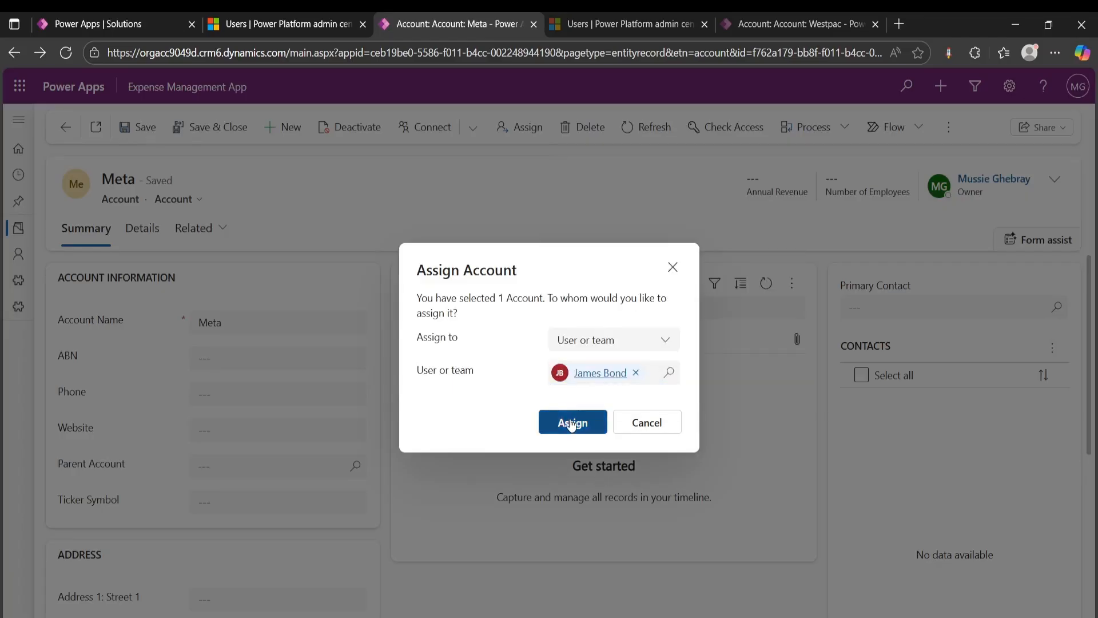
{"action": "left_click", "coordinate": [572, 422]}
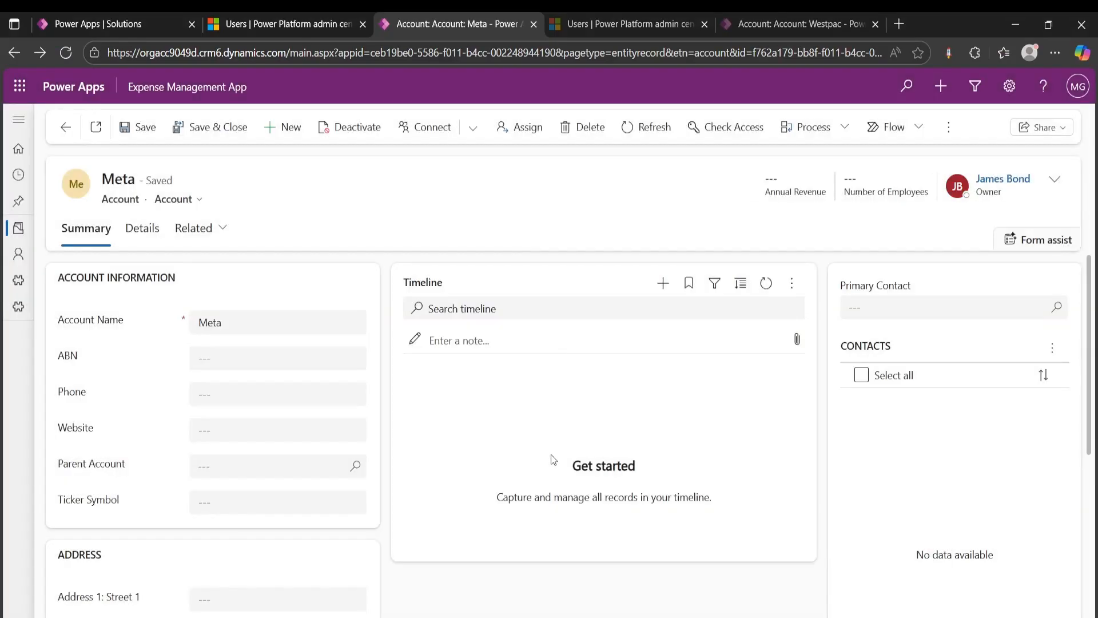